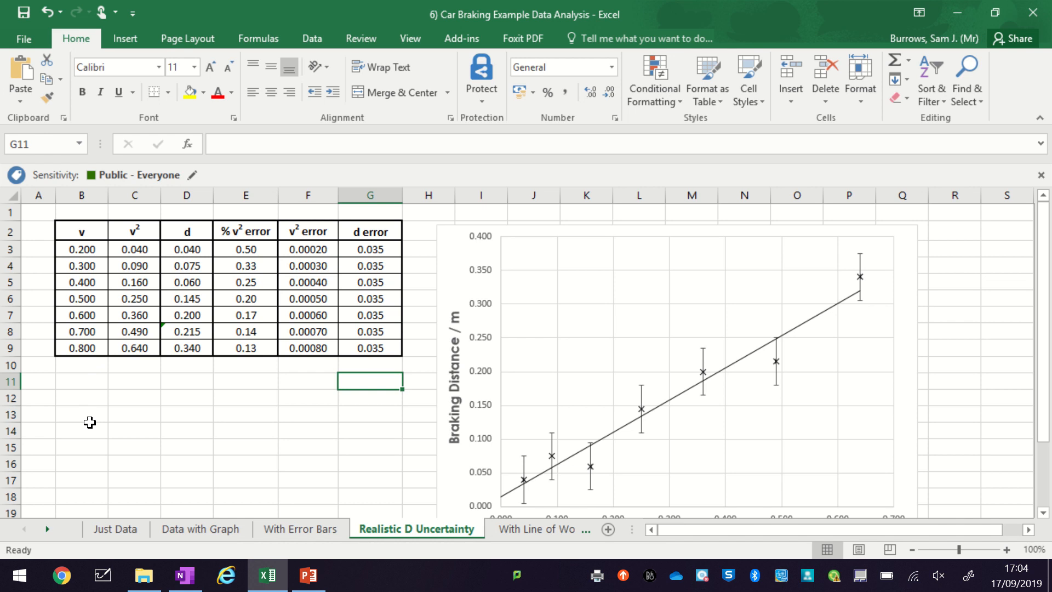
mouse_move(324, 395)
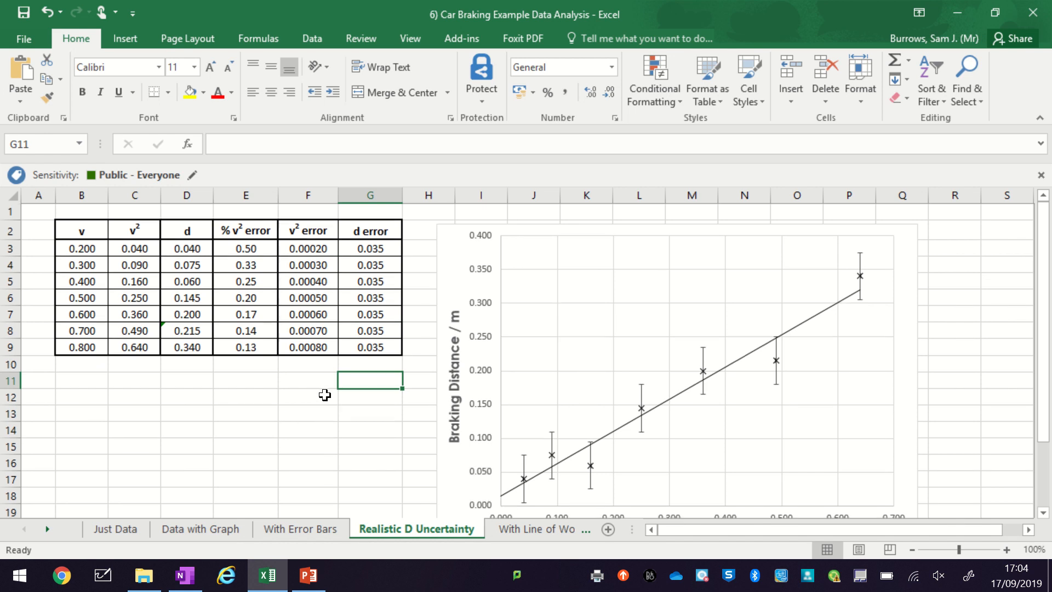
mouse_move(515, 478)
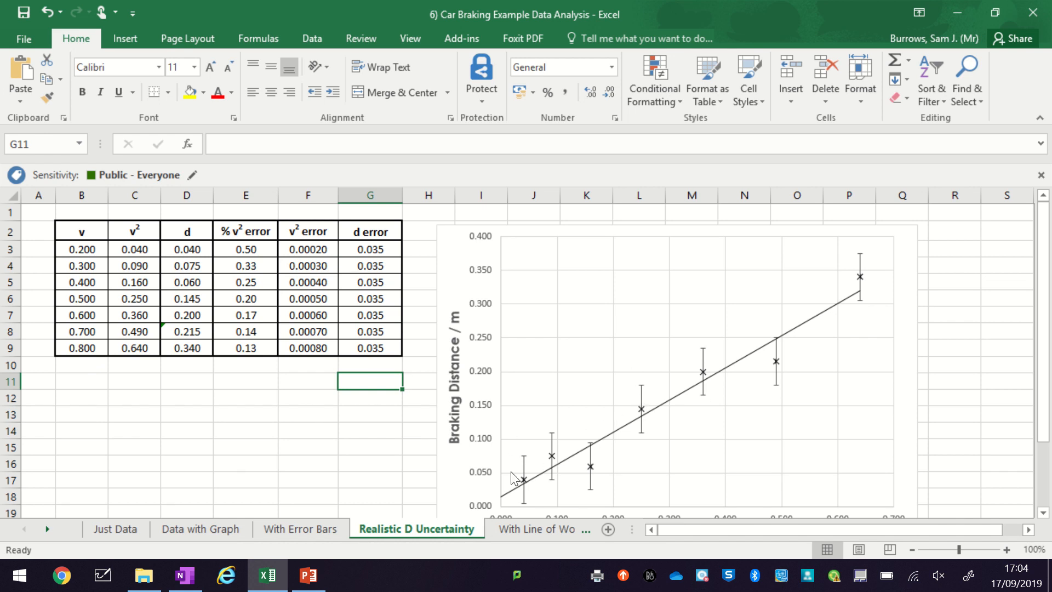
mouse_move(798, 346)
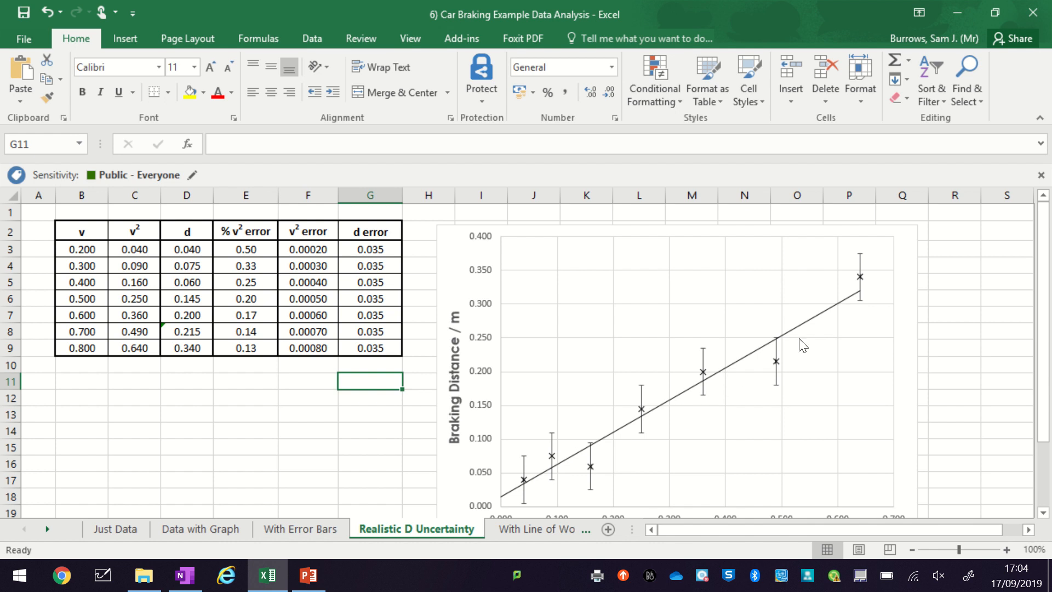
mouse_move(617, 443)
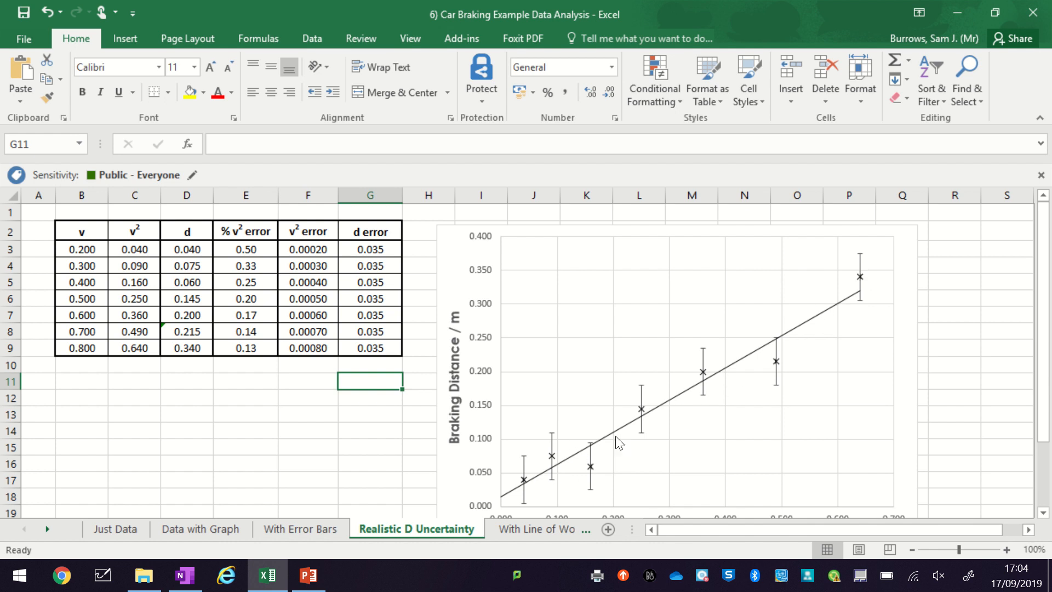
mouse_move(272, 370)
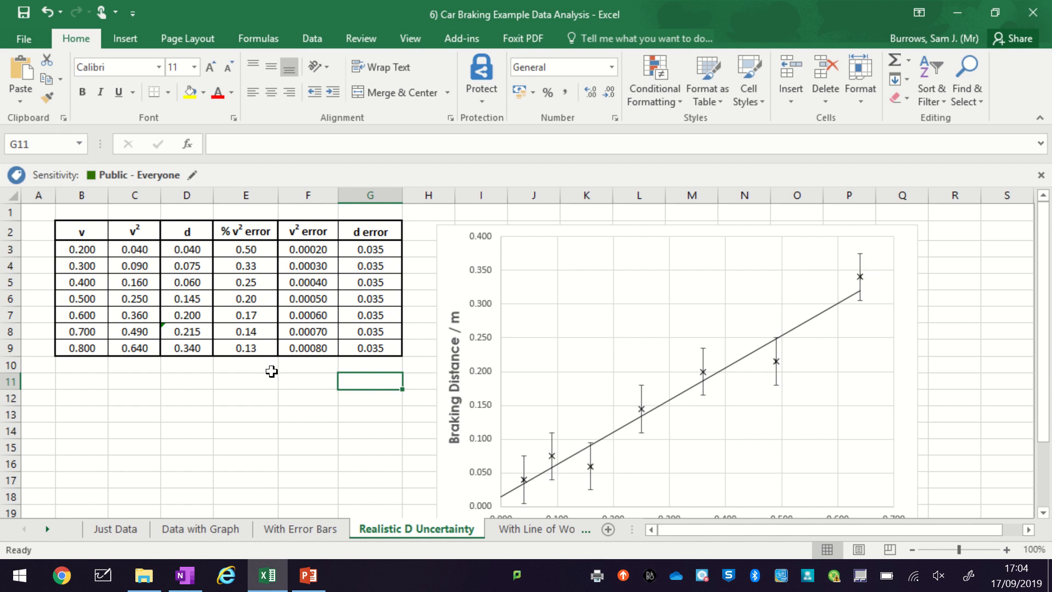
- Head a new table with x and y and fill x from 0.000 to 0.700 in 0.1 steps with three decimals
scroll(down, 3)
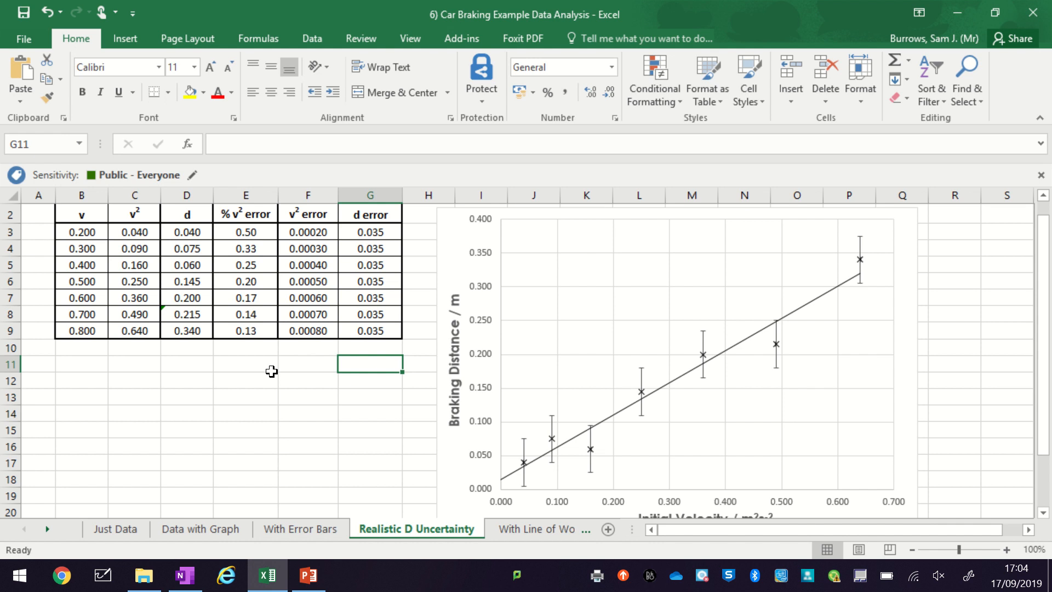
click(81, 364)
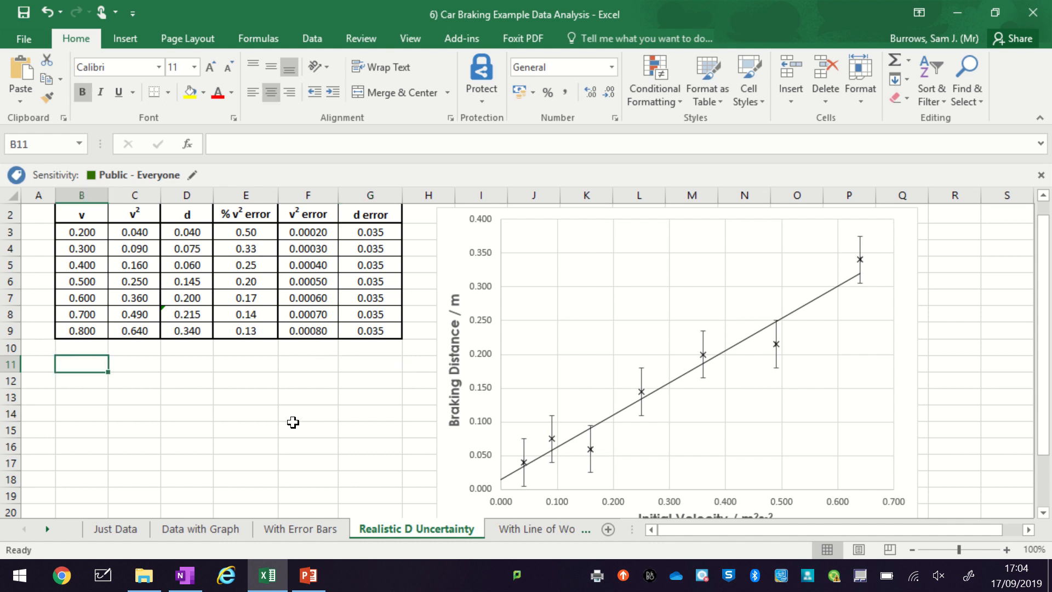
text(y)
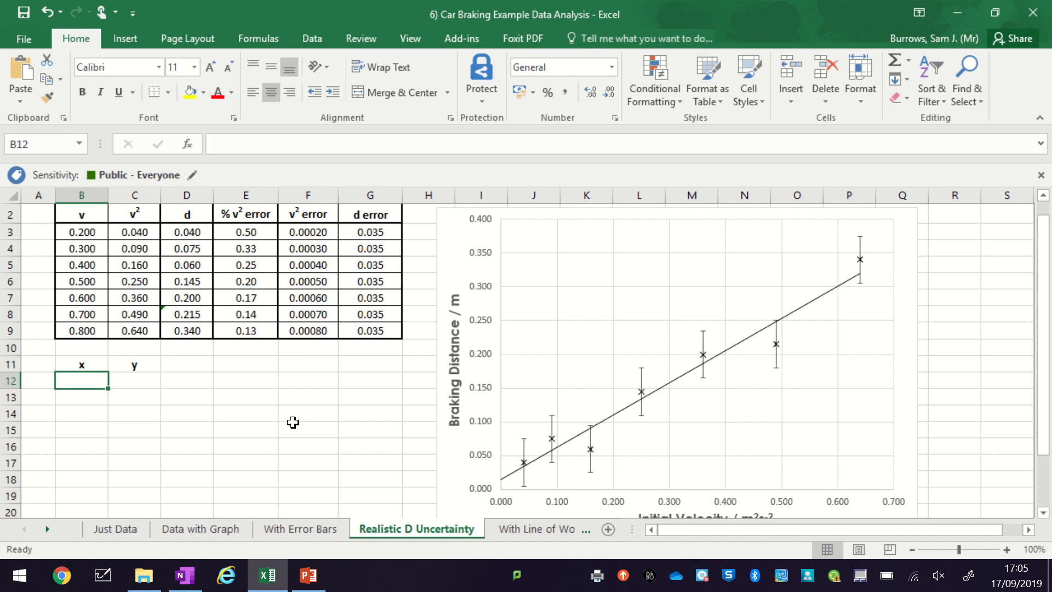
text(0)
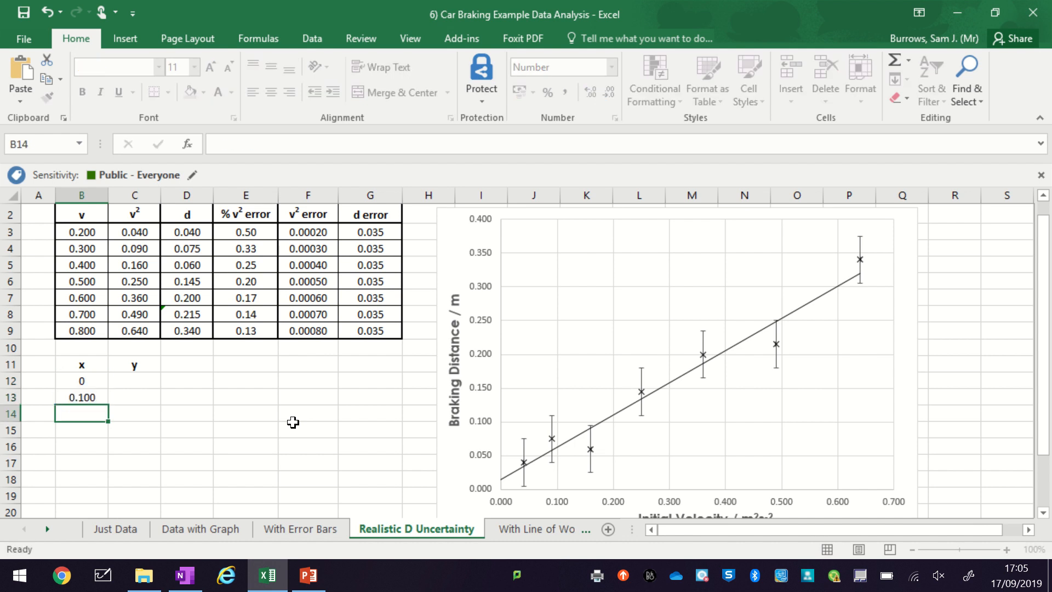
click(81, 398)
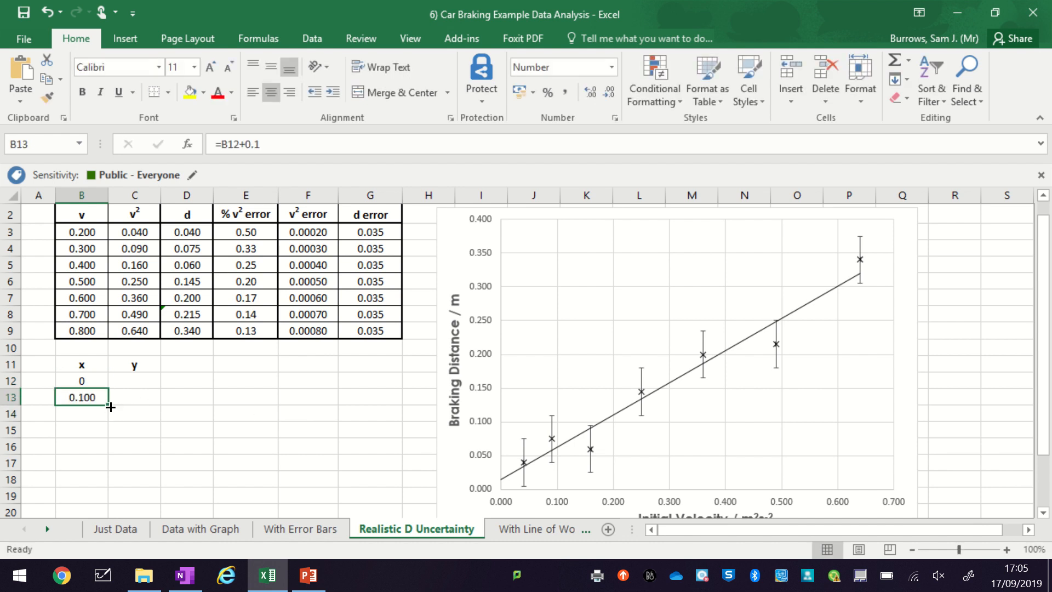
drag(109, 408, 105, 471)
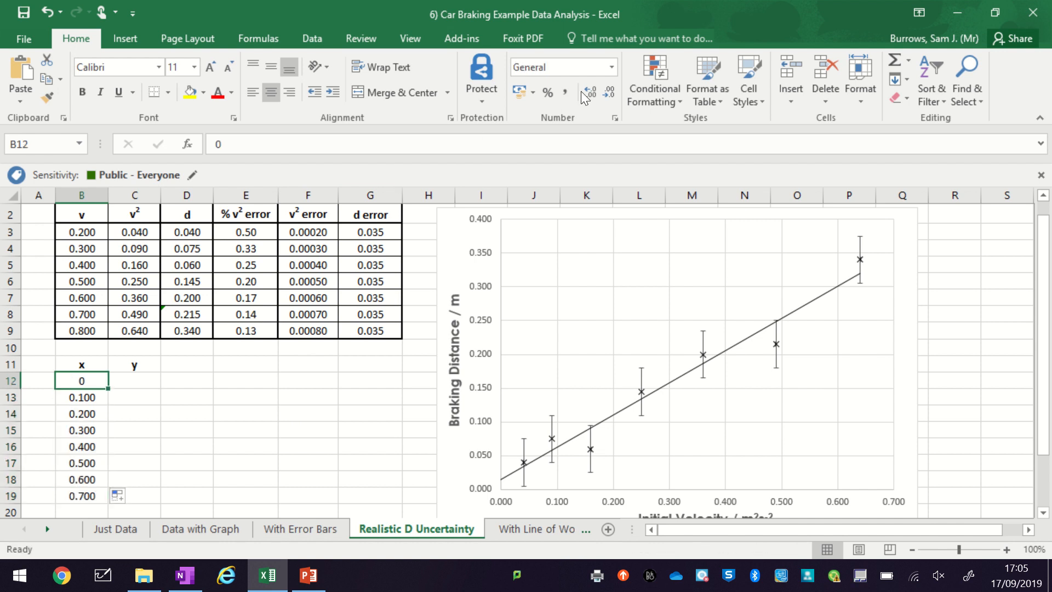
mouse_move(610, 93)
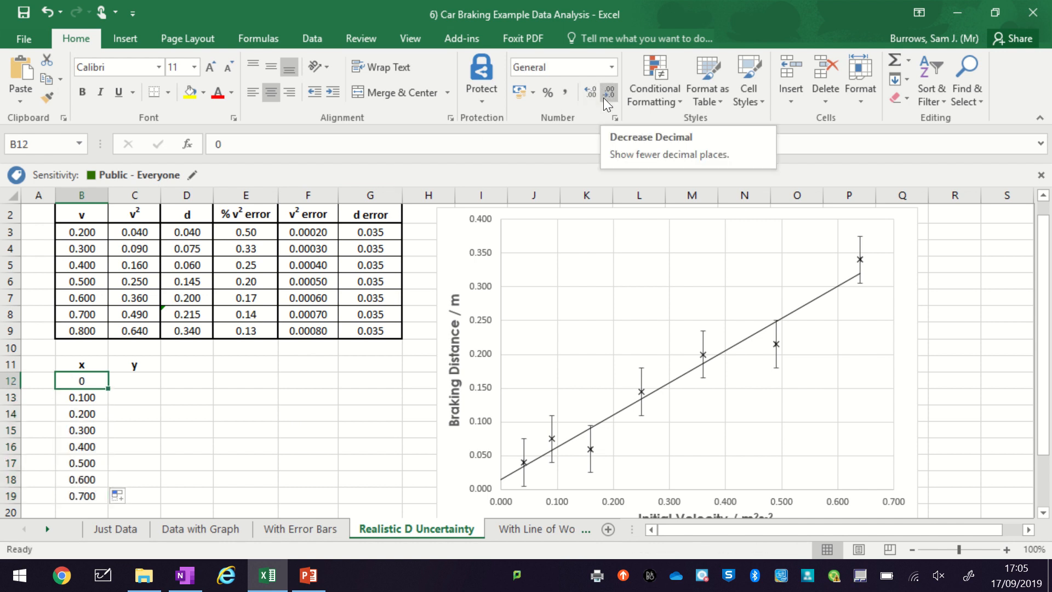
click(609, 92)
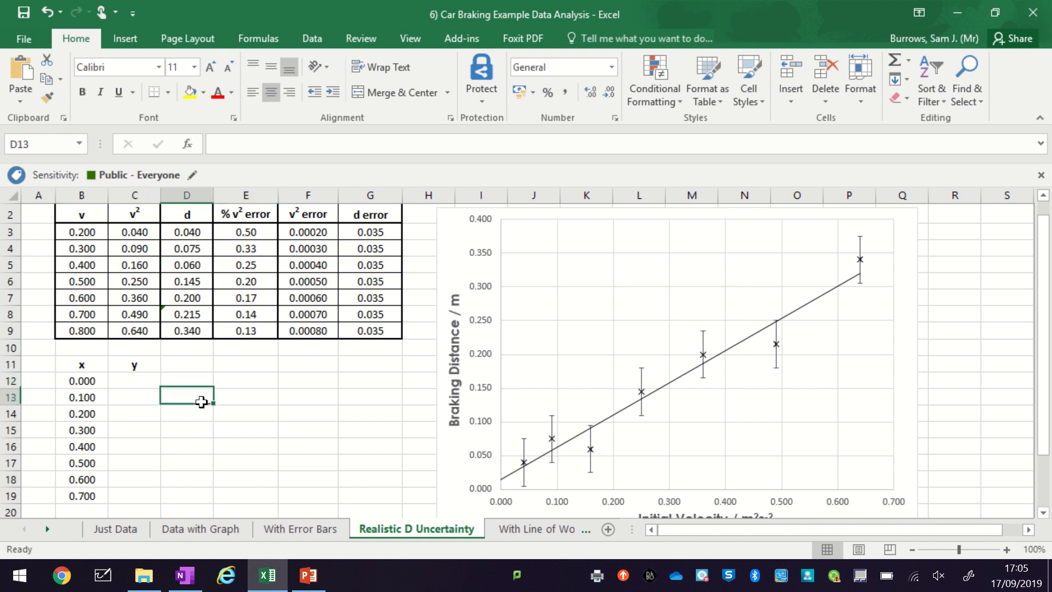
- Label two cells m and c beside the x column for the gradient and intercept
click(245, 397)
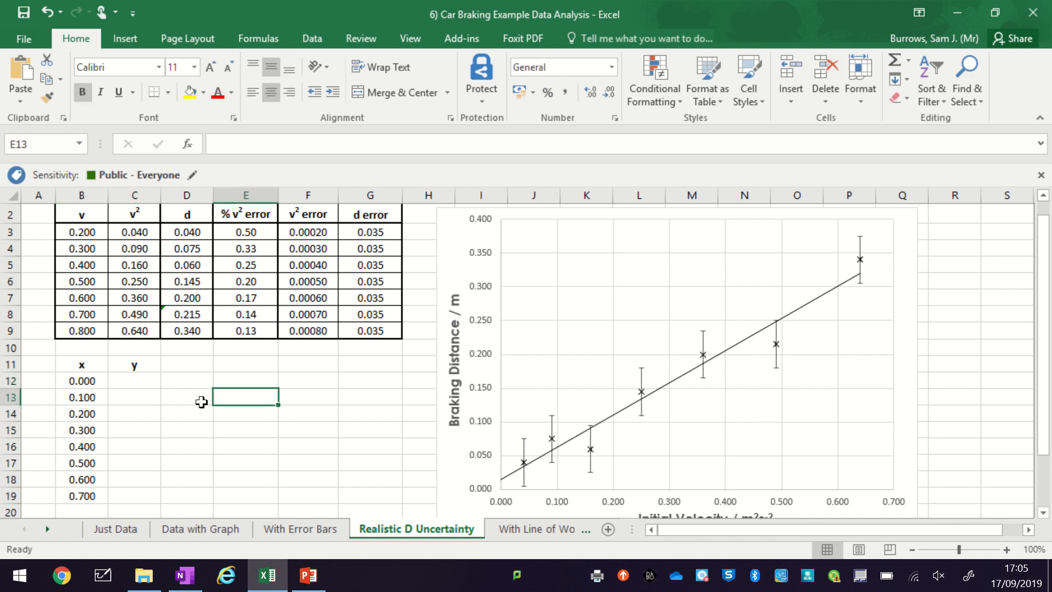
text(m)
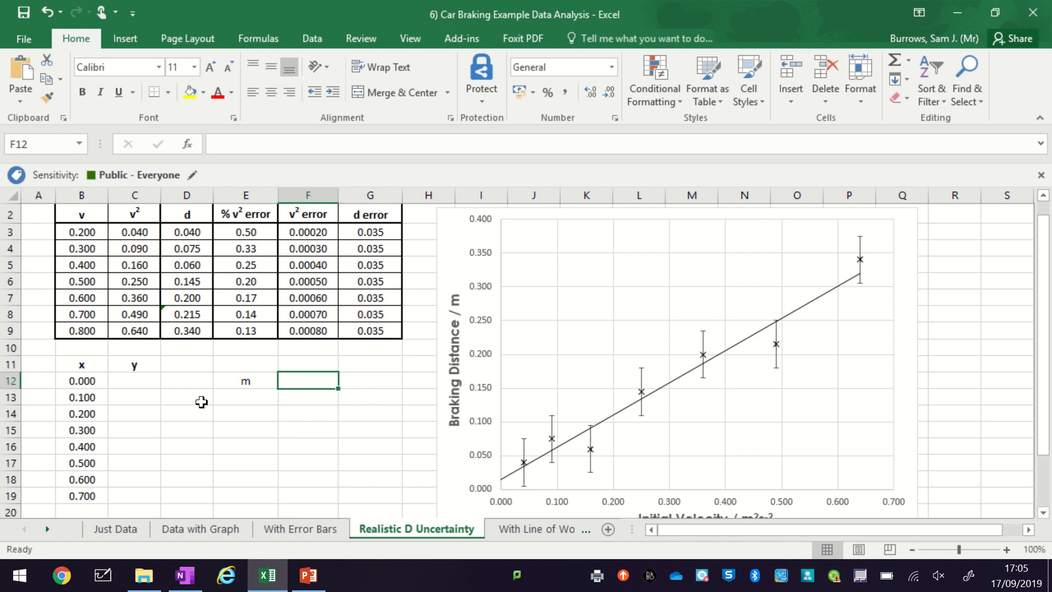
text(c)
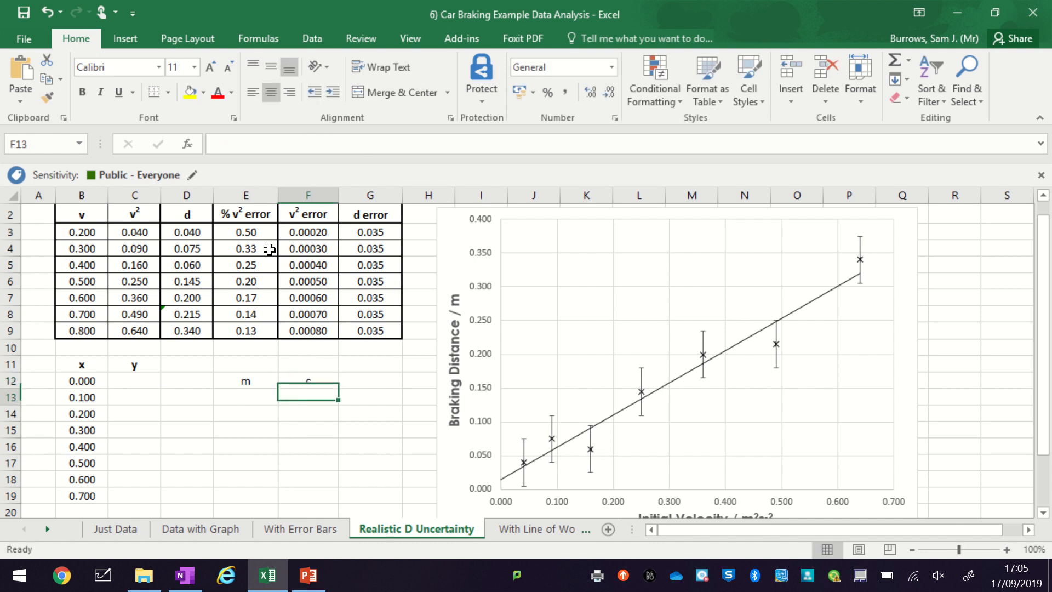
click(245, 397)
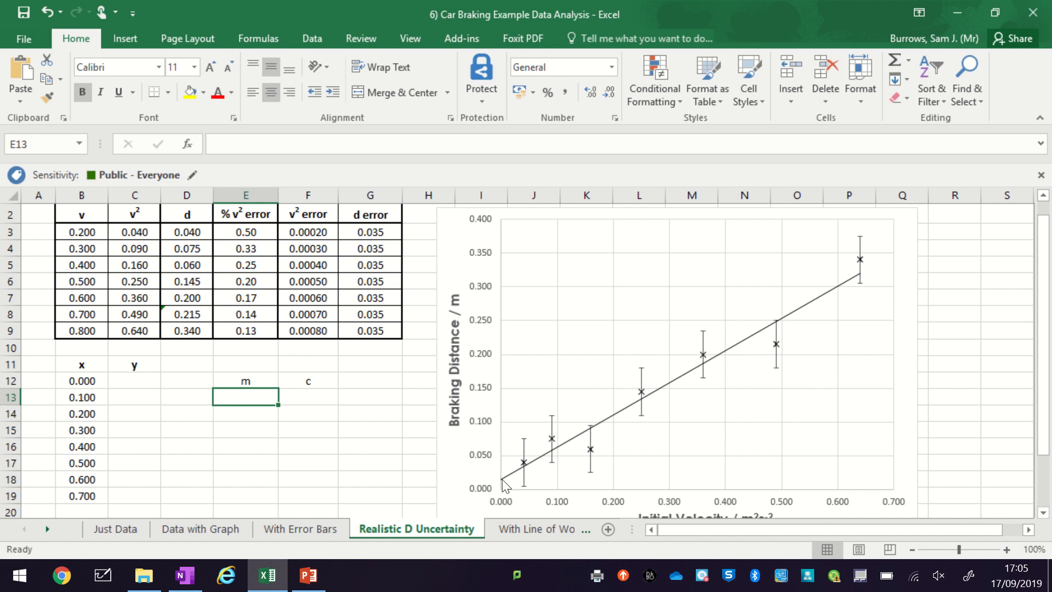
mouse_move(234, 423)
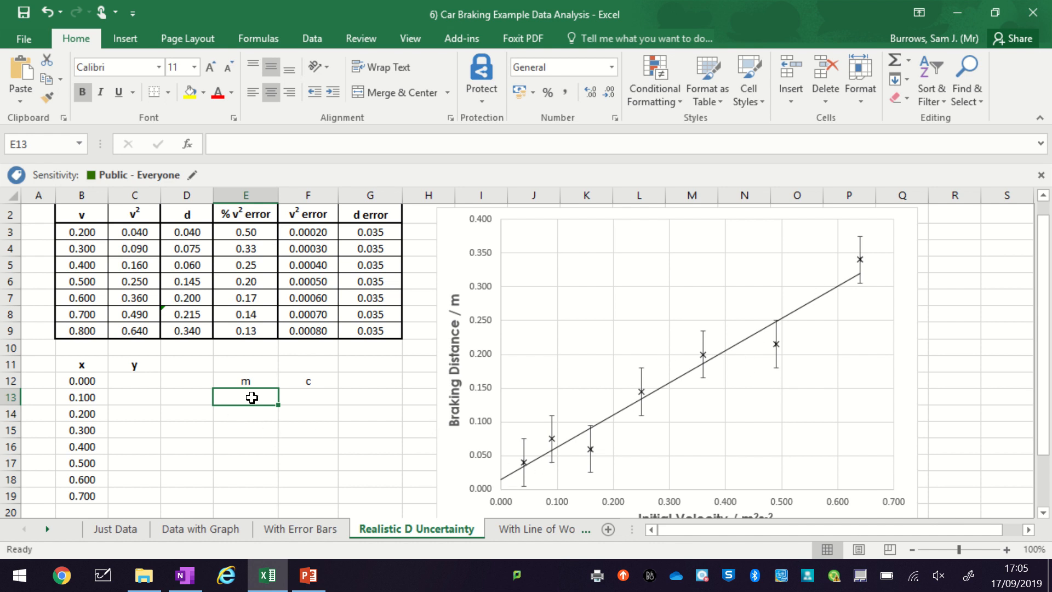
mouse_move(504, 404)
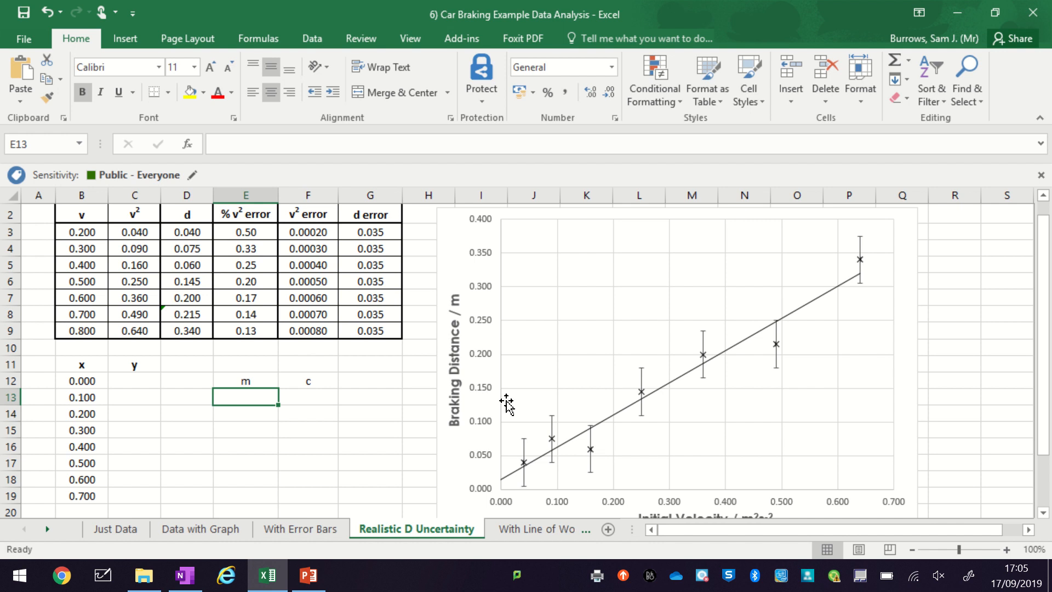
mouse_move(362, 378)
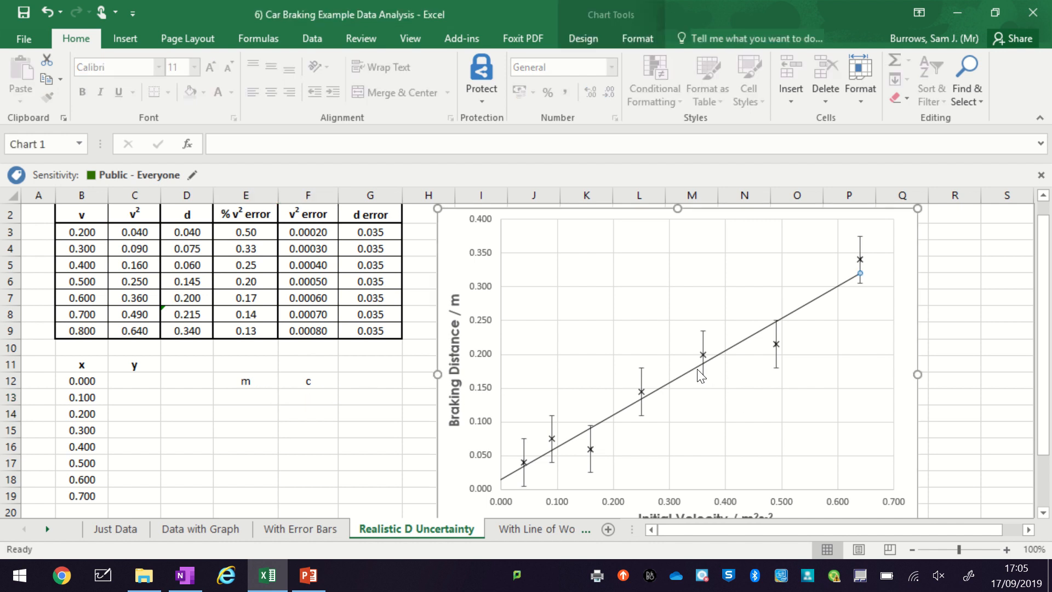
- Display the trendline equation y = 0.4764x + 0.0154 on the chart via Format Trendline
right_click(699, 375)
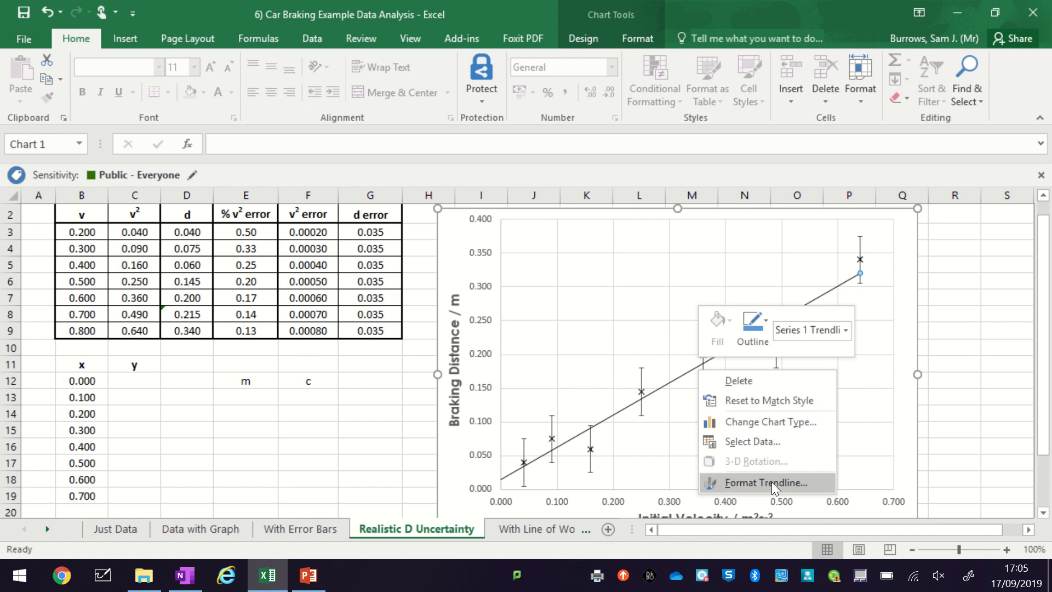
click(766, 482)
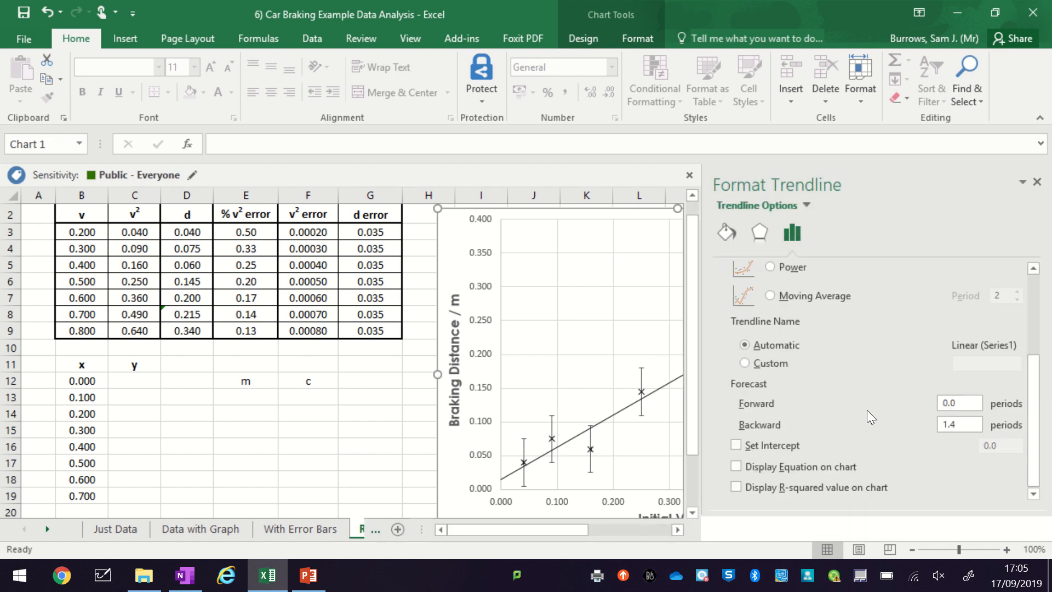
click(736, 467)
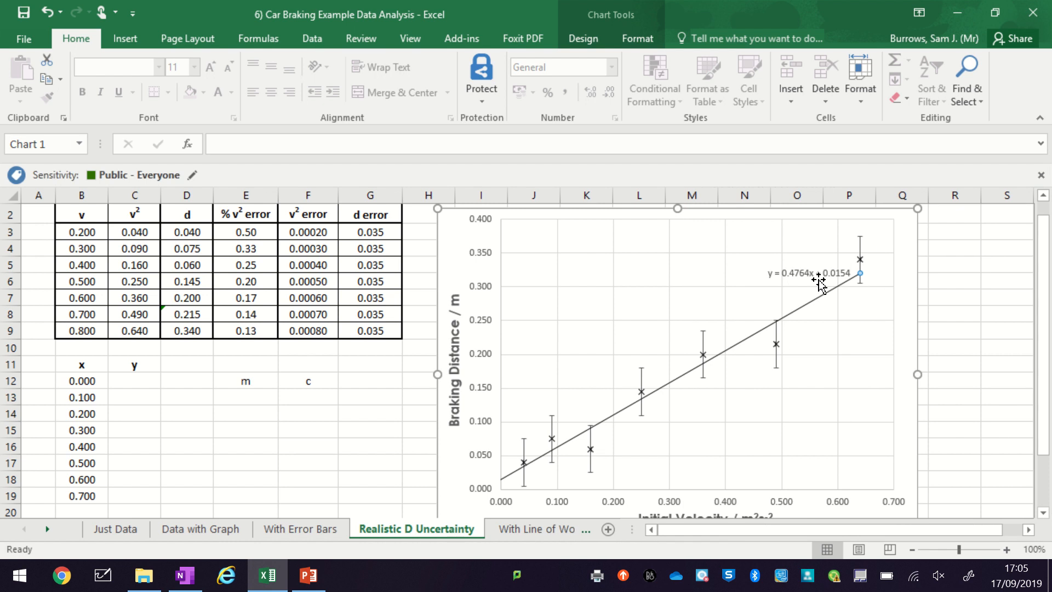
click(809, 273)
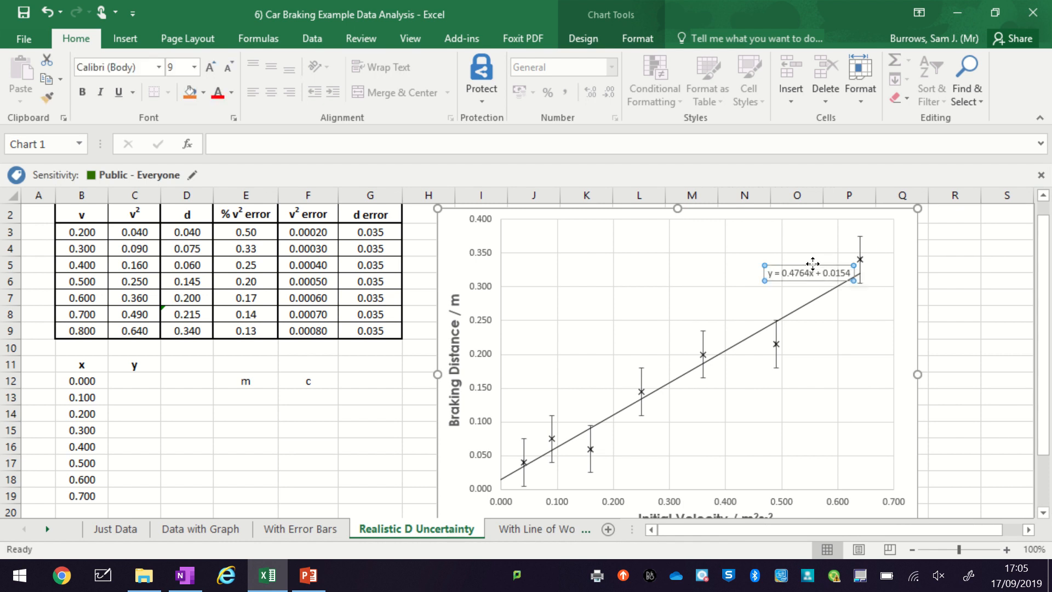
click(308, 413)
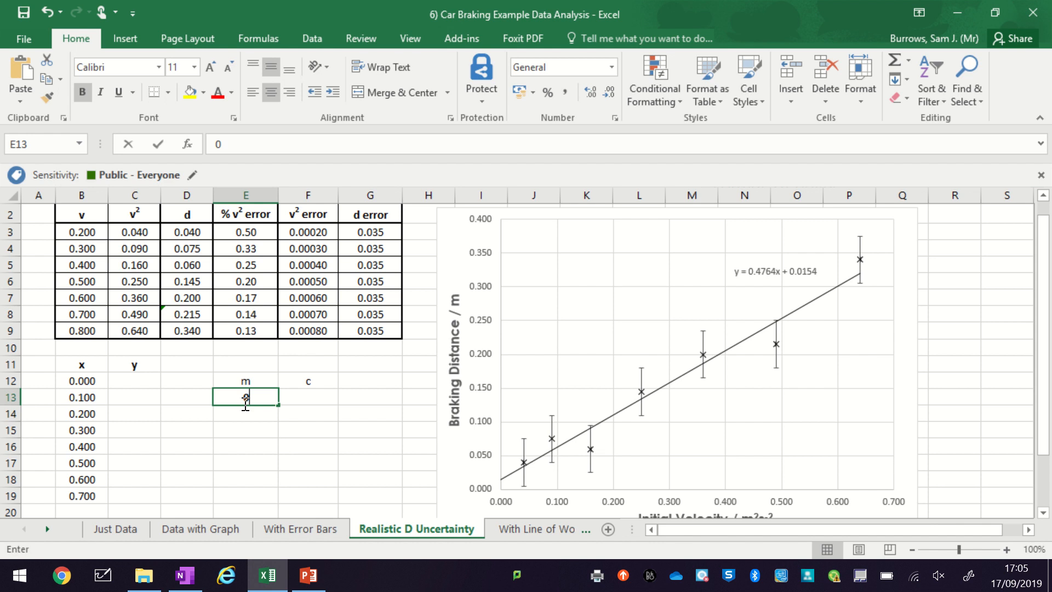
- Enter gradient 0.47 under m and intercept 0.015 under c, then border the m–c table
text(0.47)
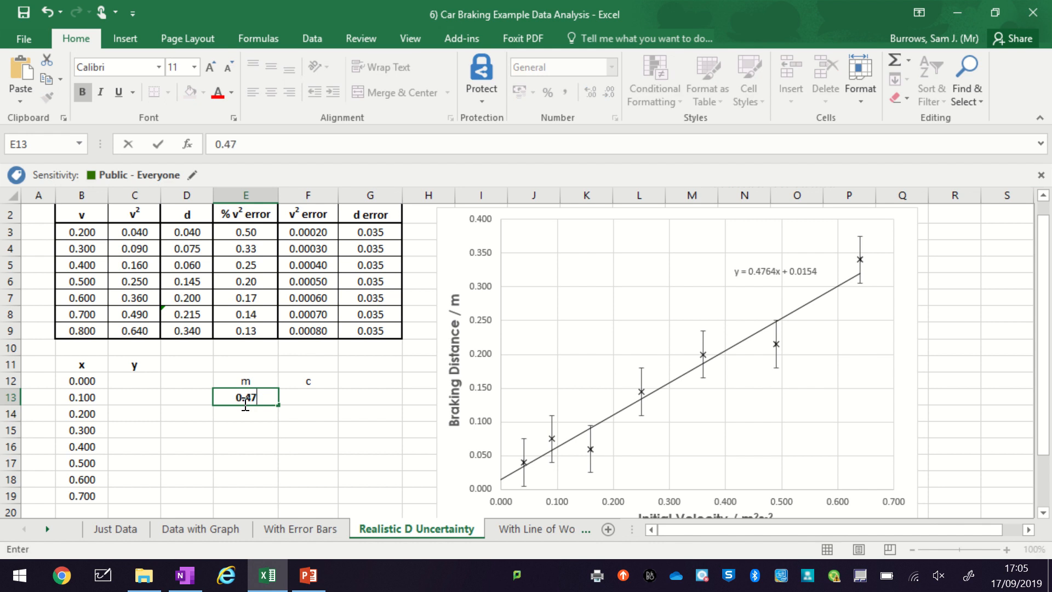
click(308, 398)
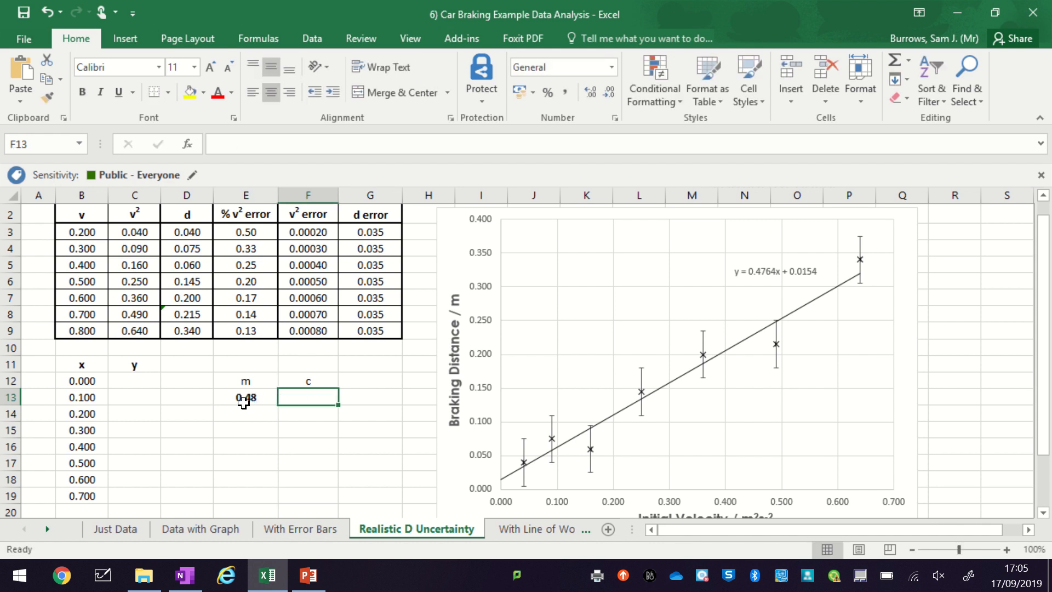
text(0.015)
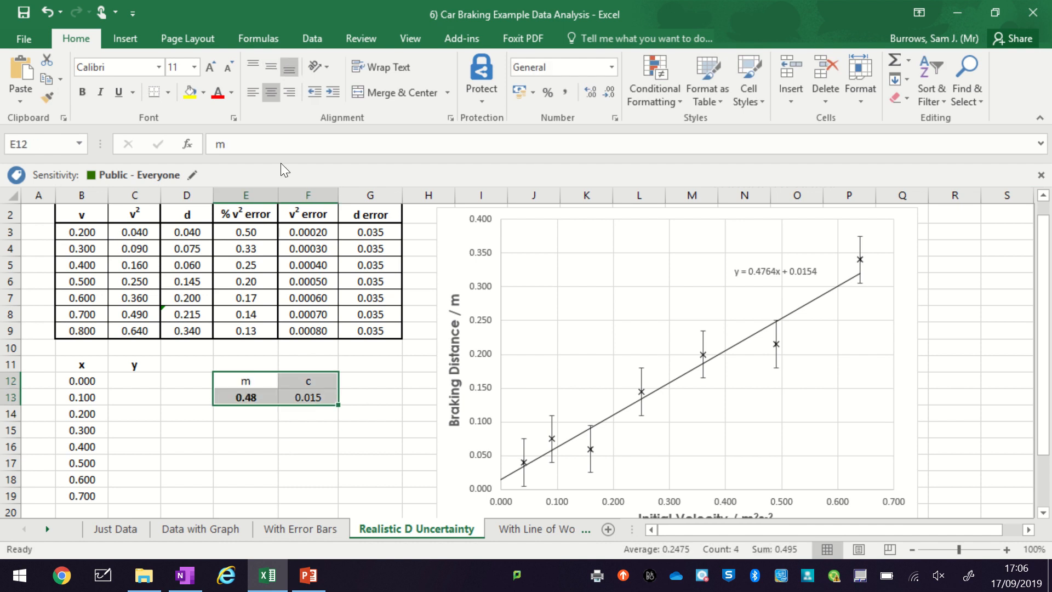
click(156, 92)
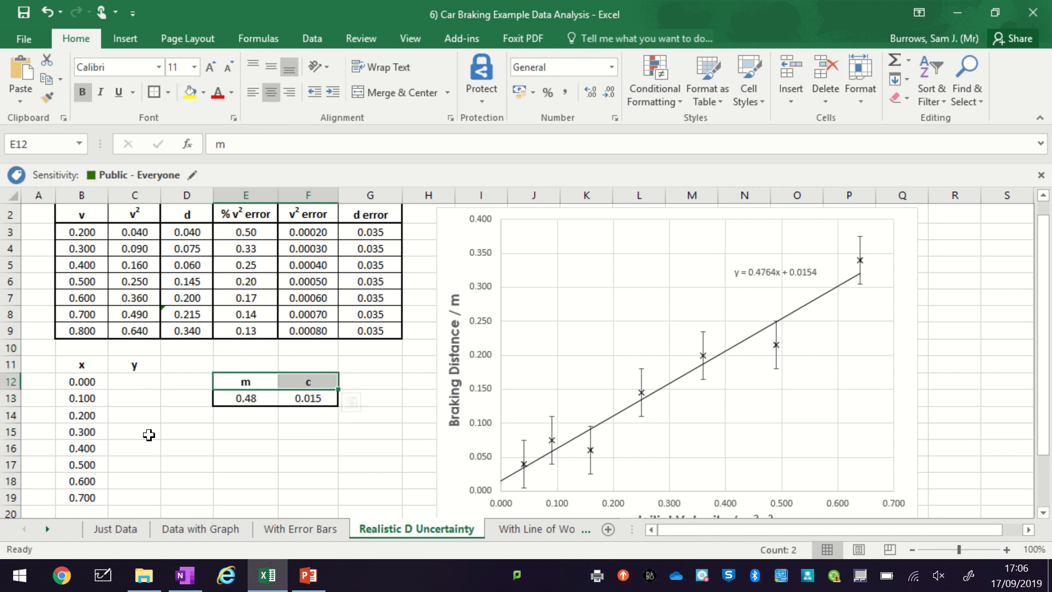
- Compute y as =$E$13*B12+$F$13 in the first y cell and fill the formula down to row 19
click(135, 381)
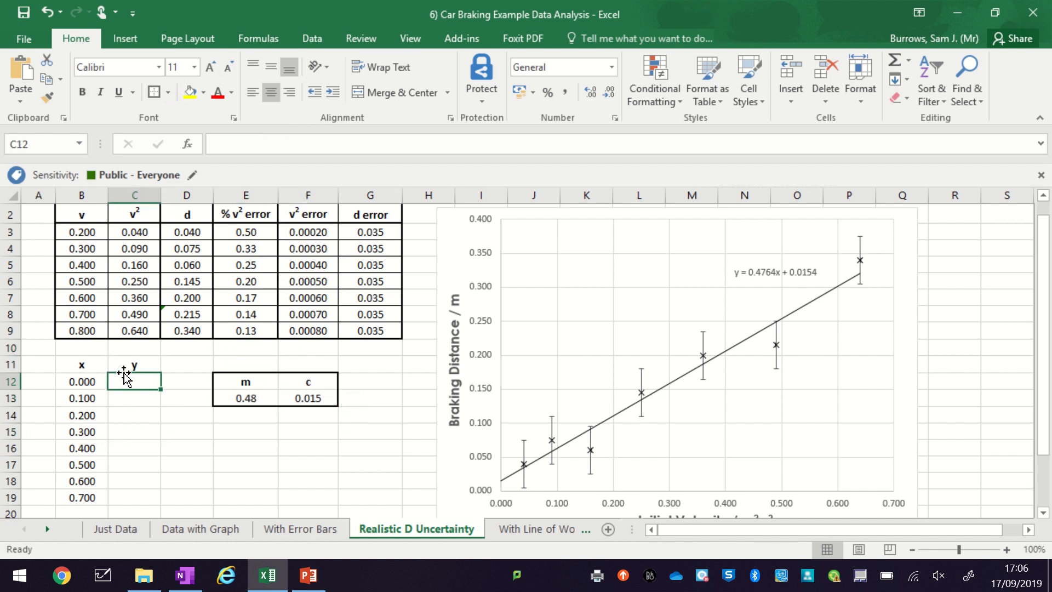
text(=$E$13)
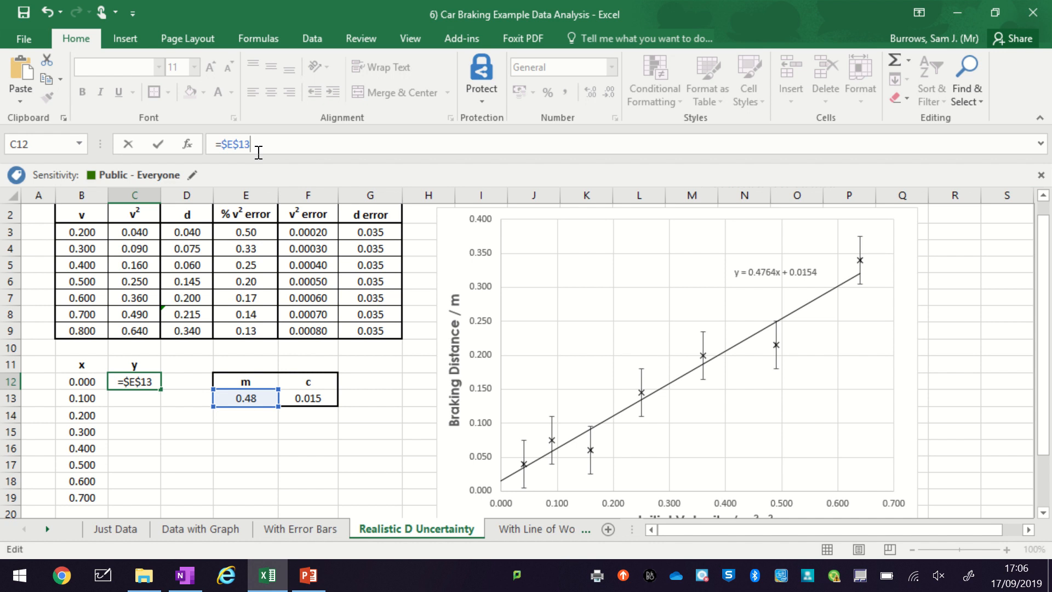
text(*)
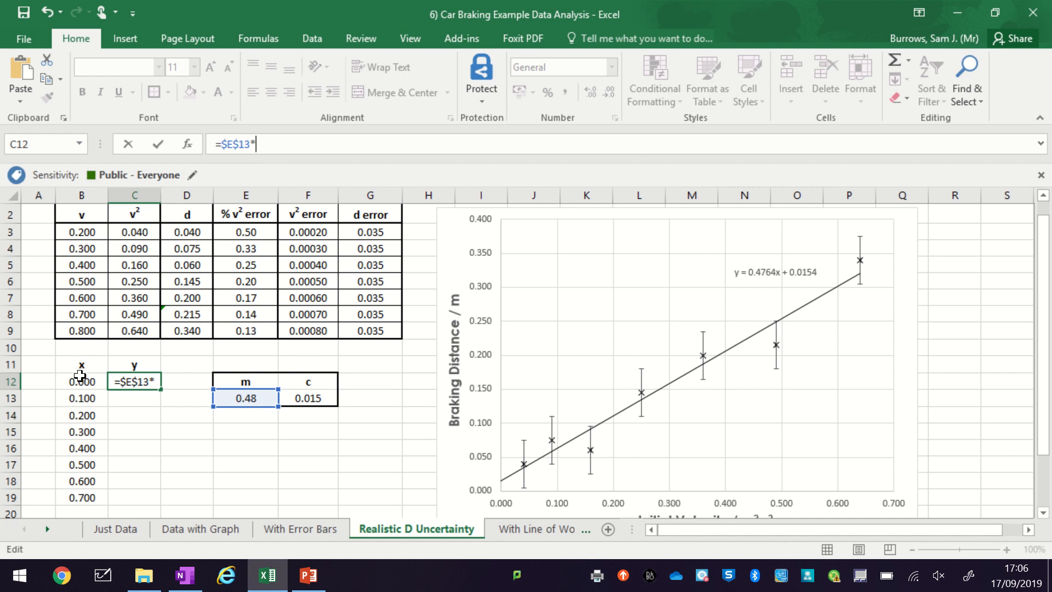
click(82, 382)
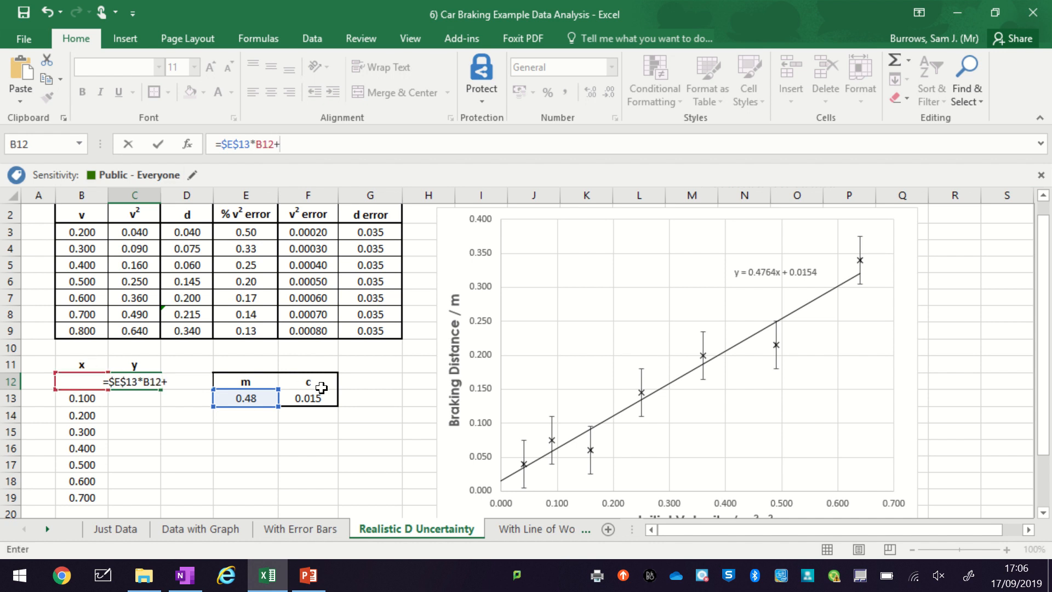
click(246, 398)
text($F$13)
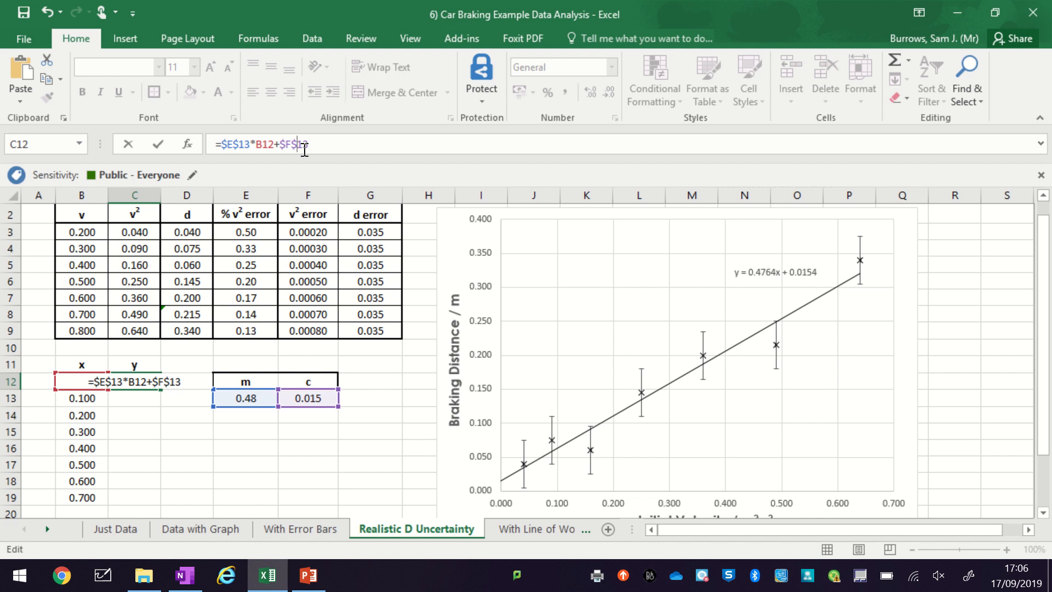
key(Enter)
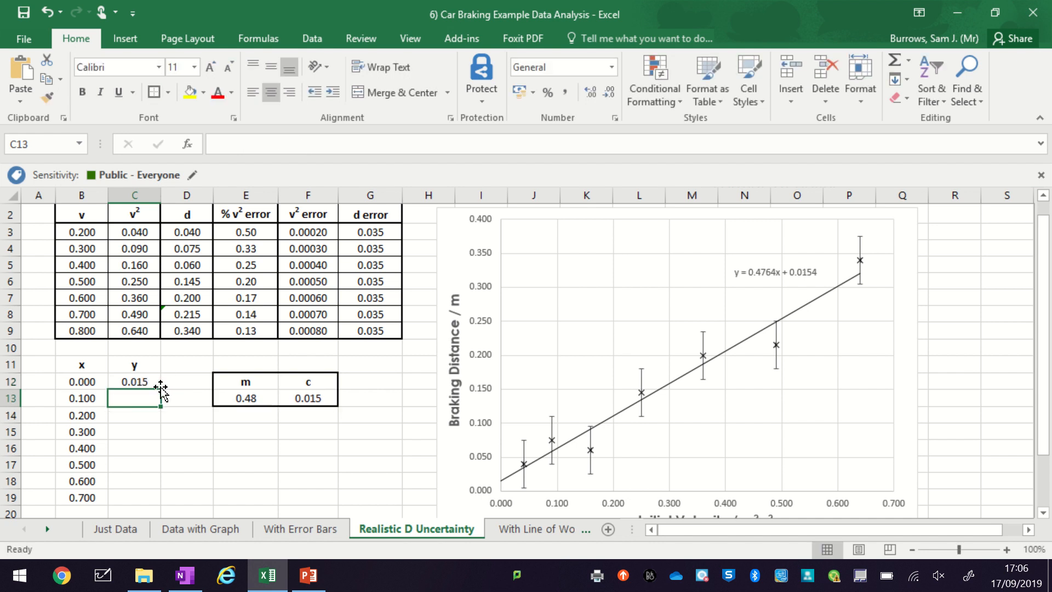
click(135, 381)
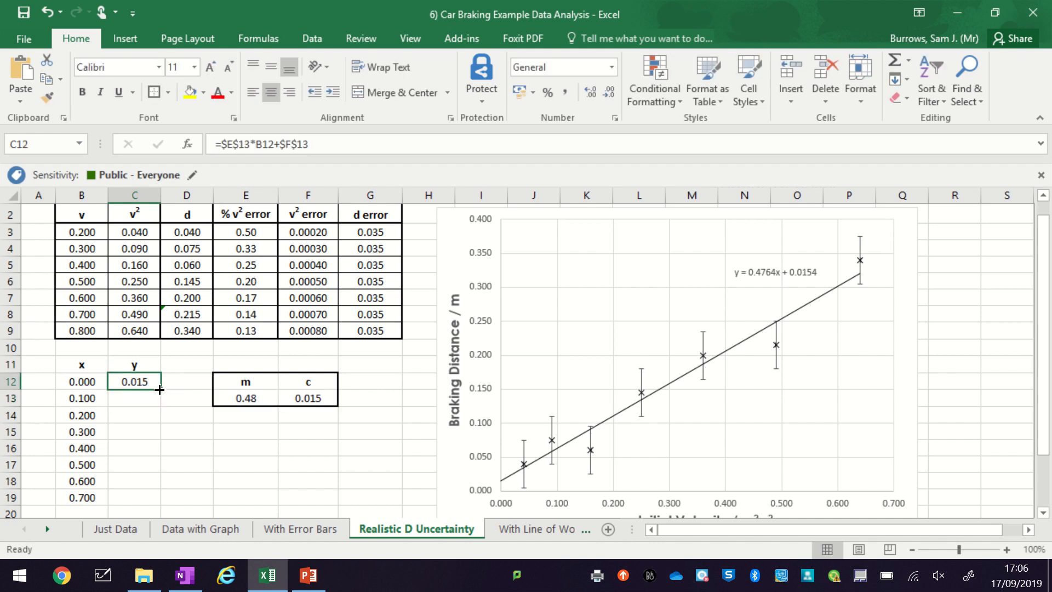
drag(134, 381, 133, 498)
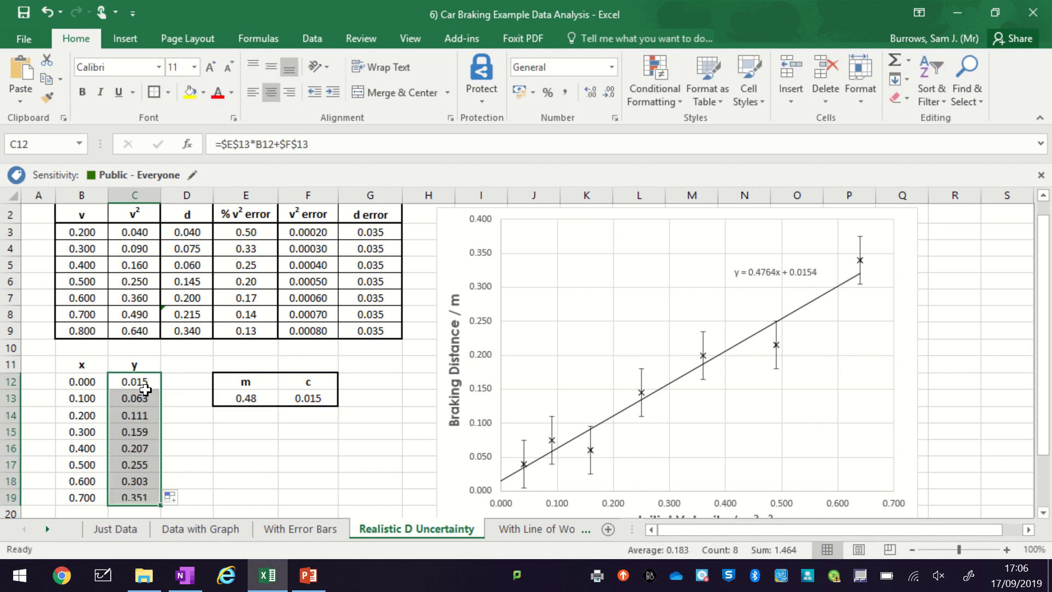
click(135, 399)
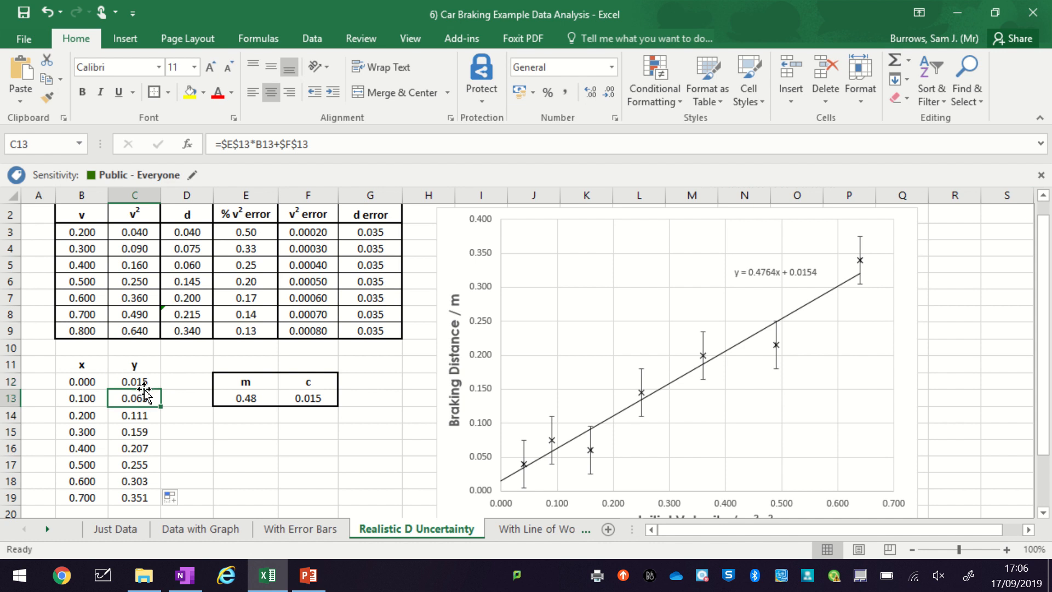
- Apply All Borders around the x–y table
click(135, 497)
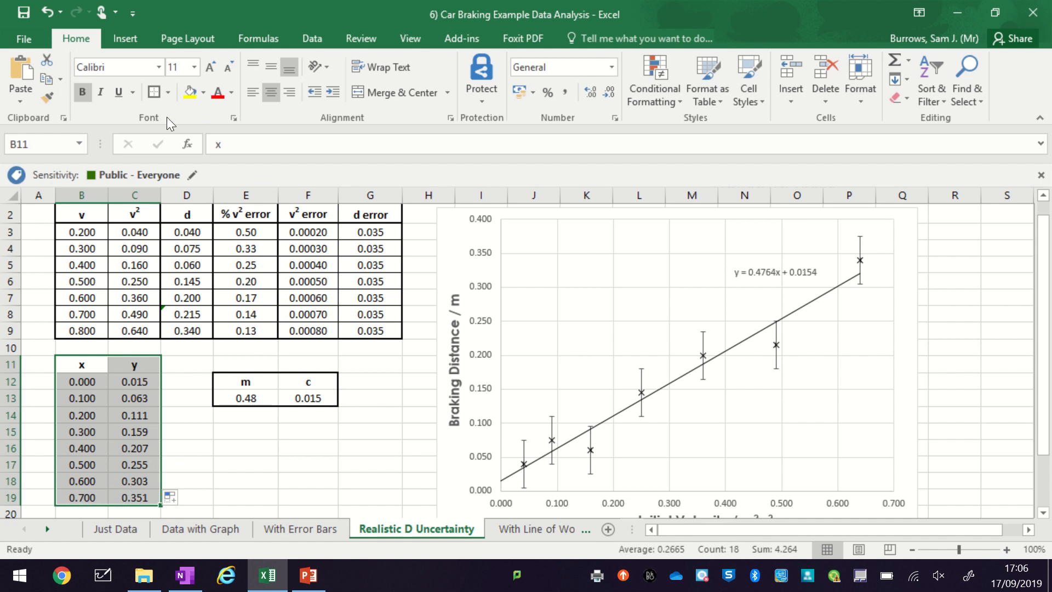
click(189, 433)
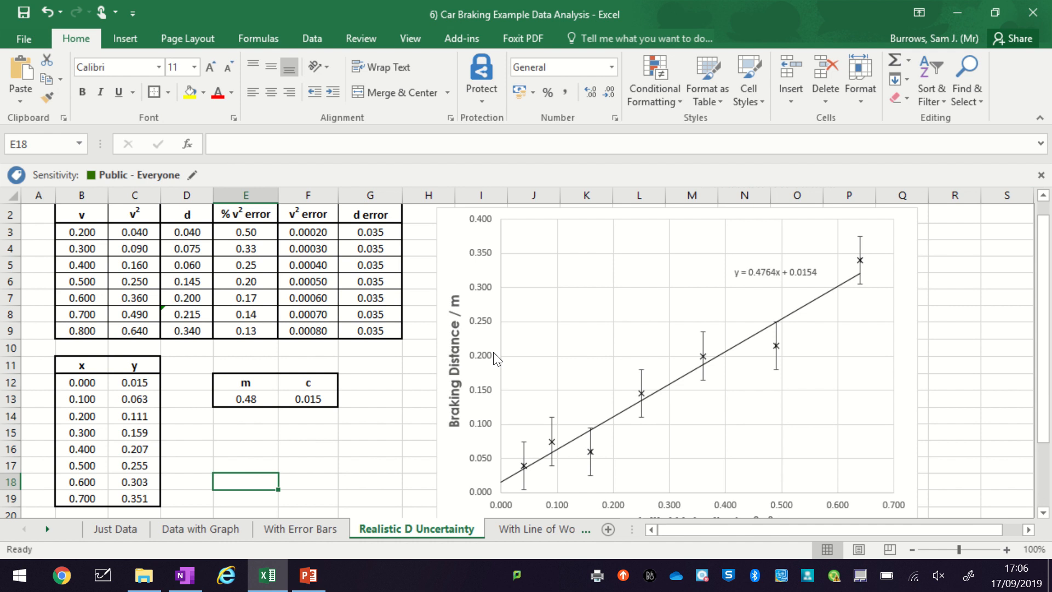
mouse_move(634, 306)
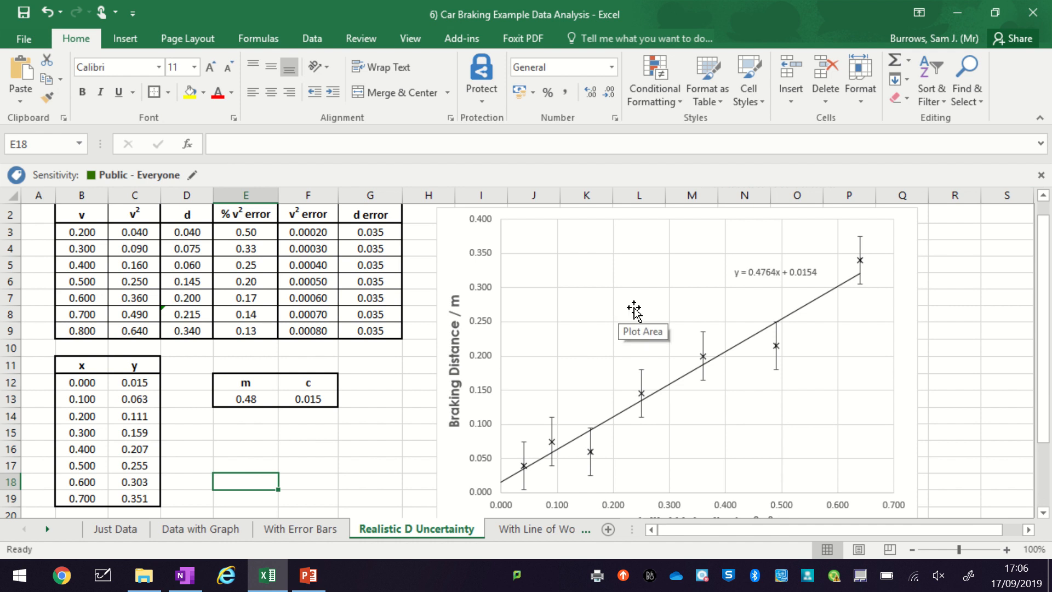
- Add a chart series with X values B12:B19 and Y values C12:C19 through Select Data
right_click(634, 309)
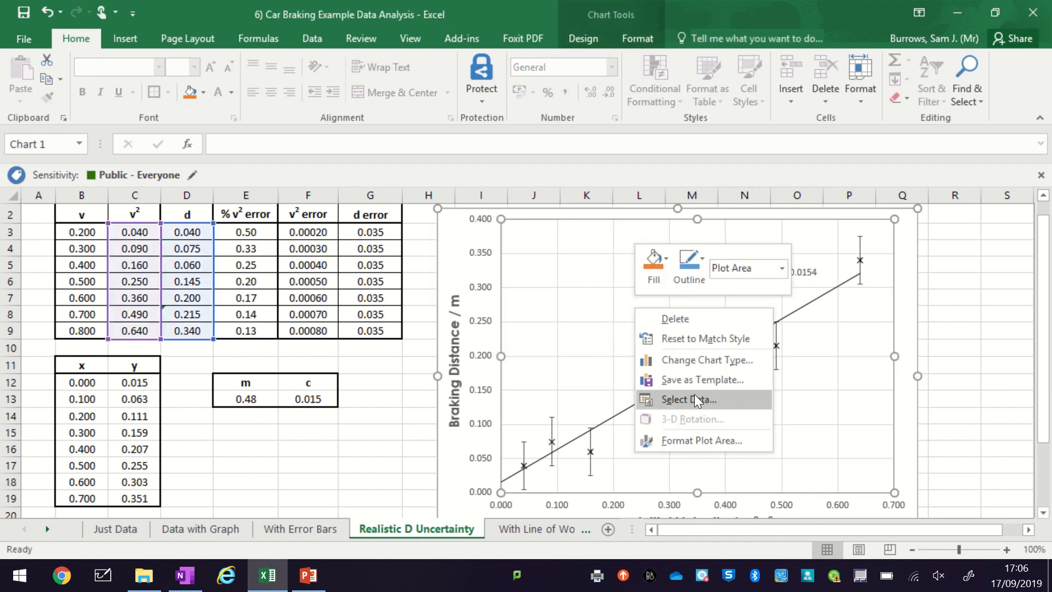
click(689, 399)
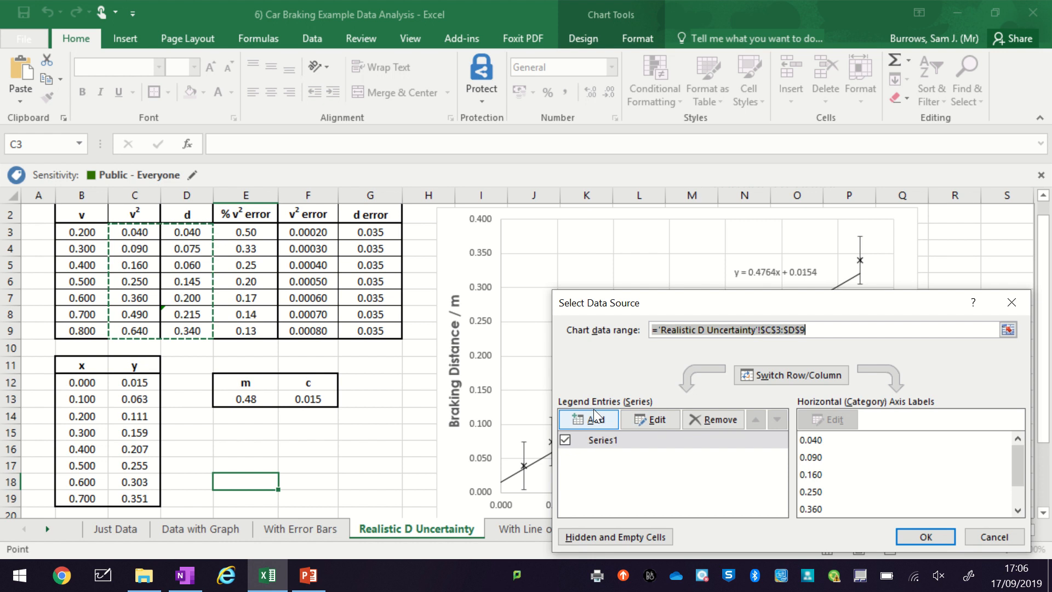
click(588, 419)
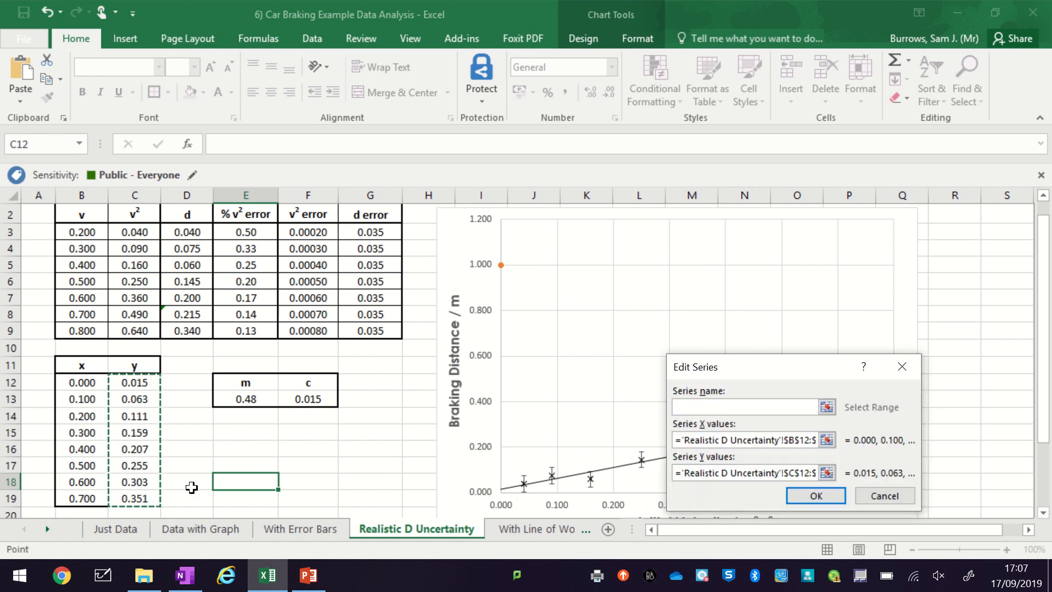
click(816, 495)
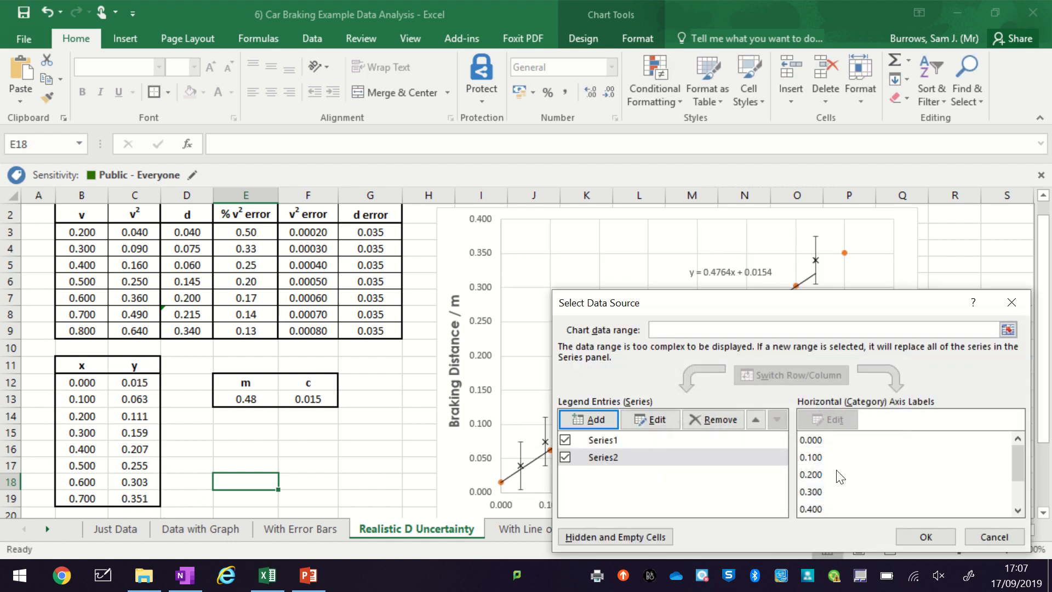
click(925, 537)
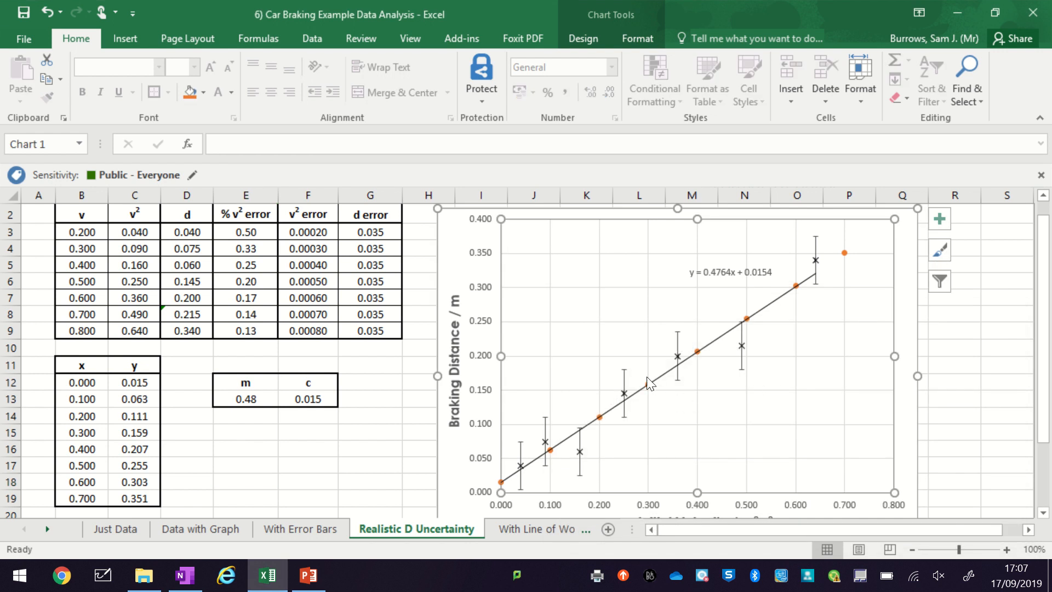
- Add a trendline to the second series and increase its orange line width
right_click(844, 252)
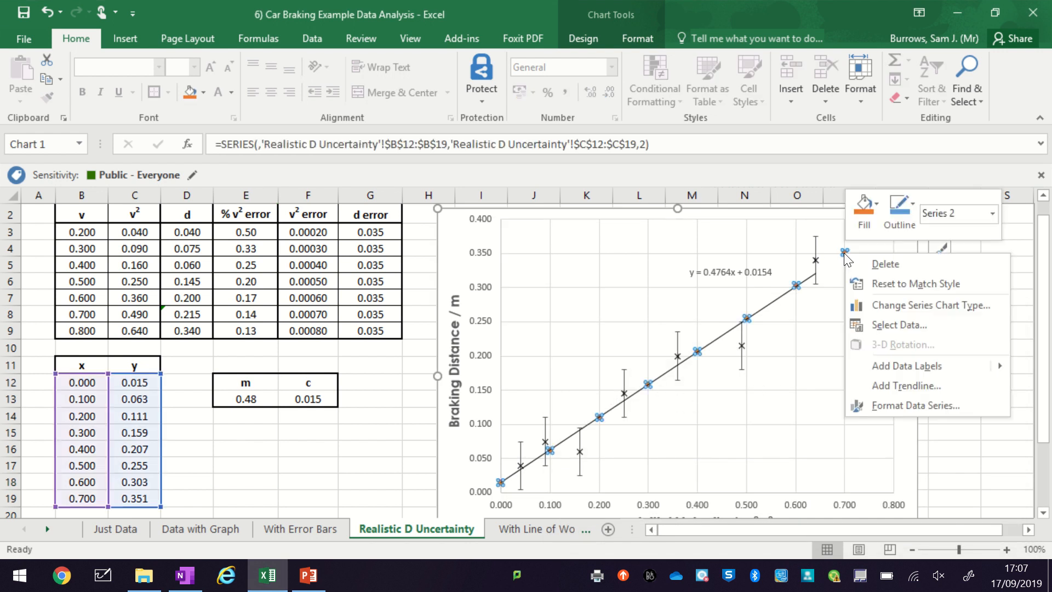
click(906, 386)
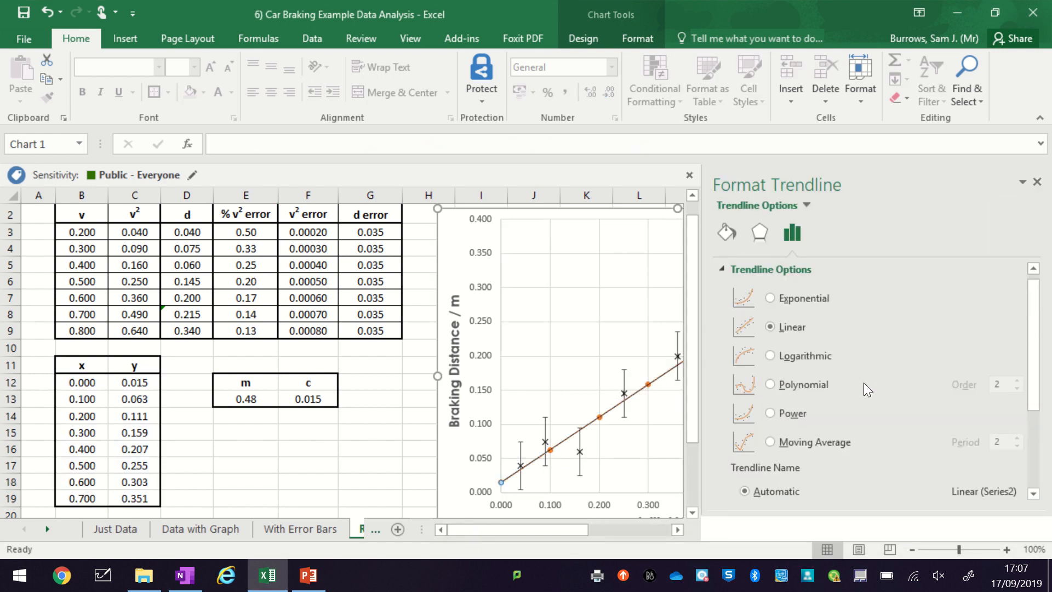
mouse_move(726, 233)
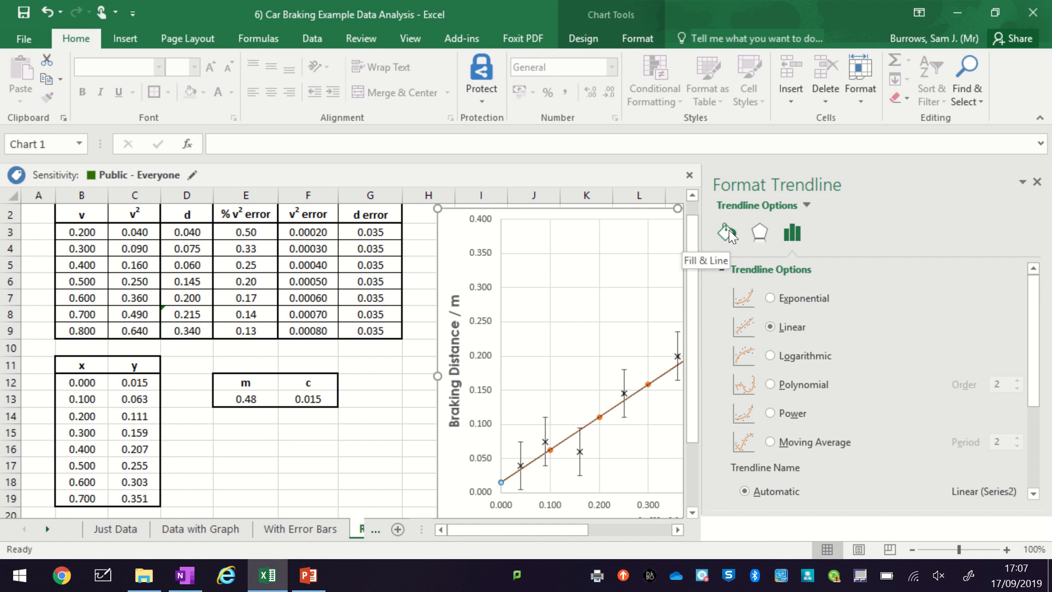
click(727, 232)
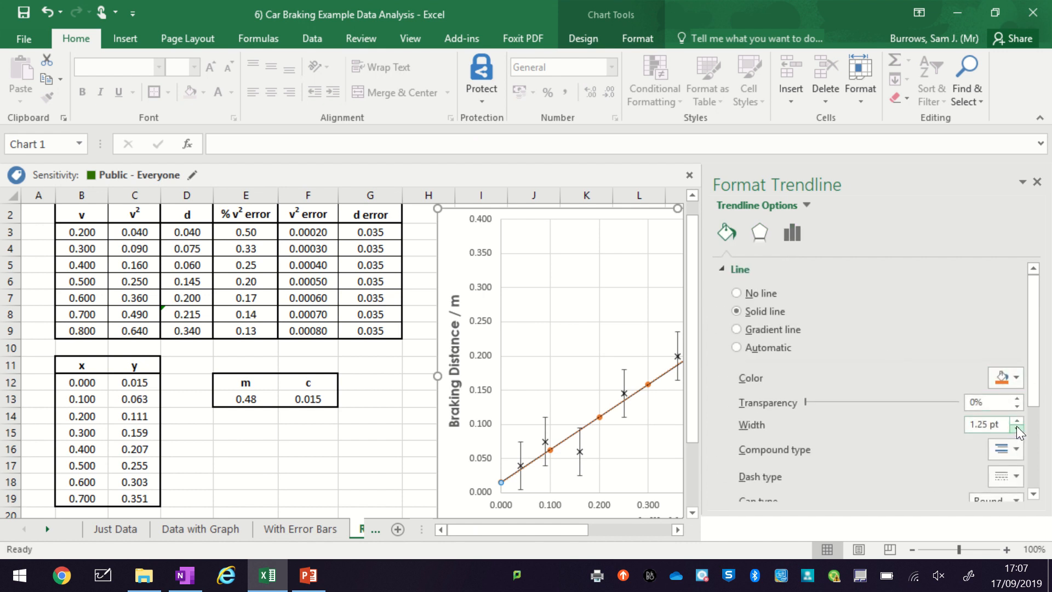
click(1015, 476)
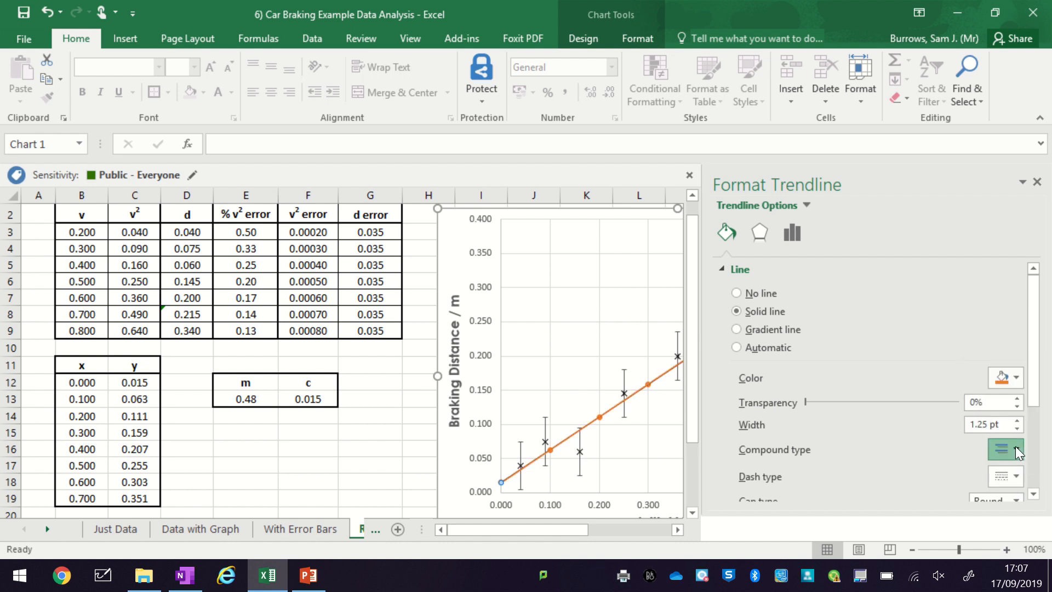
click(1018, 421)
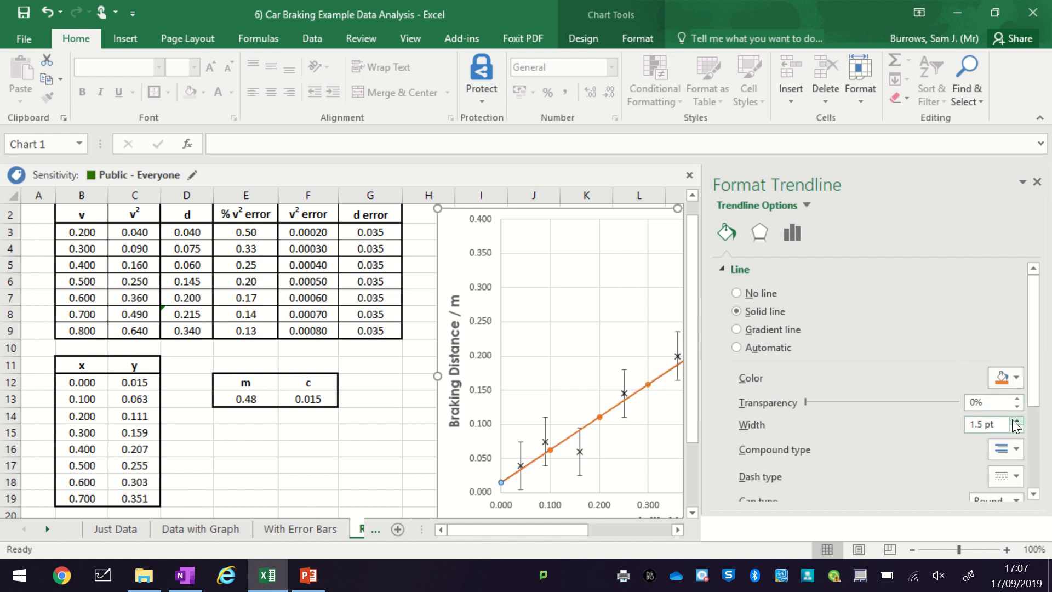
click(1015, 421)
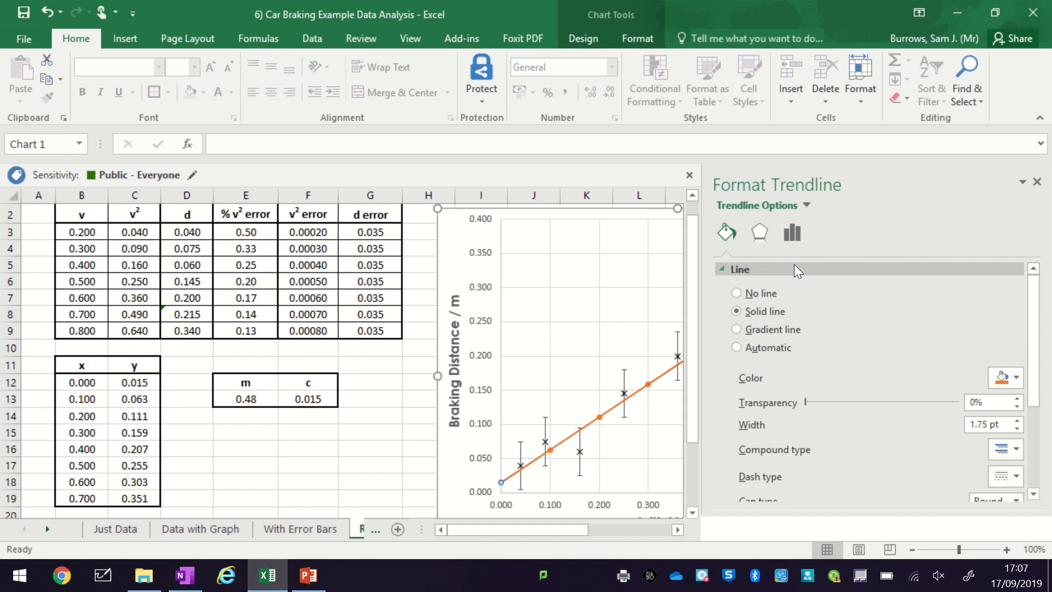
- Set the second series' marker option to None so only the orange line shows
click(807, 205)
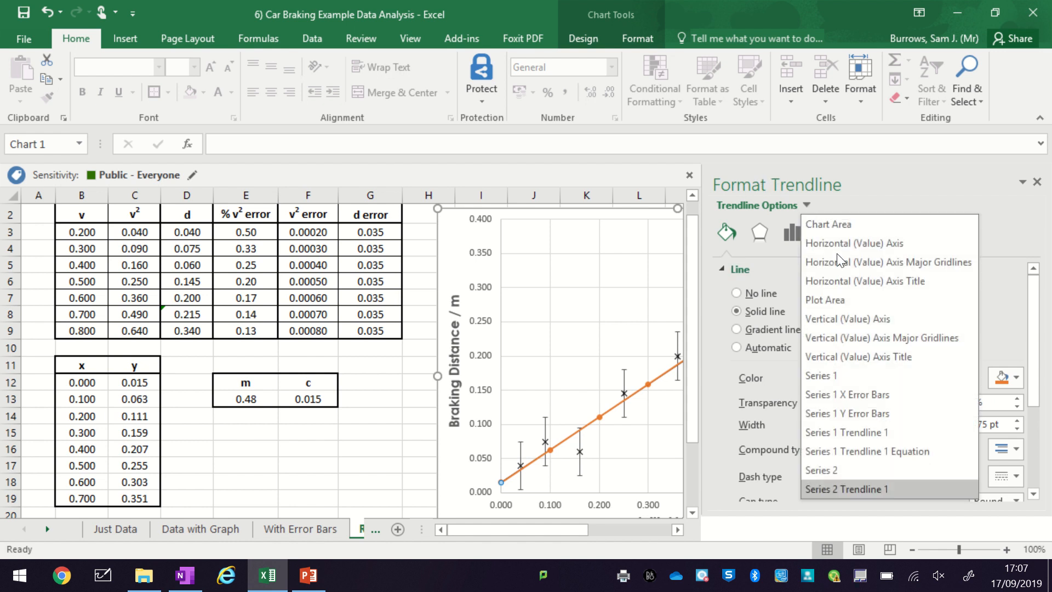
click(821, 471)
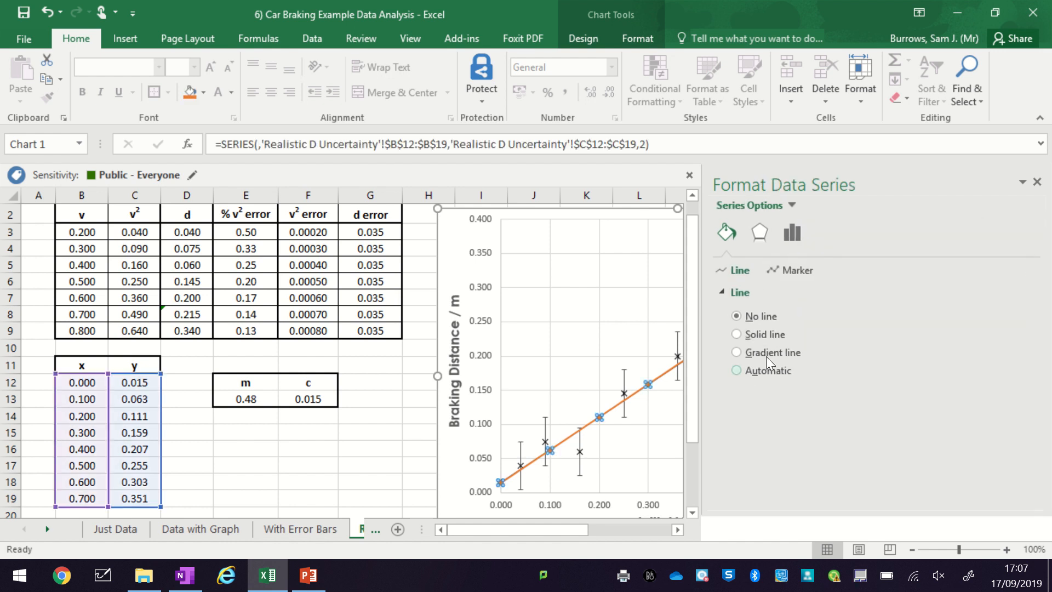
click(797, 270)
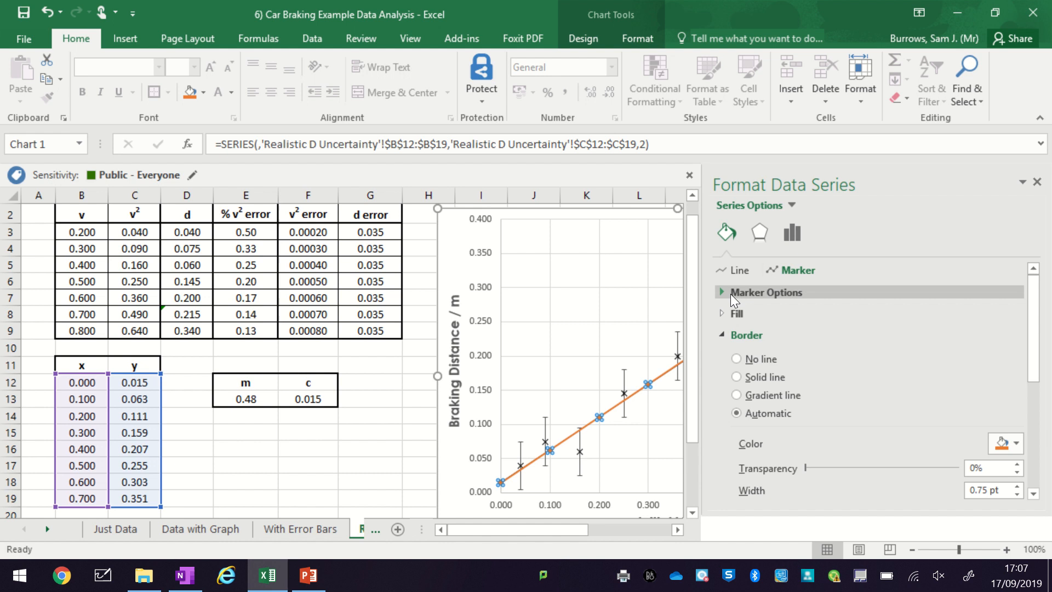
click(723, 291)
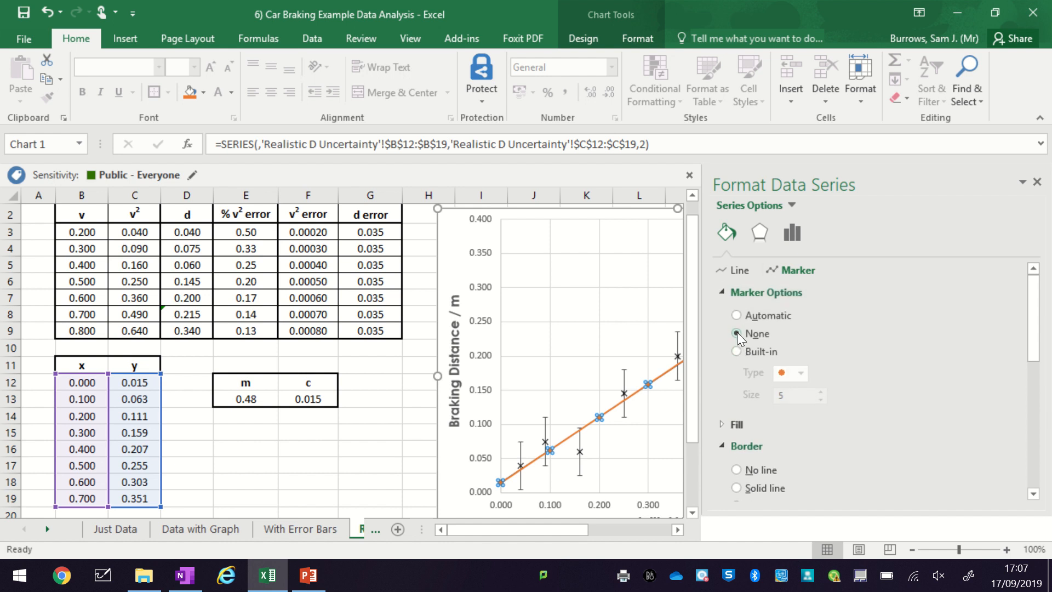
click(737, 334)
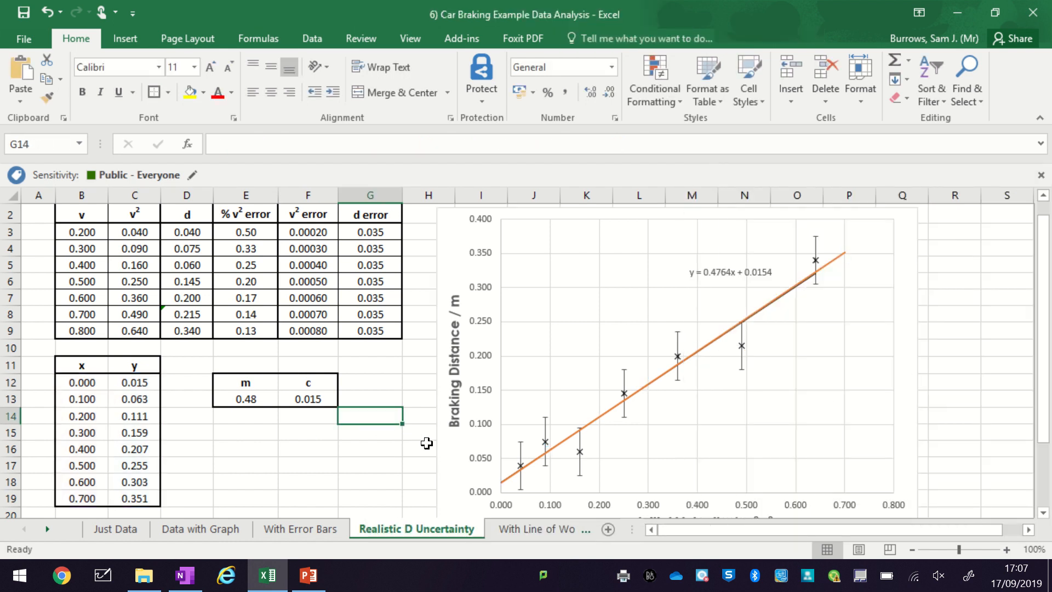
mouse_move(445, 461)
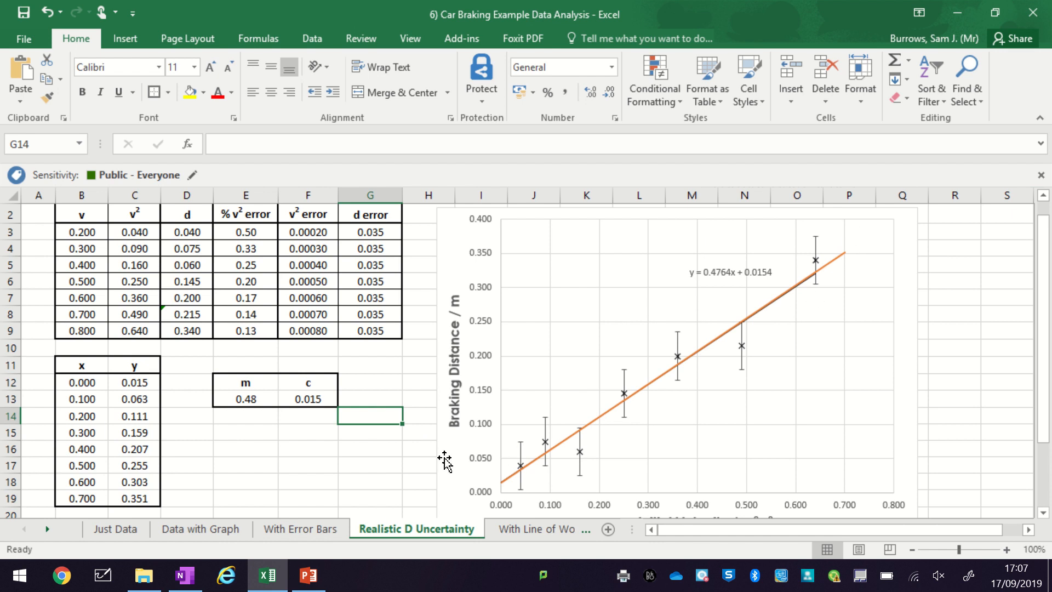
mouse_move(238, 401)
text(0.6)
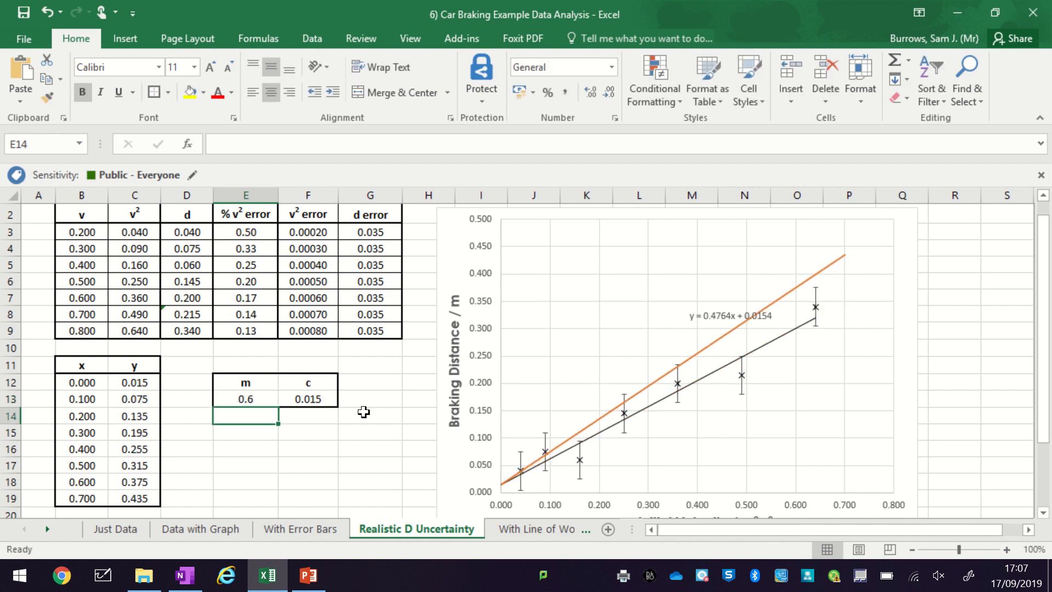
mouse_move(847, 230)
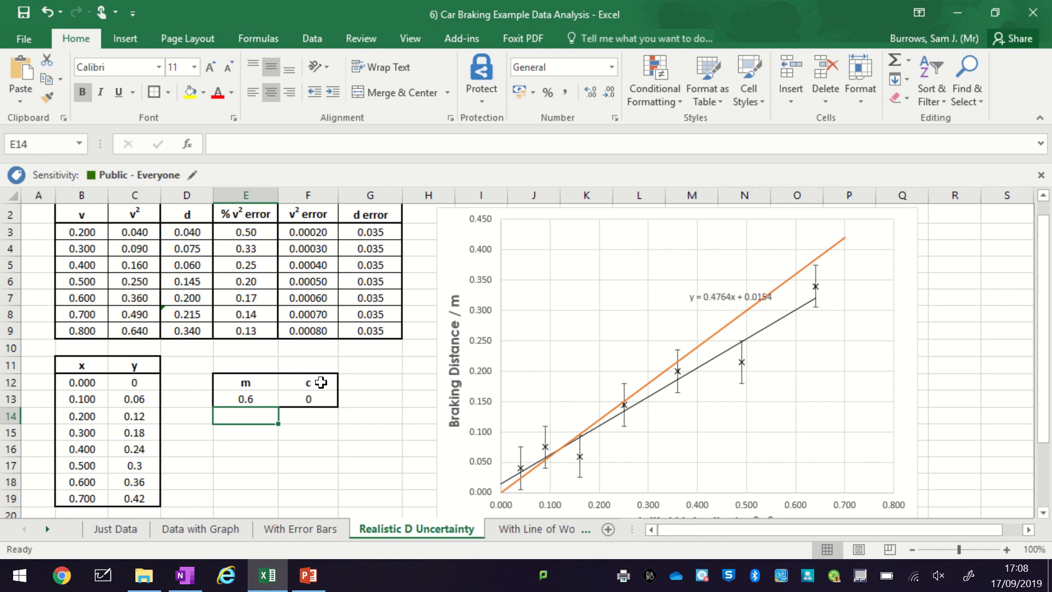
- Try intercept values -0.1, -0.01 and -0.025 in the c cell to steepen the orange line
click(308, 399)
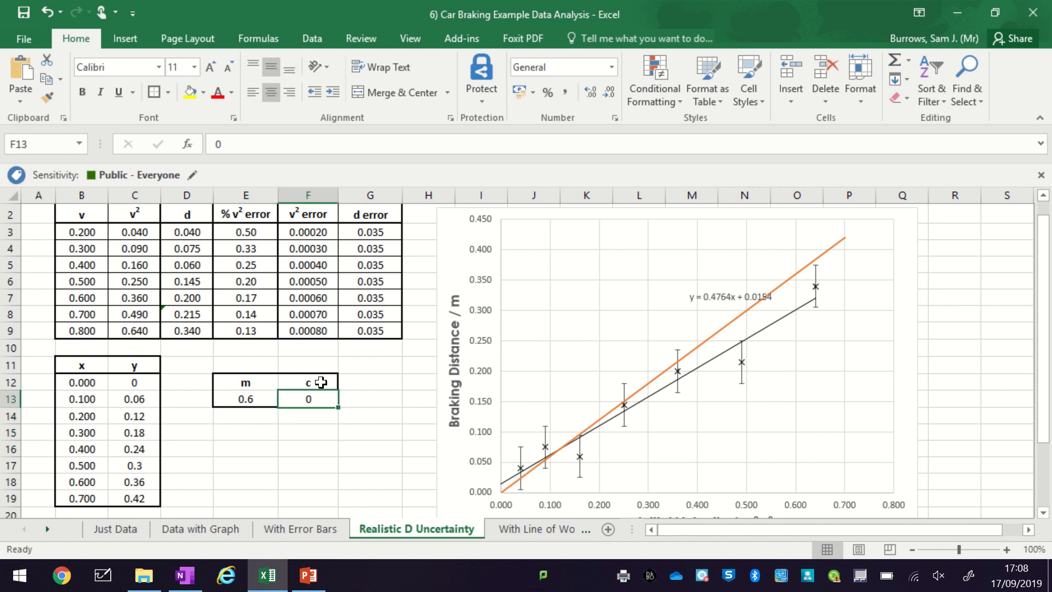
text(-0.1)
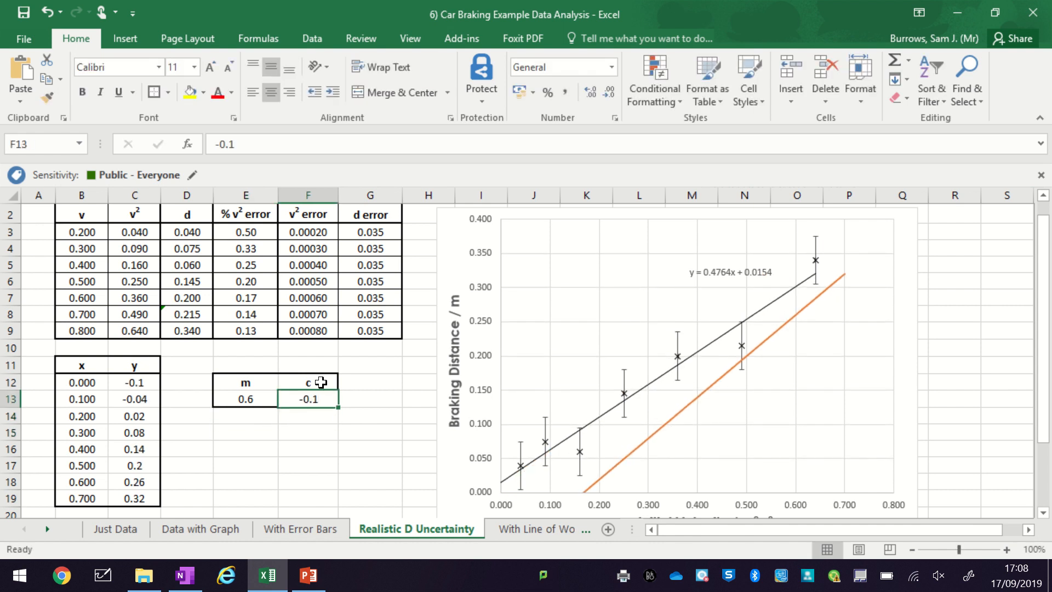
text(-0.01)
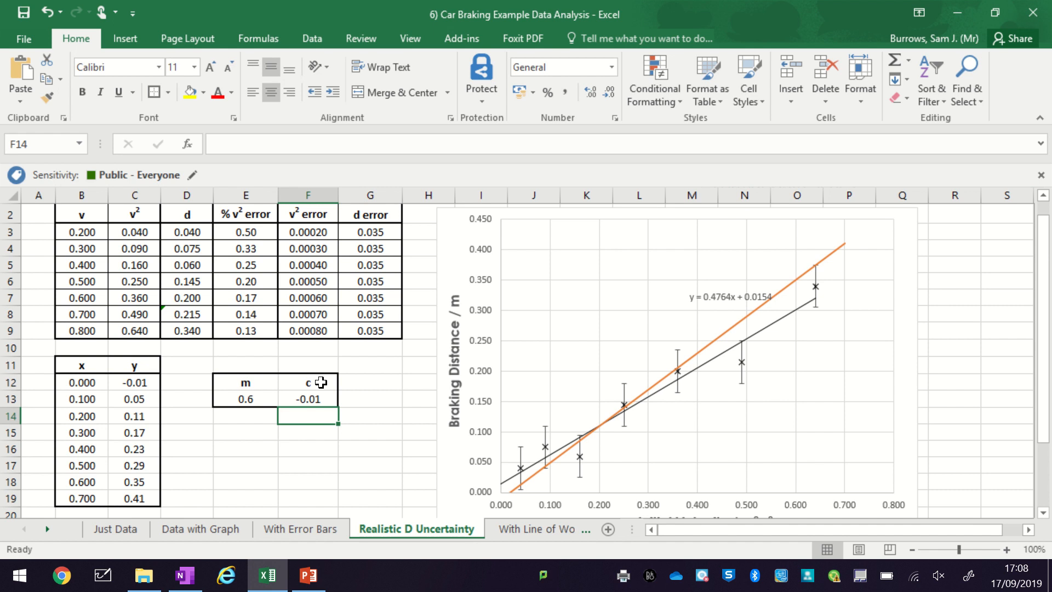
mouse_move(263, 386)
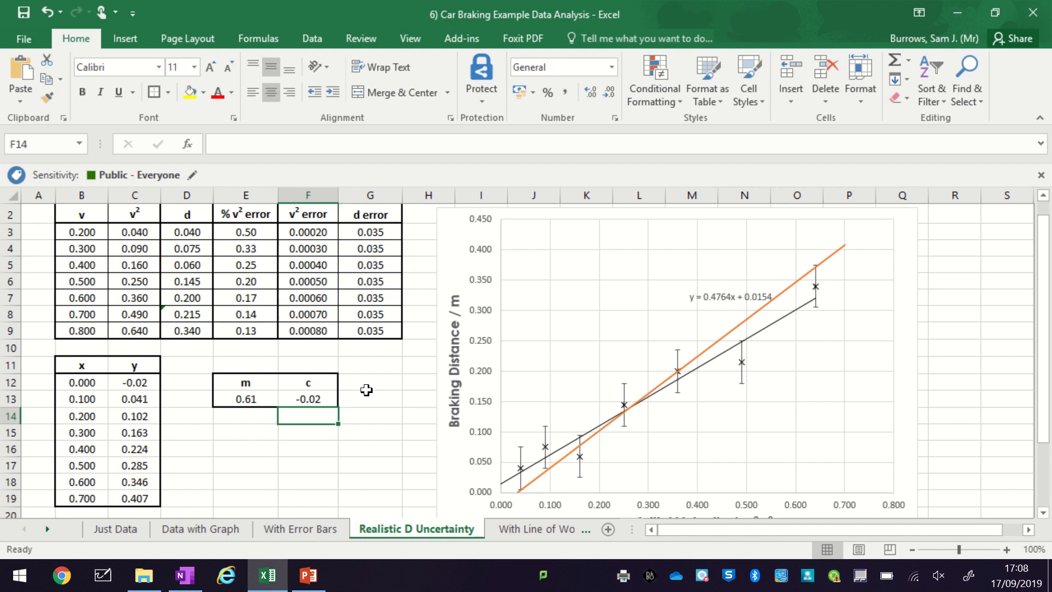
text(0.)
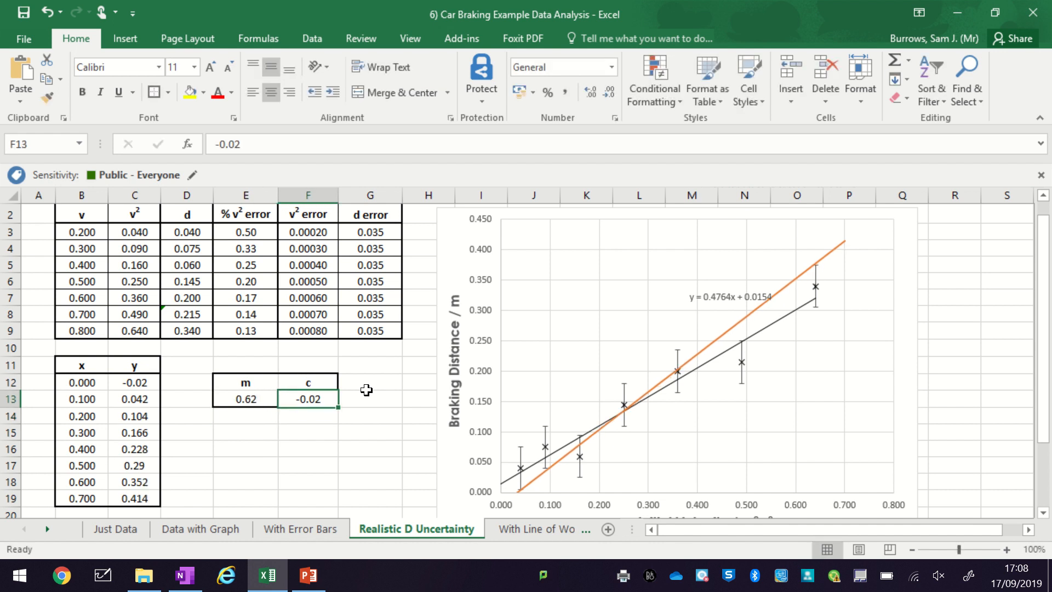
text(-0.0)
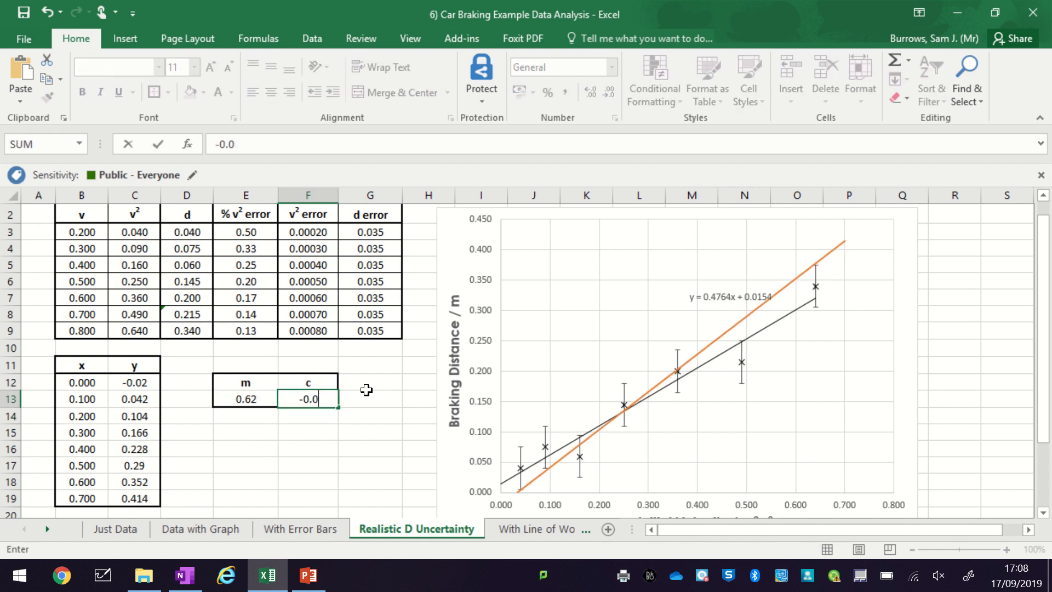
key(Enter)
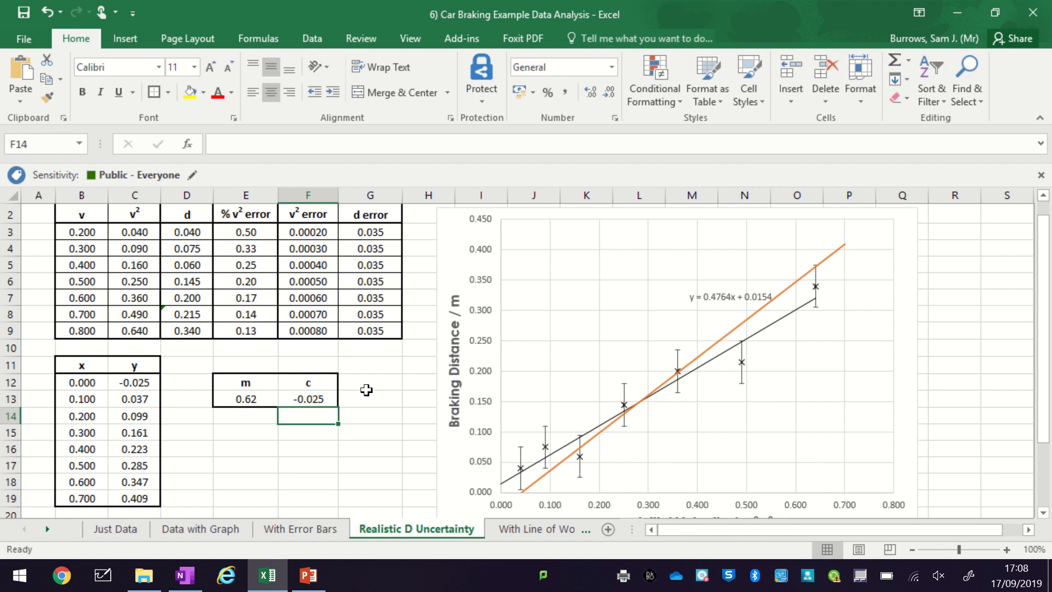
- Settle the intercept at -0.02 so the orange line runs steeply through the error bars
click(308, 399)
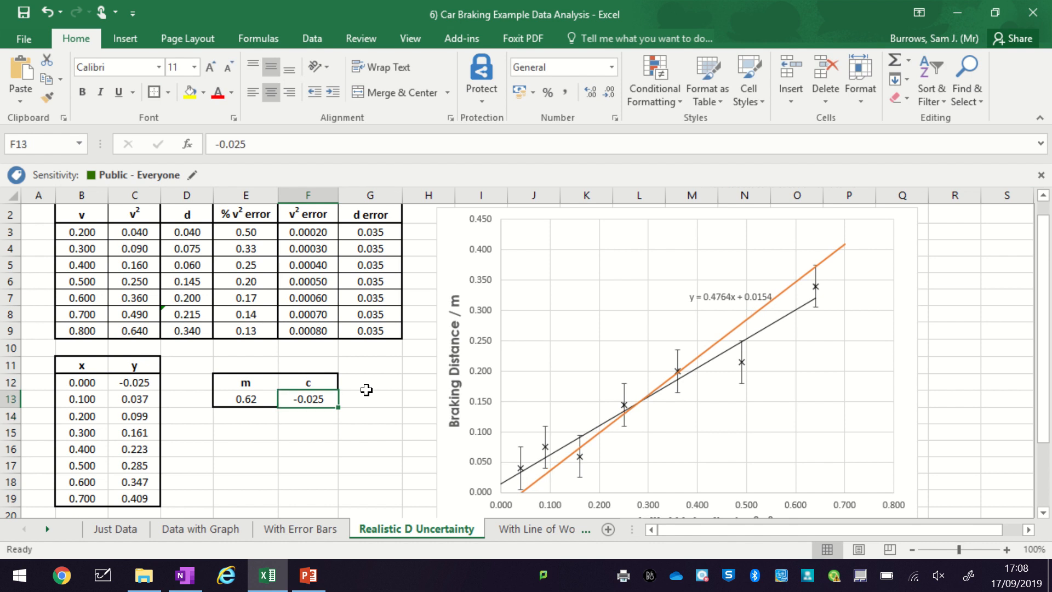
text(-0.0023)
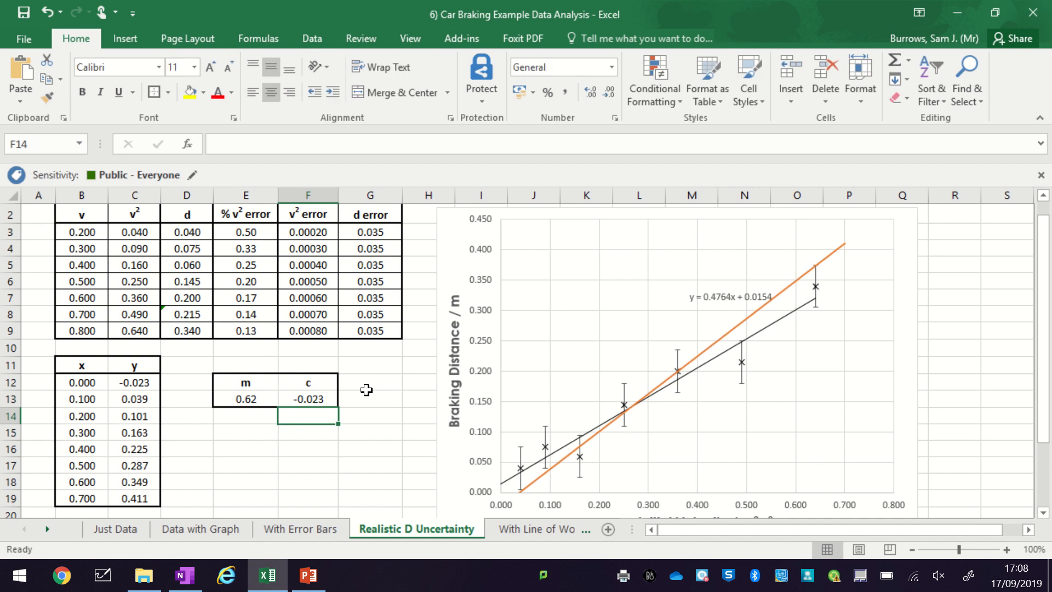
text(-0.)
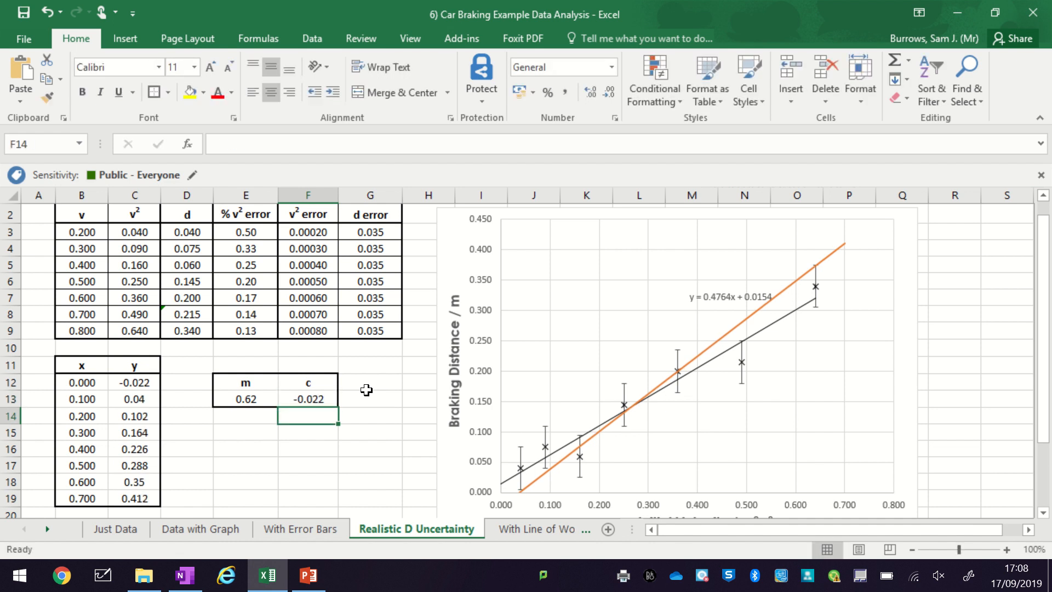
click(308, 399)
text(-0.02)
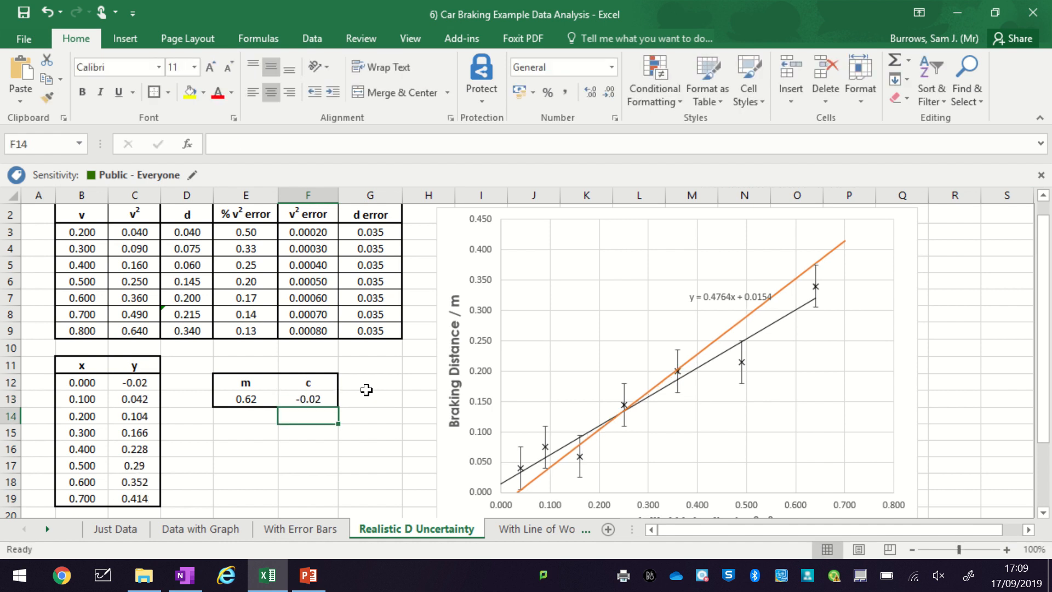
click(844, 242)
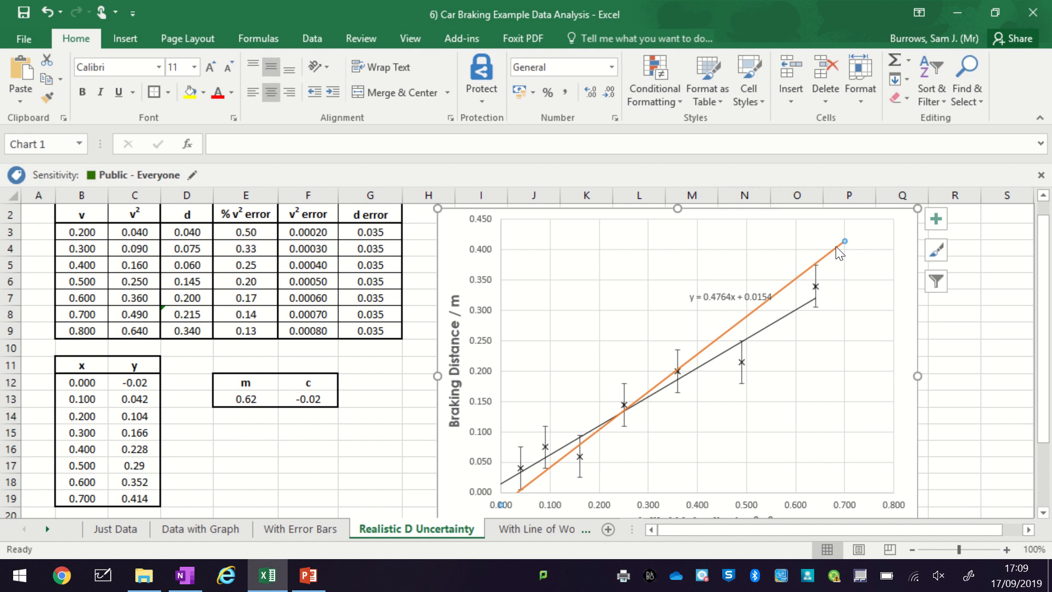
- Set the worst-fit intercept to -0.01 in F13 and gradient to 0.6 in E13
click(842, 243)
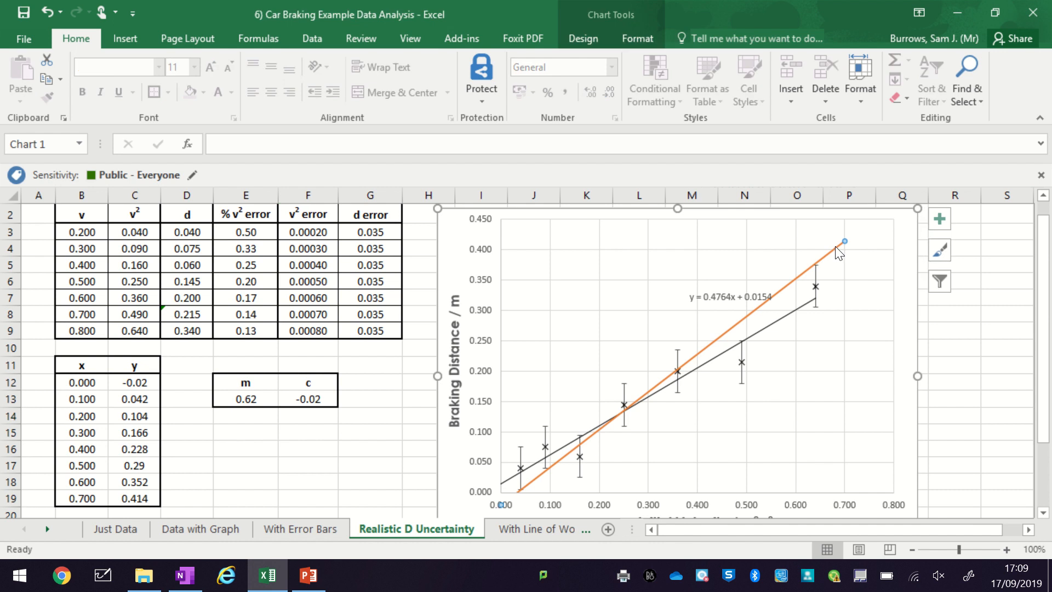
mouse_move(307, 403)
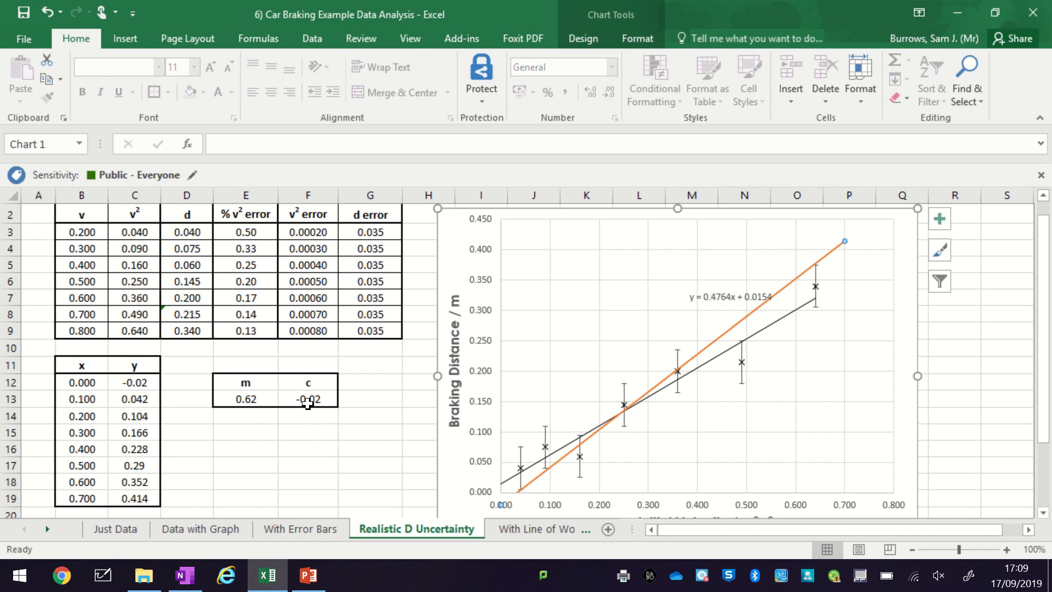
click(308, 399)
text(-0.01)
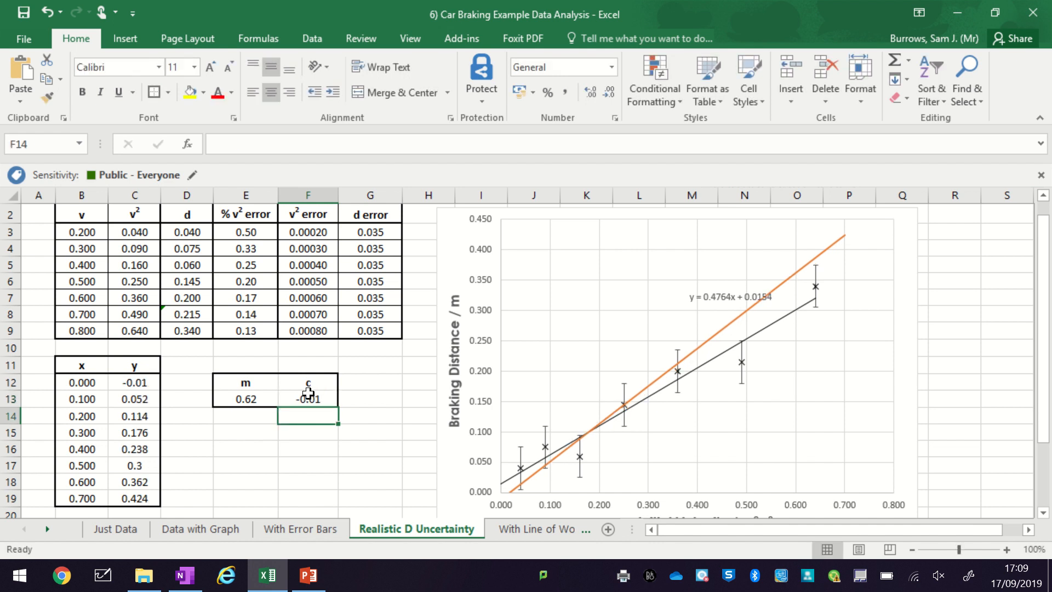
click(245, 399)
text(0.6)
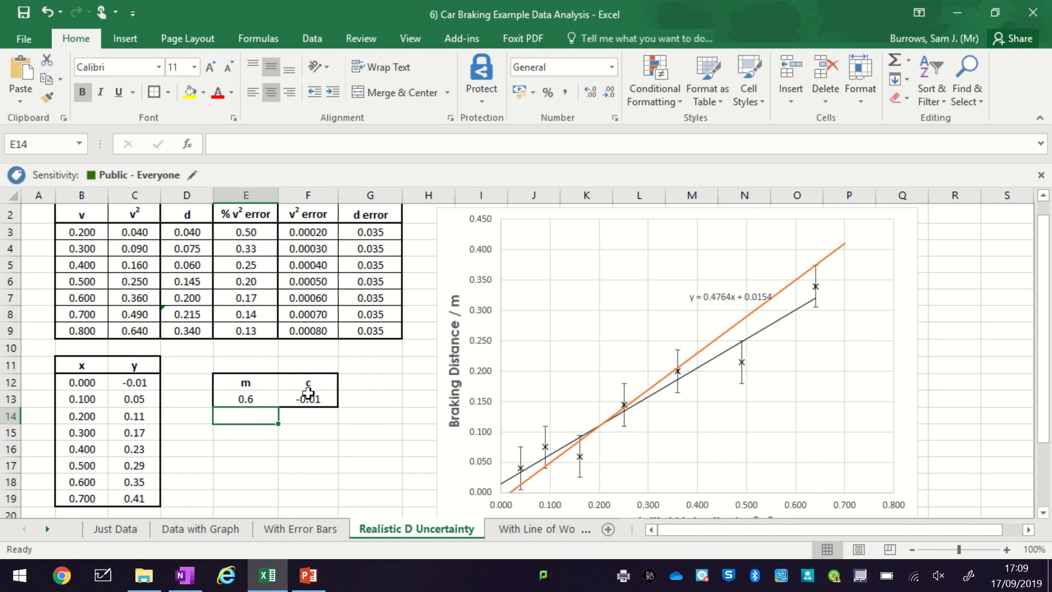
mouse_move(412, 481)
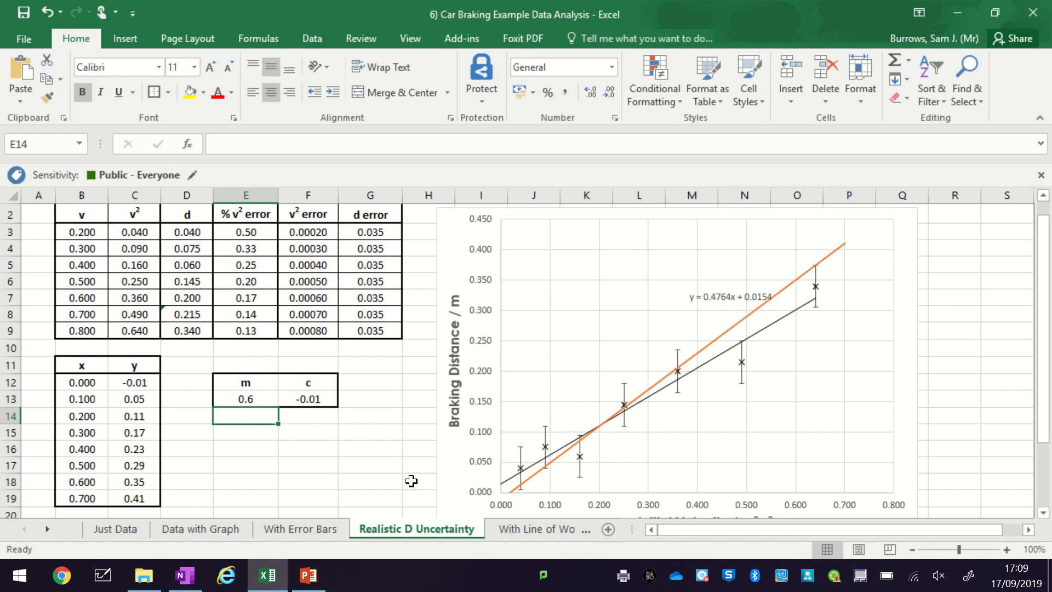
mouse_move(640, 421)
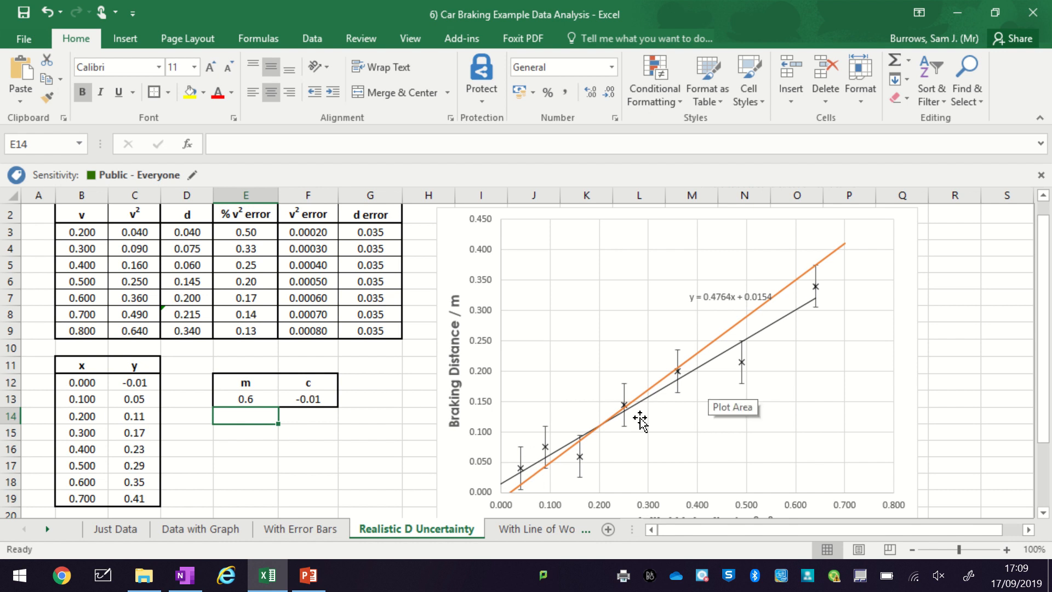
mouse_move(548, 478)
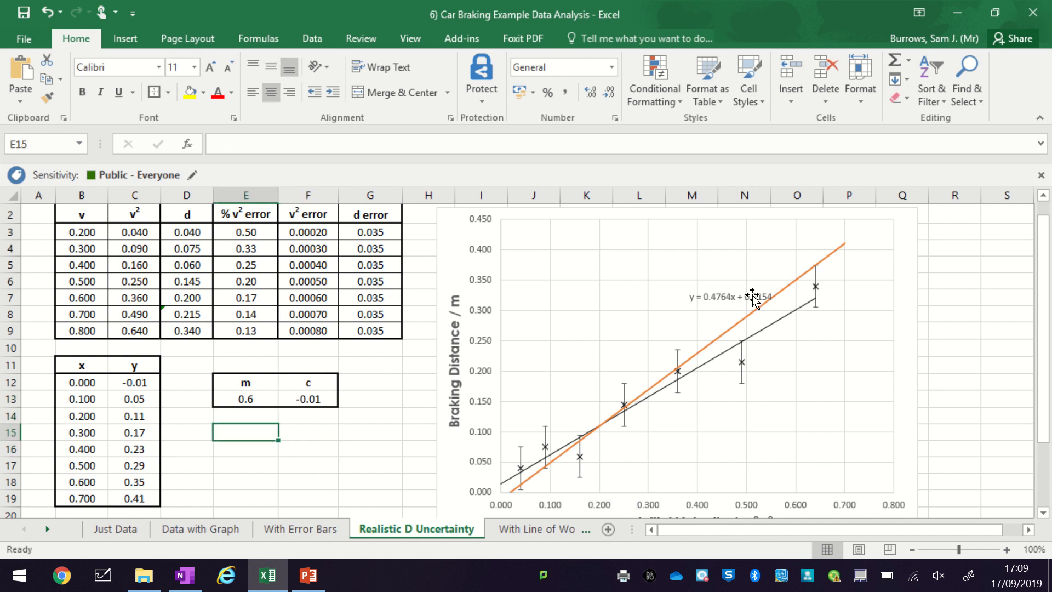
click(245, 399)
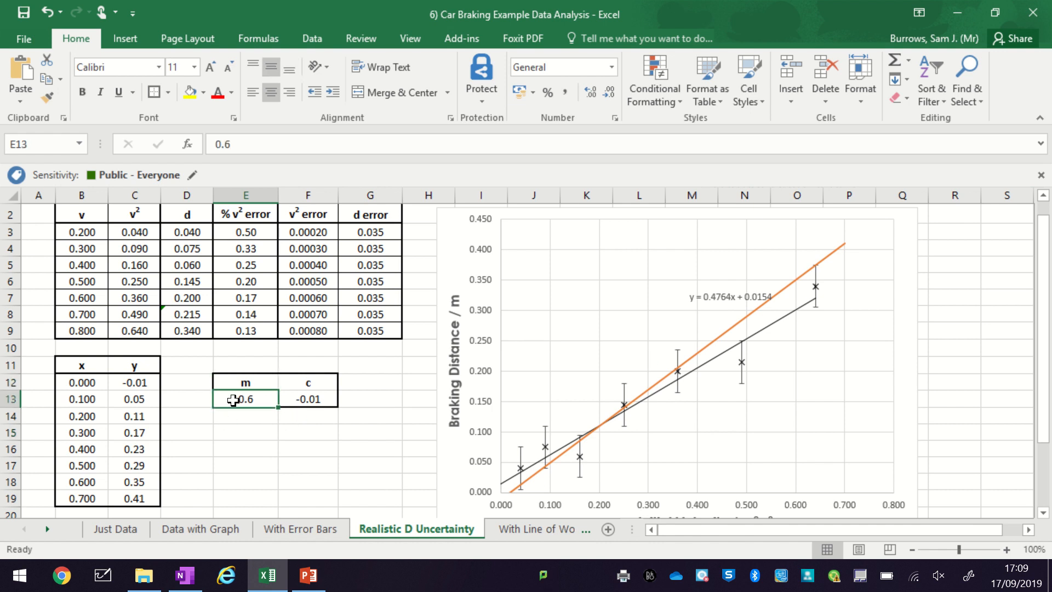
- Copy the x–y and m–c block B11:F20 and paste a second copy starting at B21
click(308, 433)
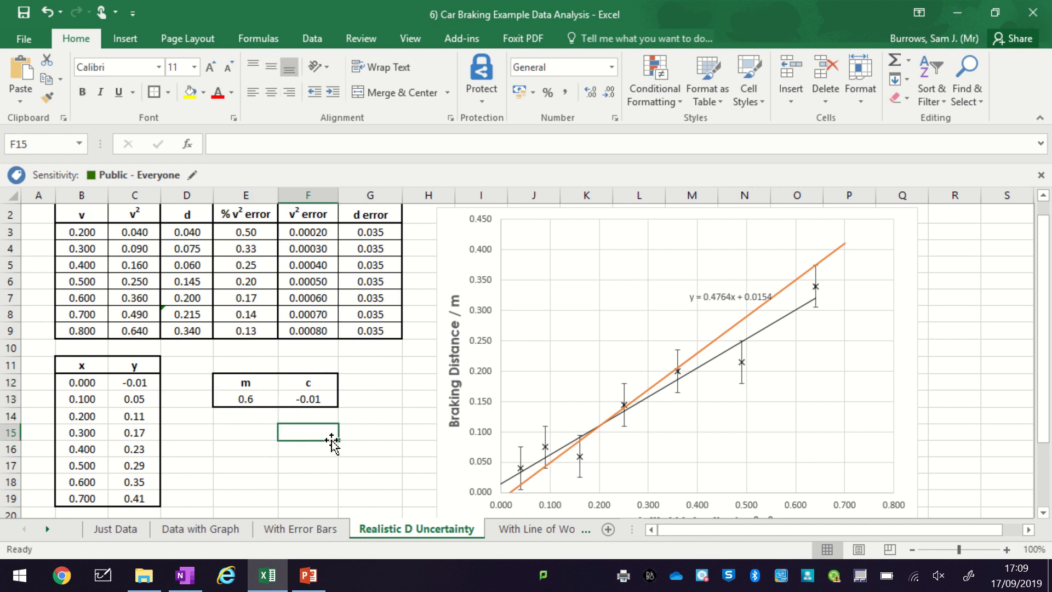
mouse_move(349, 442)
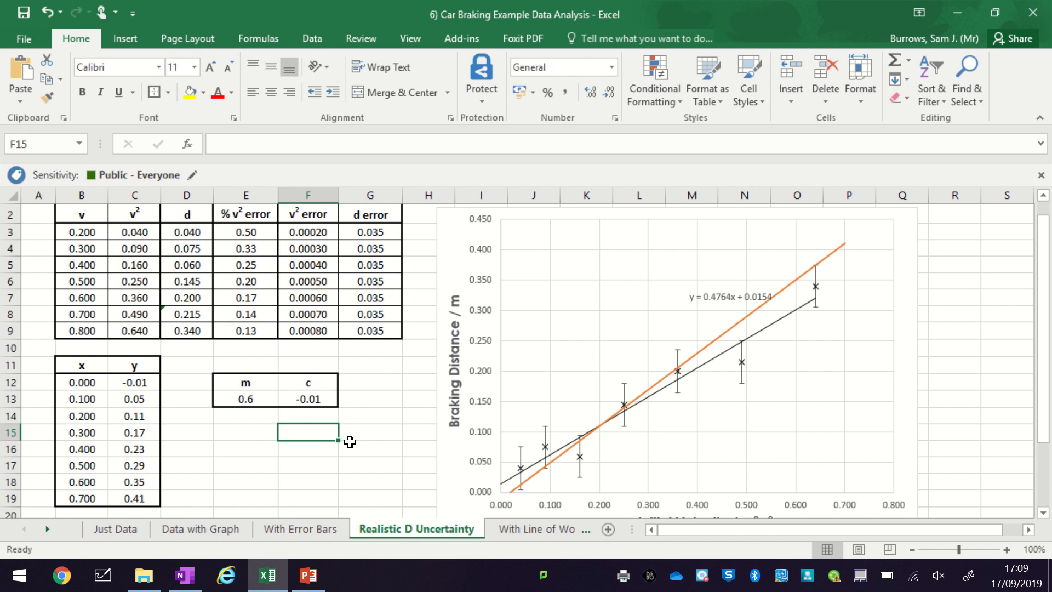
scroll(down, 3)
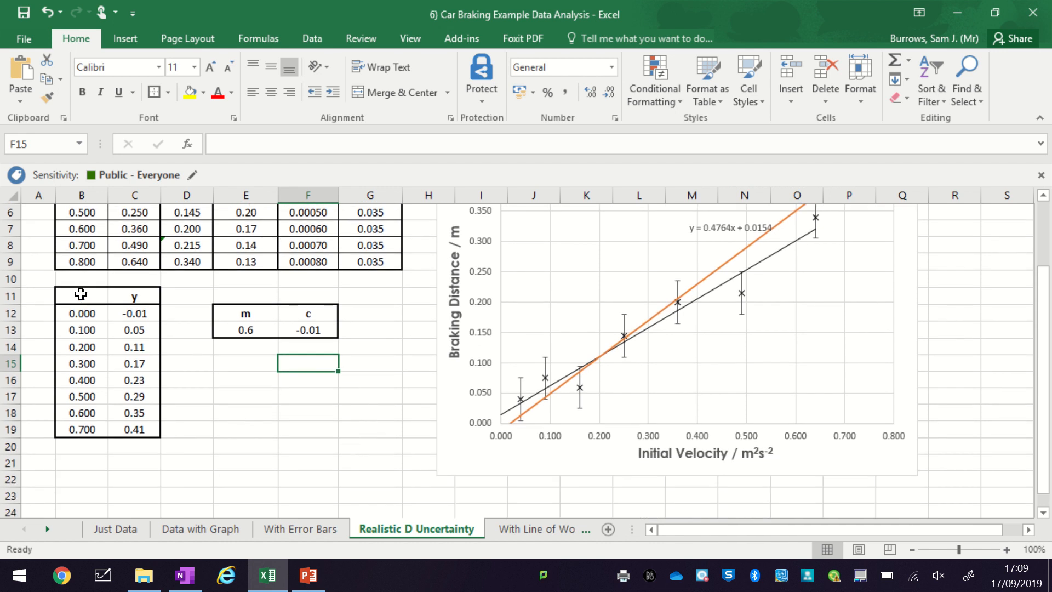
drag(80, 295, 307, 446)
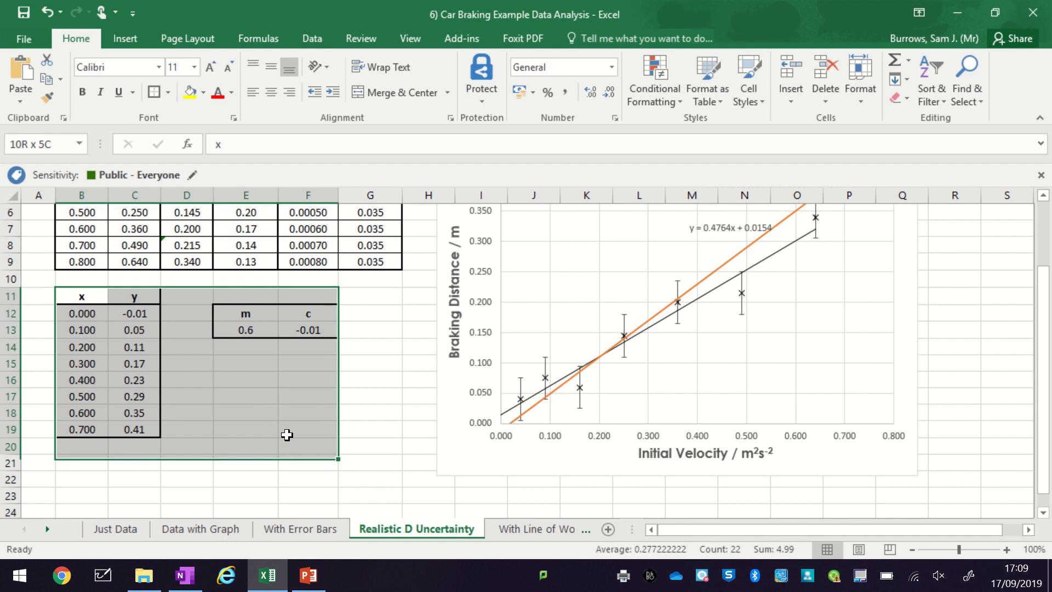
click(81, 463)
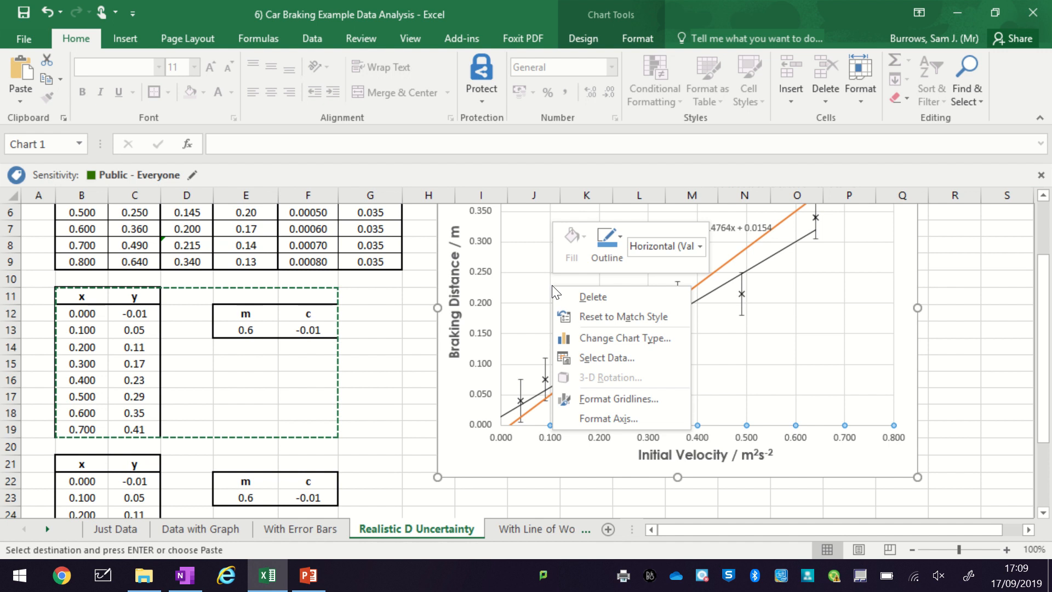
click(727, 232)
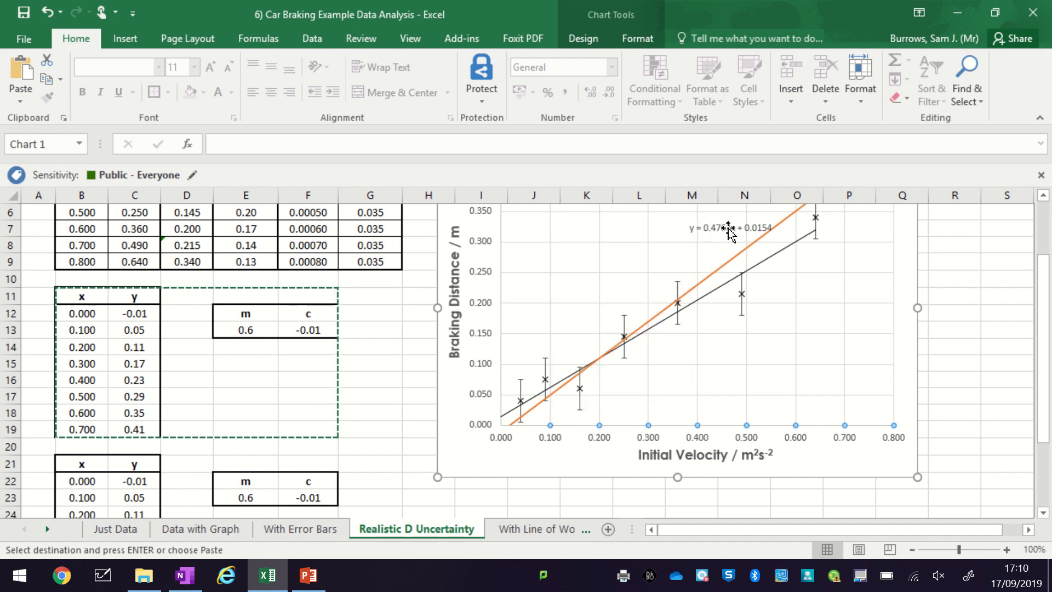
click(730, 228)
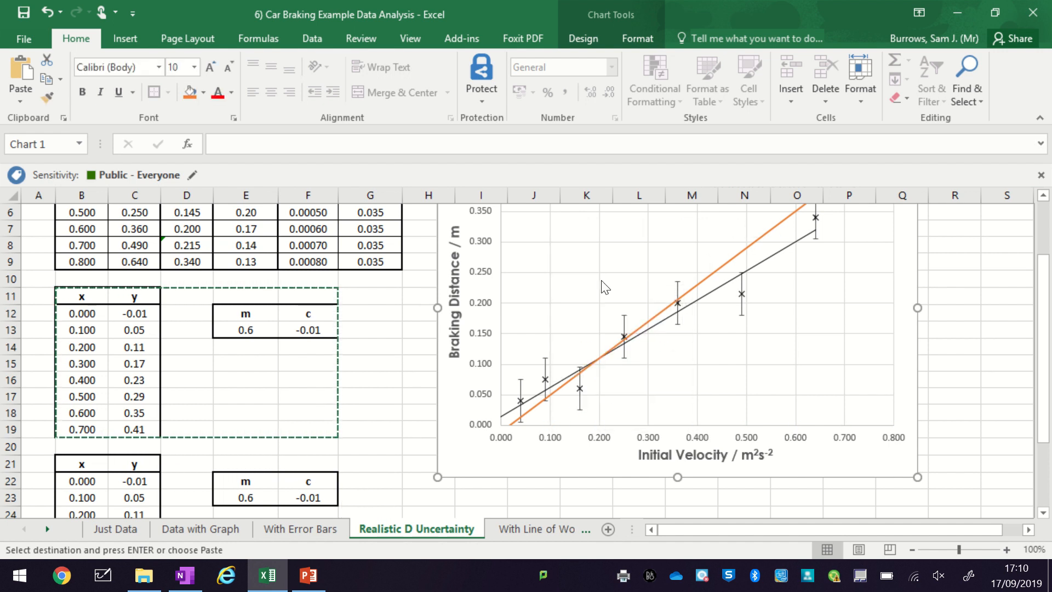
- Add a chart series from the copied table using X values B22:B29 and Y values C22:C29
right_click(604, 287)
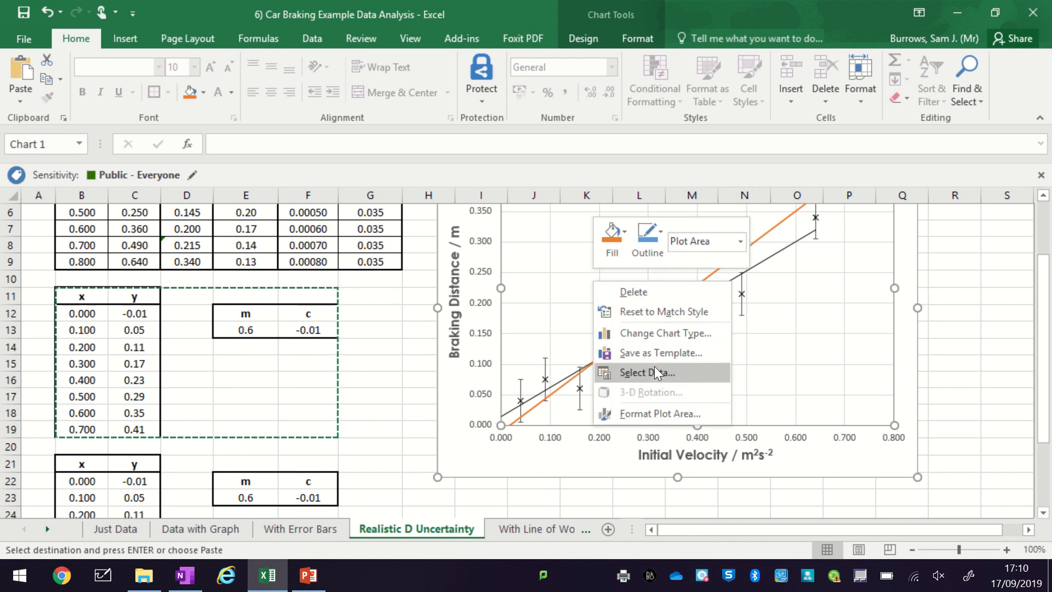
click(647, 372)
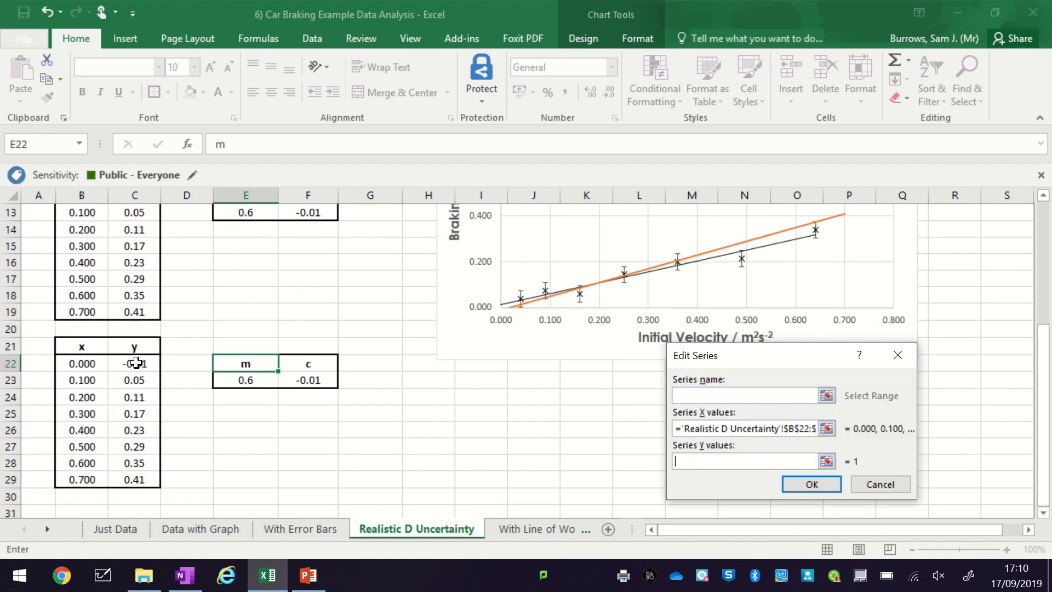
drag(133, 363, 133, 479)
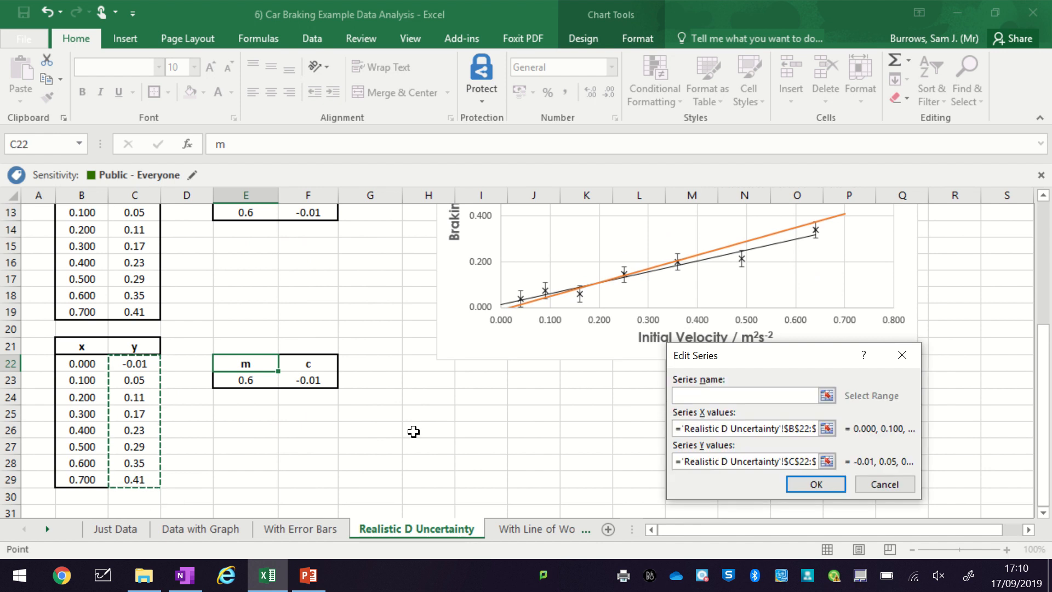
click(816, 485)
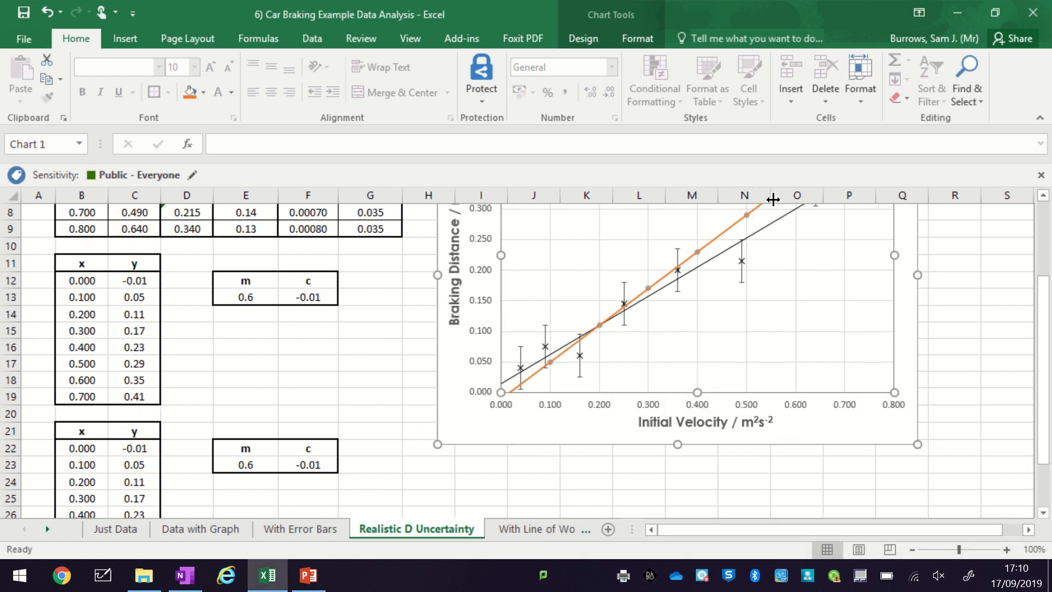
- Make Series 3's trendline a solid blue line and set its marker to None
right_click(795, 244)
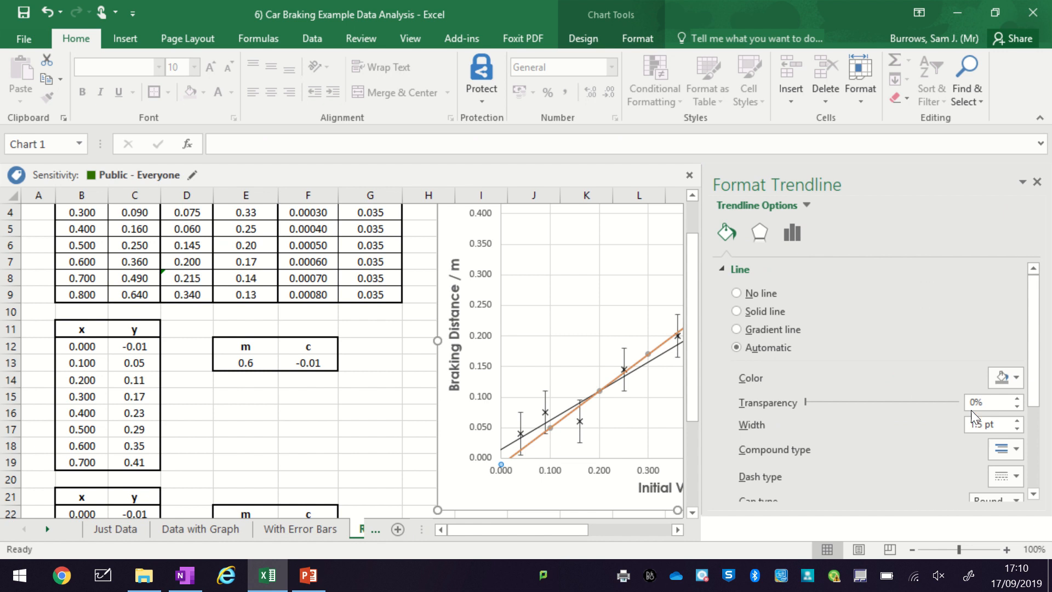
click(1001, 475)
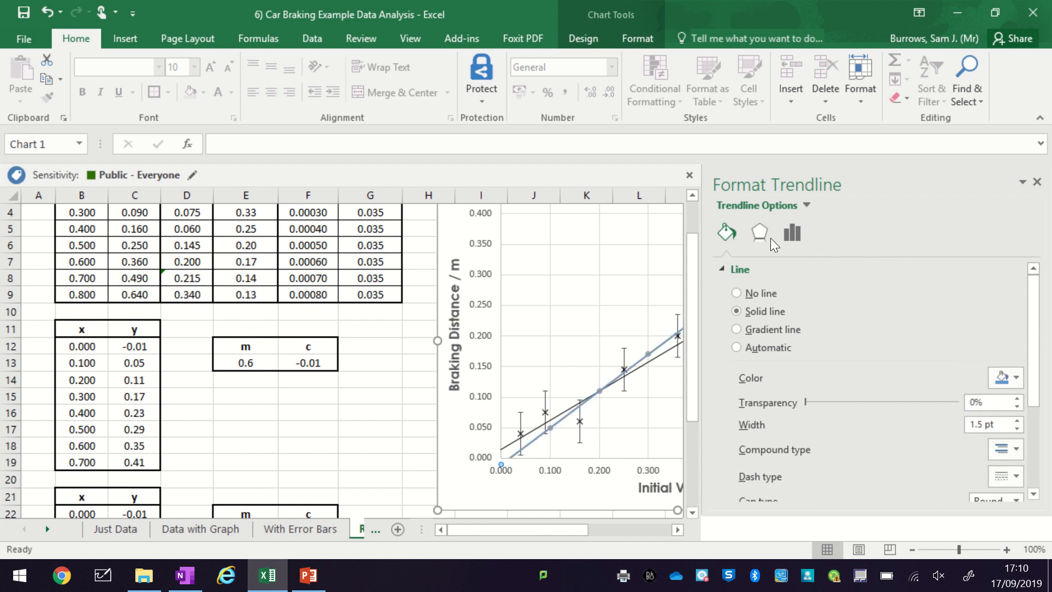
click(807, 206)
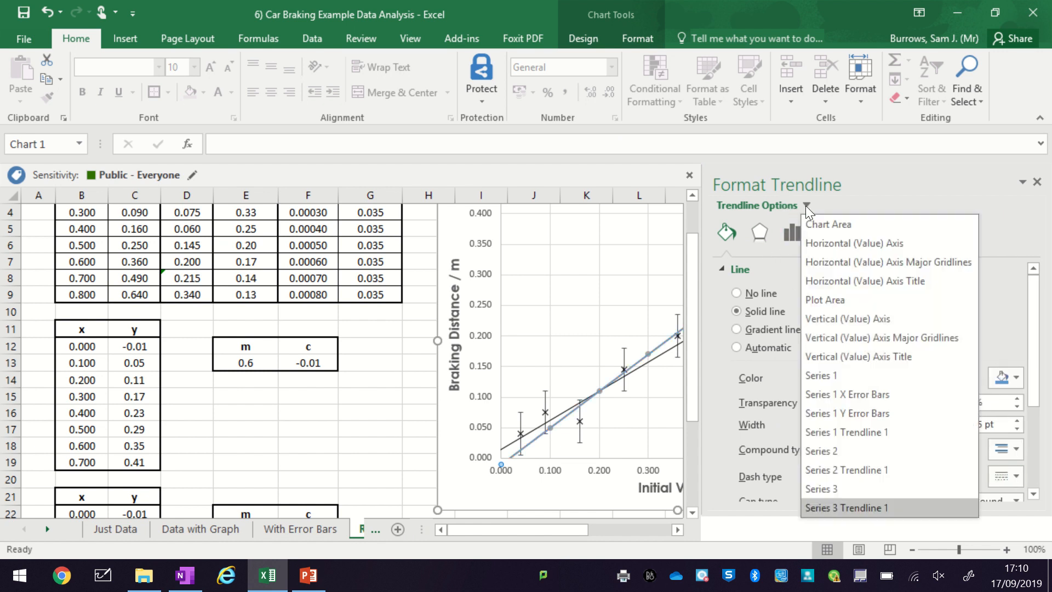
click(822, 489)
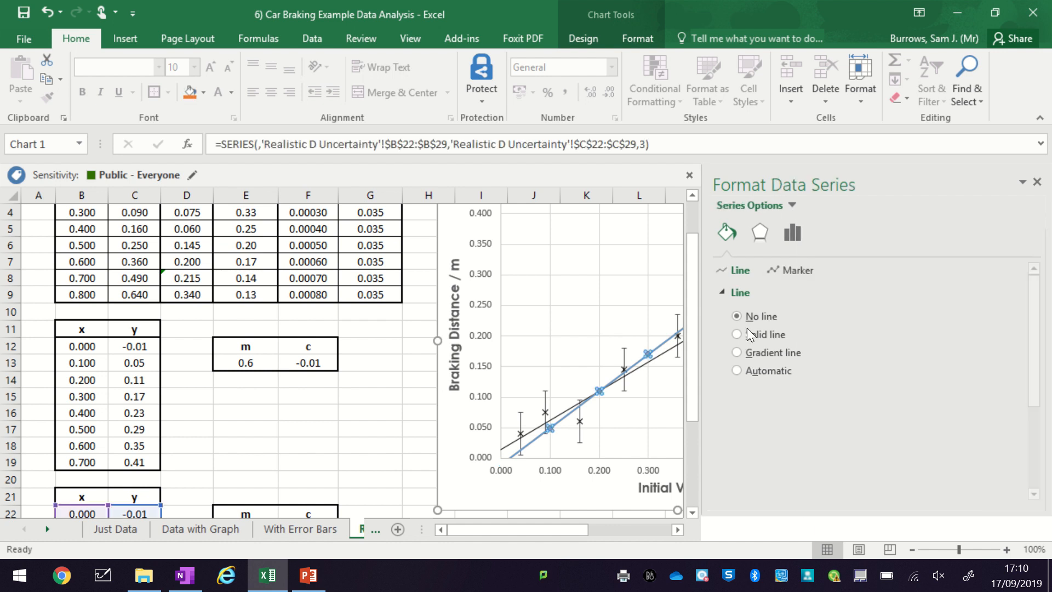
click(798, 270)
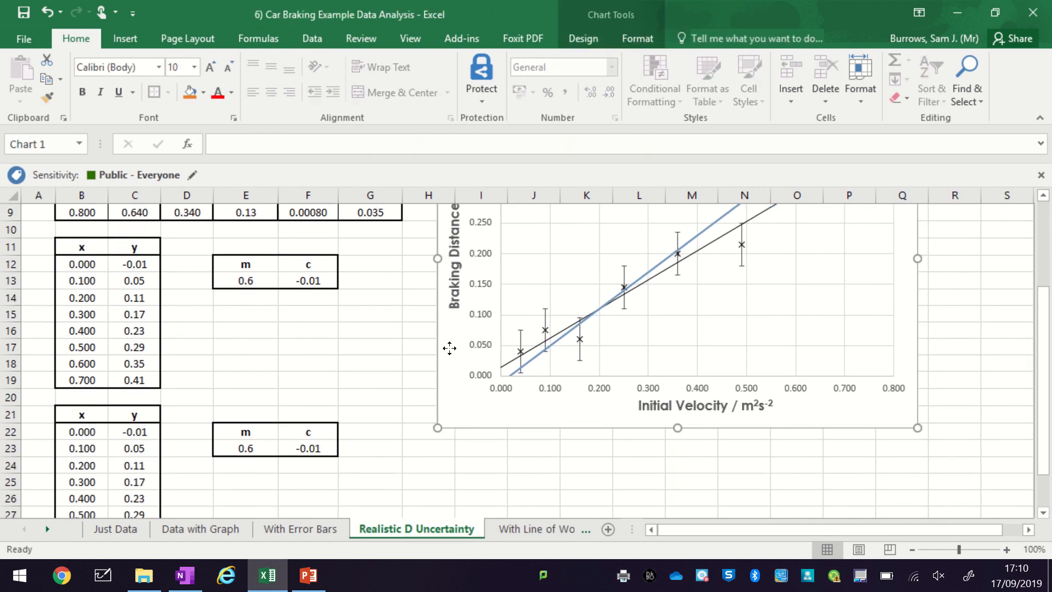
- Enter gradient 0.4 in E23 and fill =$E$23*B22+$F$23 down the copied y column to C29
scroll(down, 3)
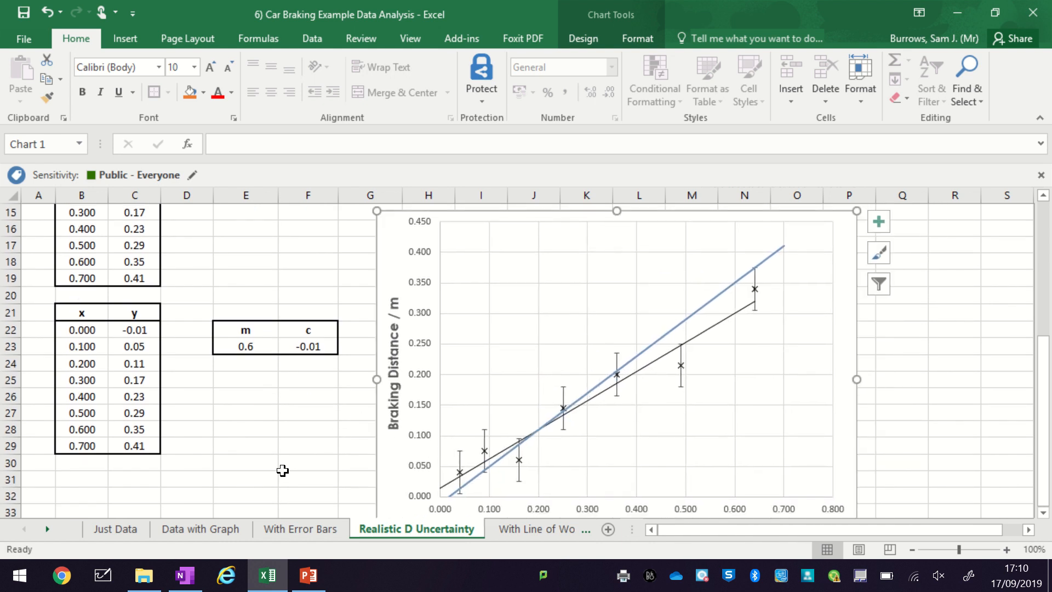
click(246, 347)
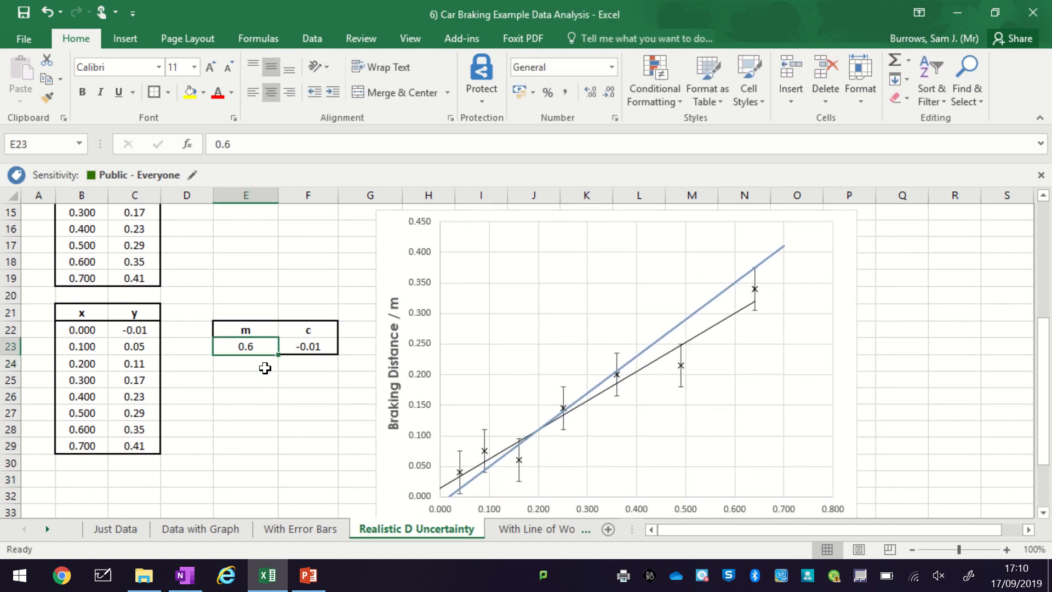
text(0.4)
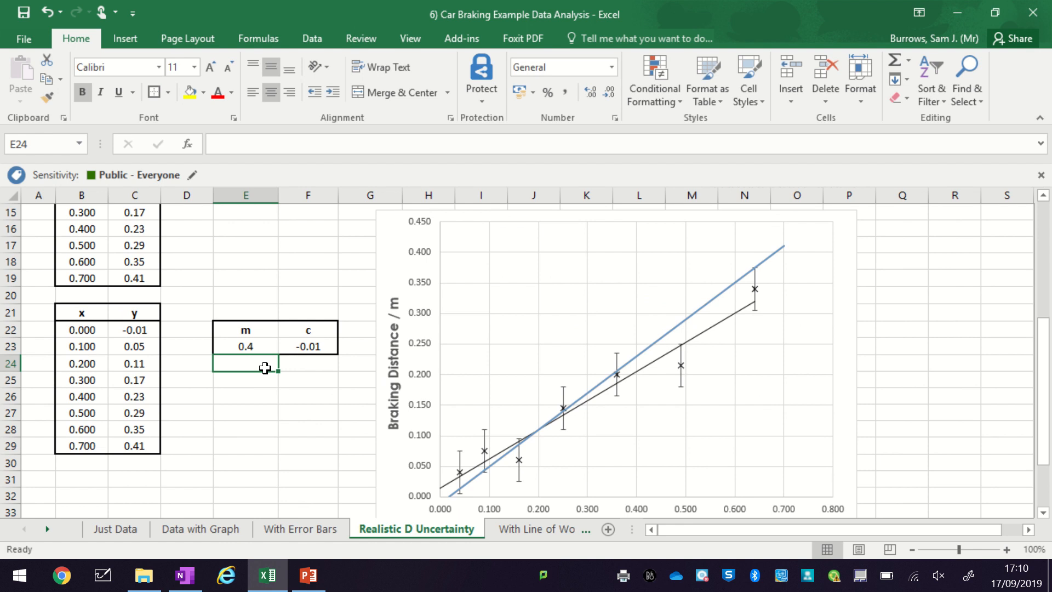
click(245, 314)
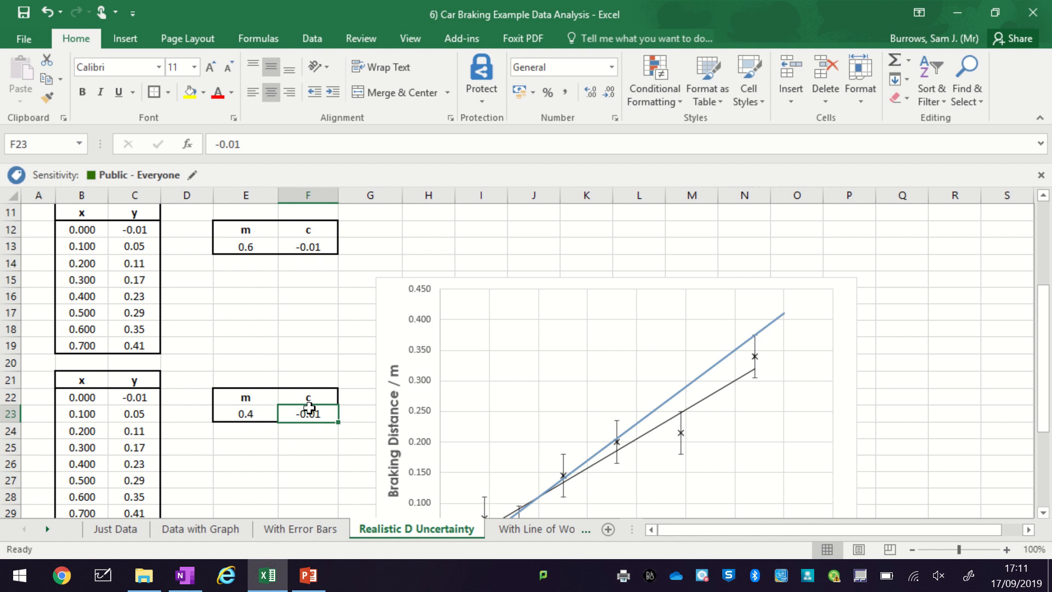
scroll(down, 3)
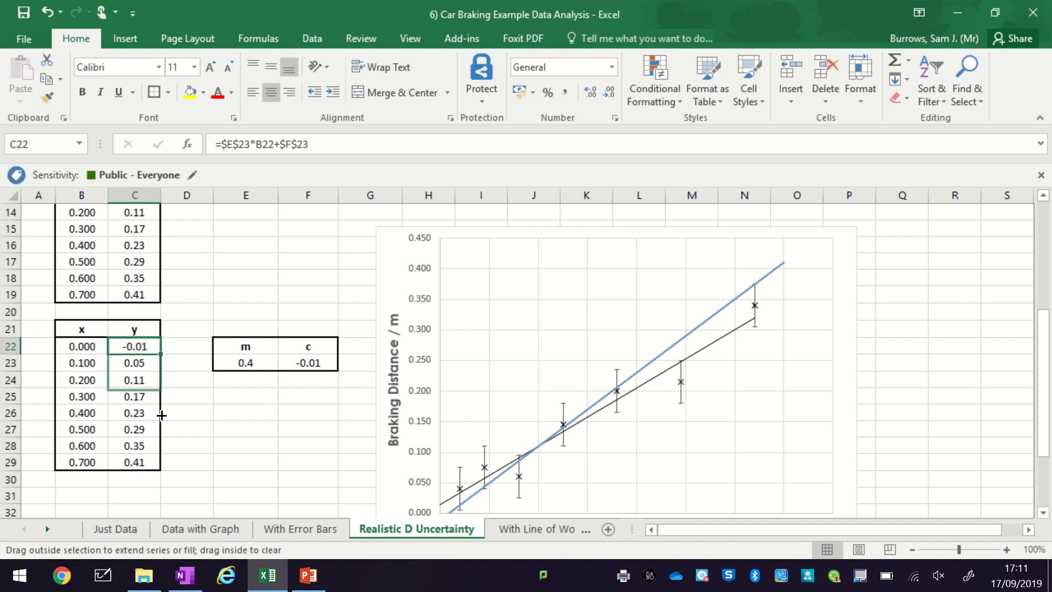
drag(161, 415, 150, 461)
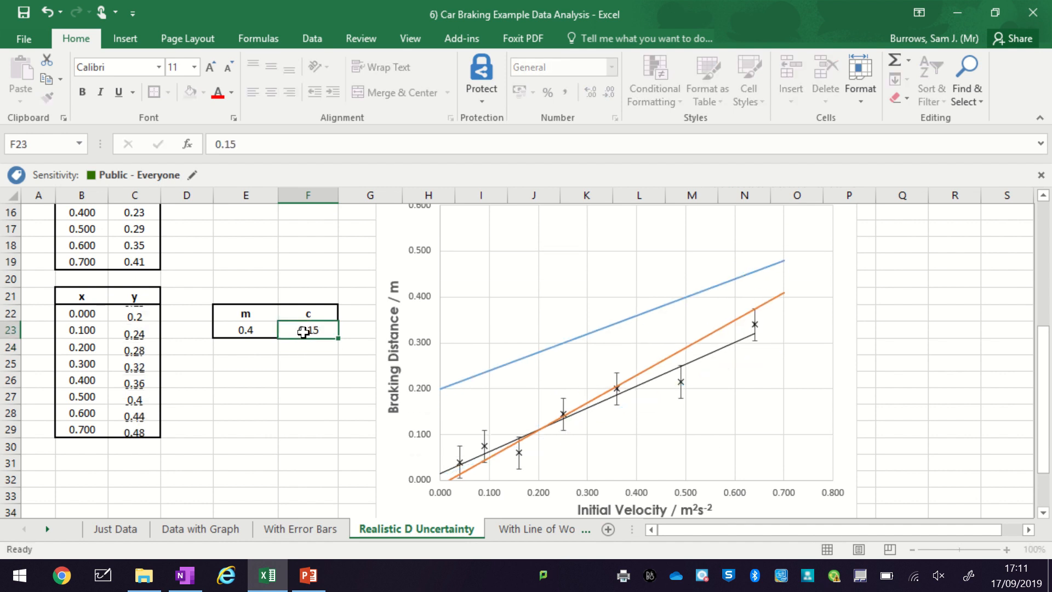
- Adjust E23 and F23 until the blue line uses gradient 0.38 and intercept 0.06
text(0.)
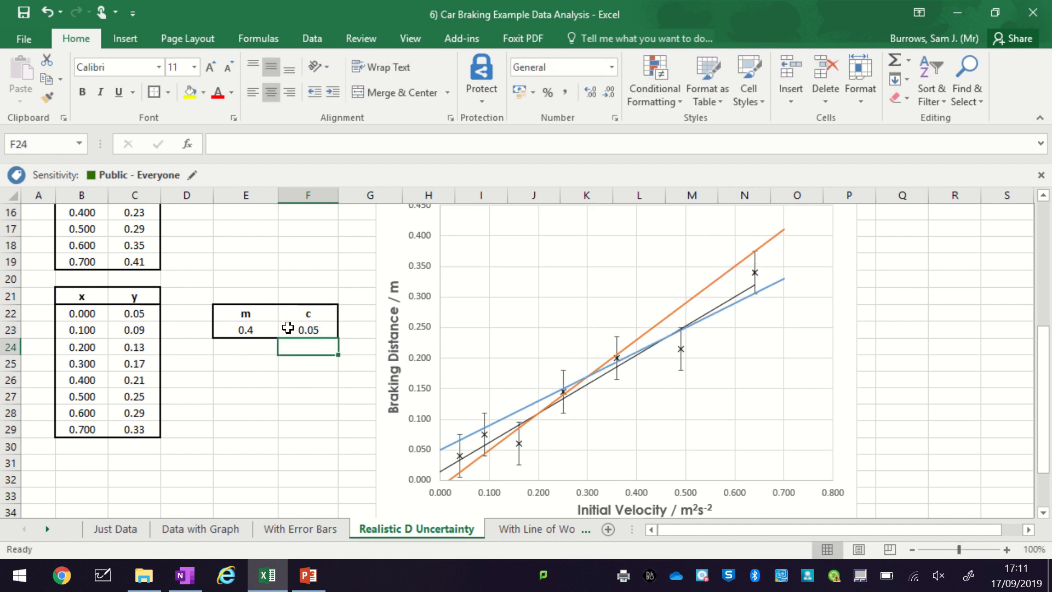
mouse_move(250, 309)
text(0.3)
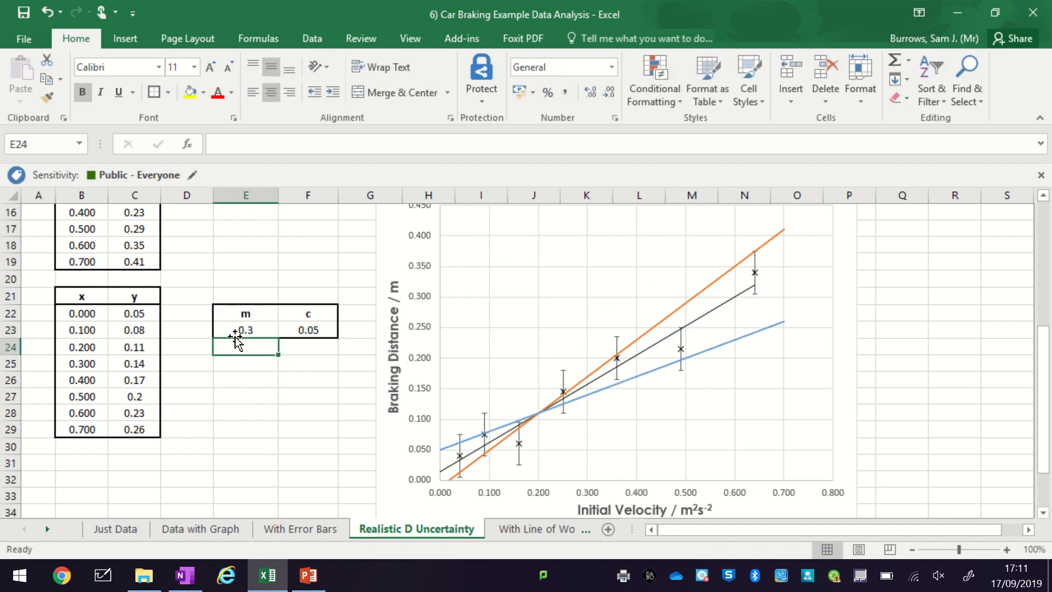
click(310, 330)
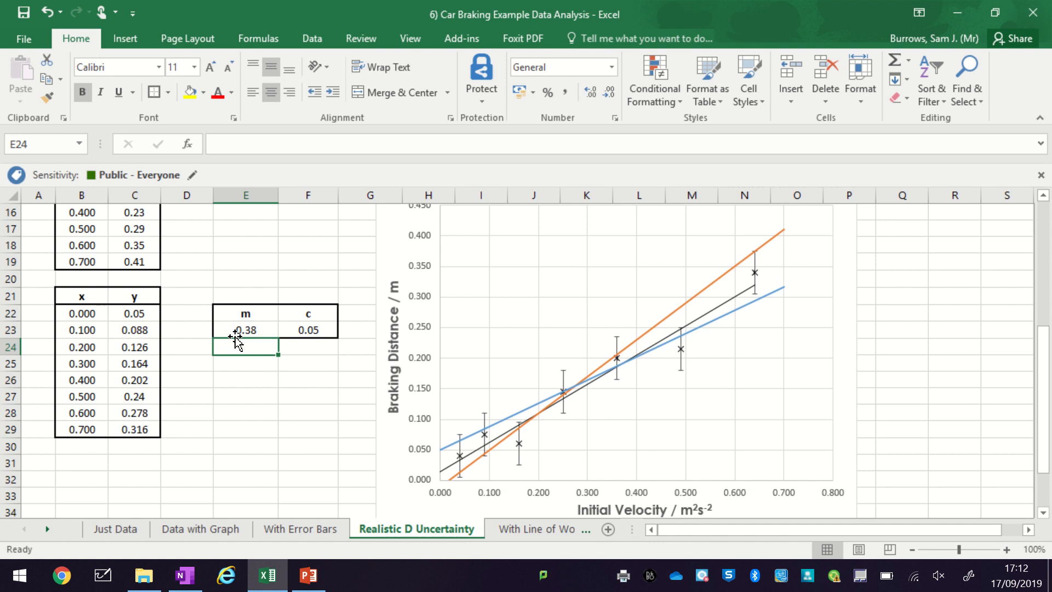
text(0.3)
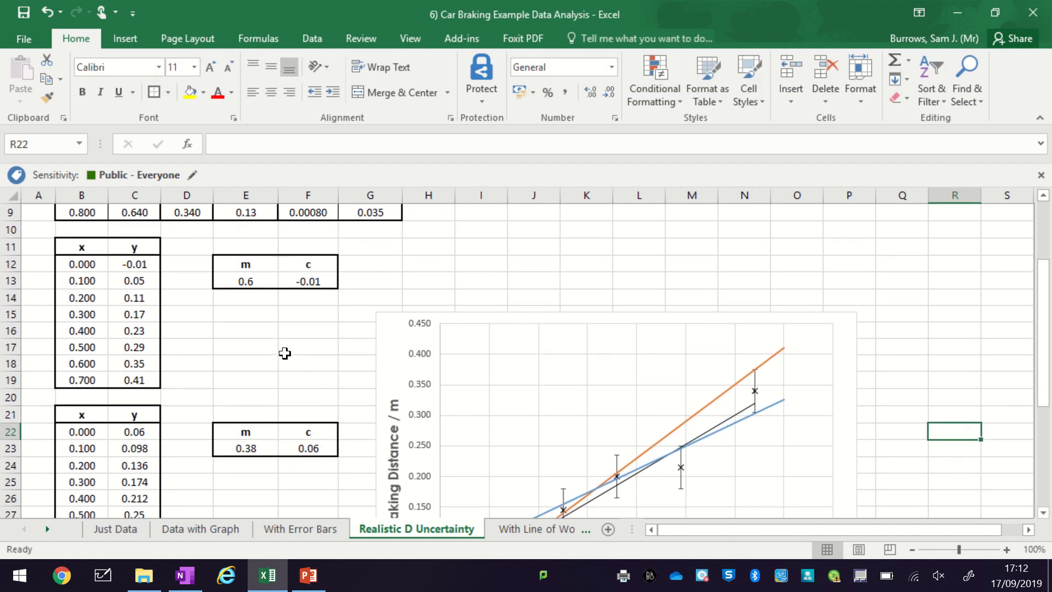
mouse_move(248, 421)
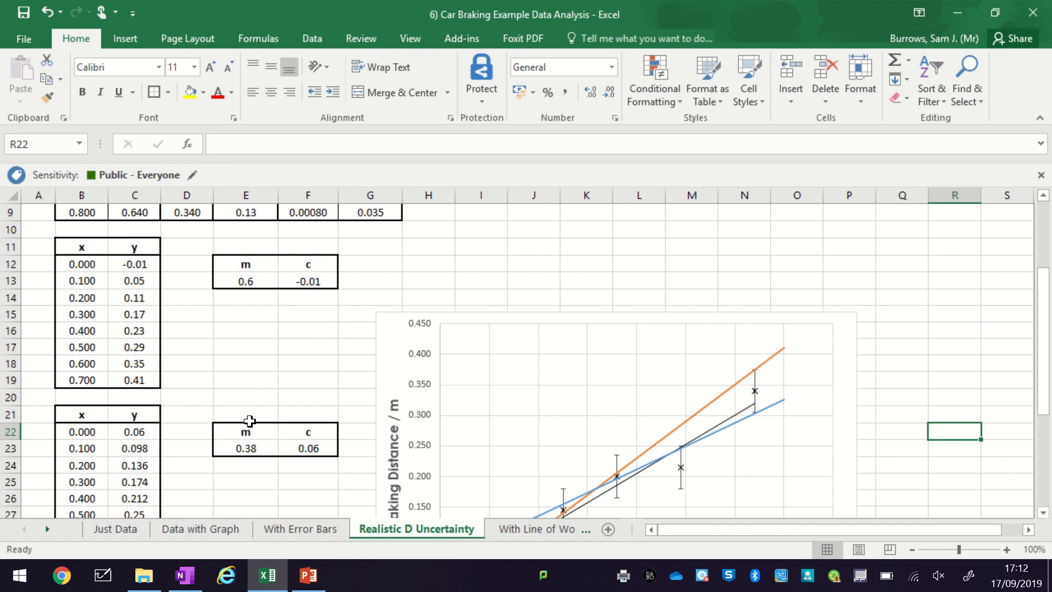
- Label cell E17 'Gradient uncertainty' beneath the best-fit table
click(246, 281)
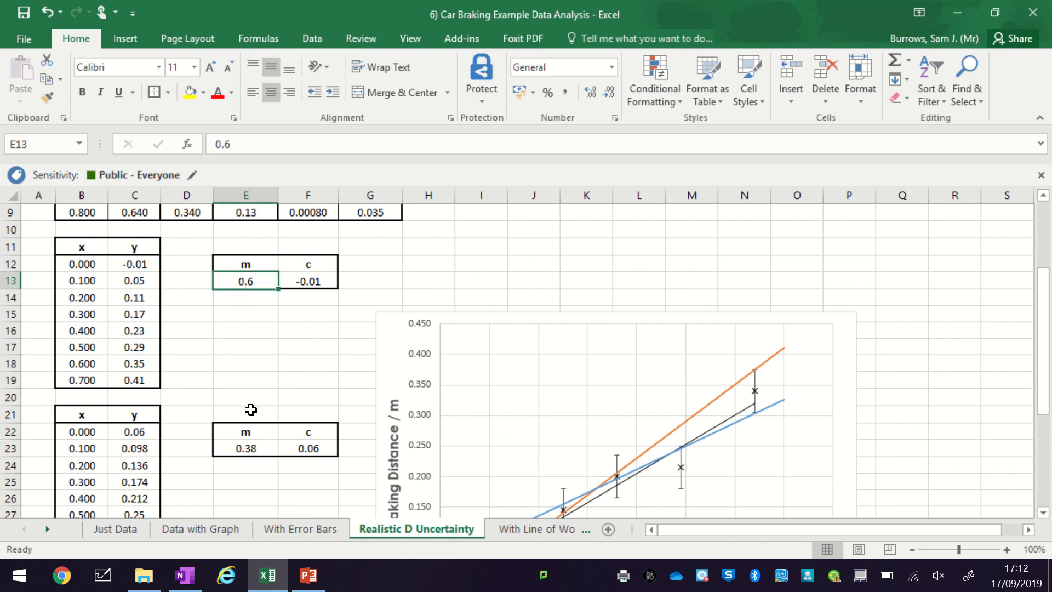
scroll(down, 3)
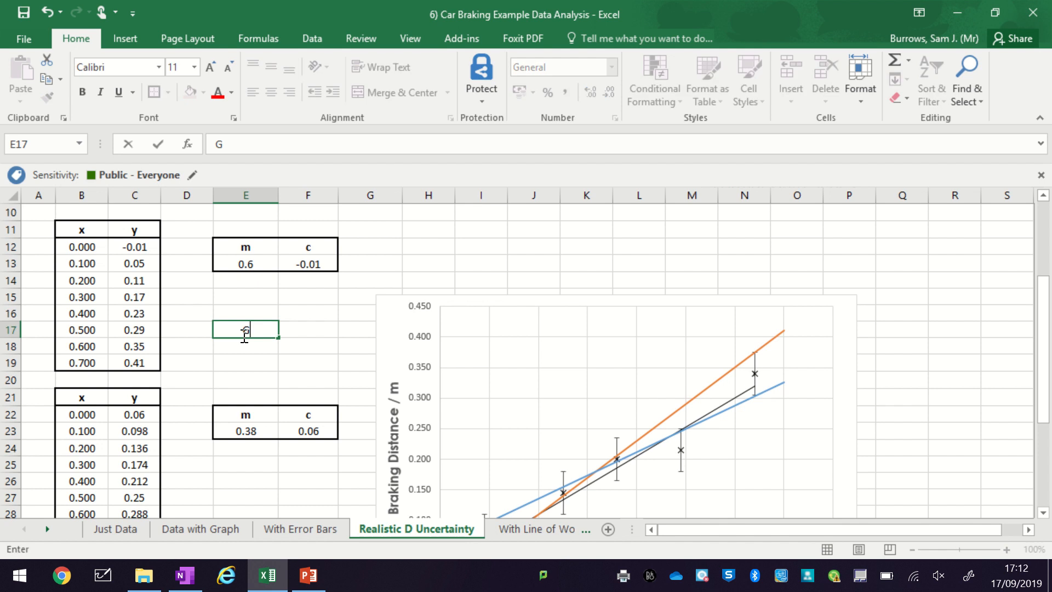
text(Gradiue)
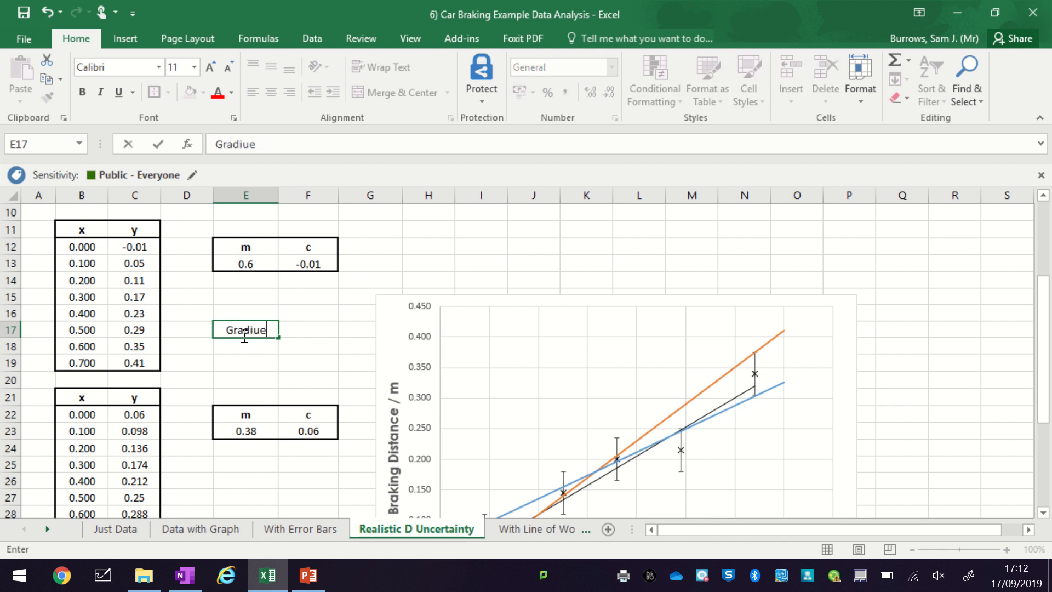
text(Gradient uncertainty)
click(308, 329)
text(=()
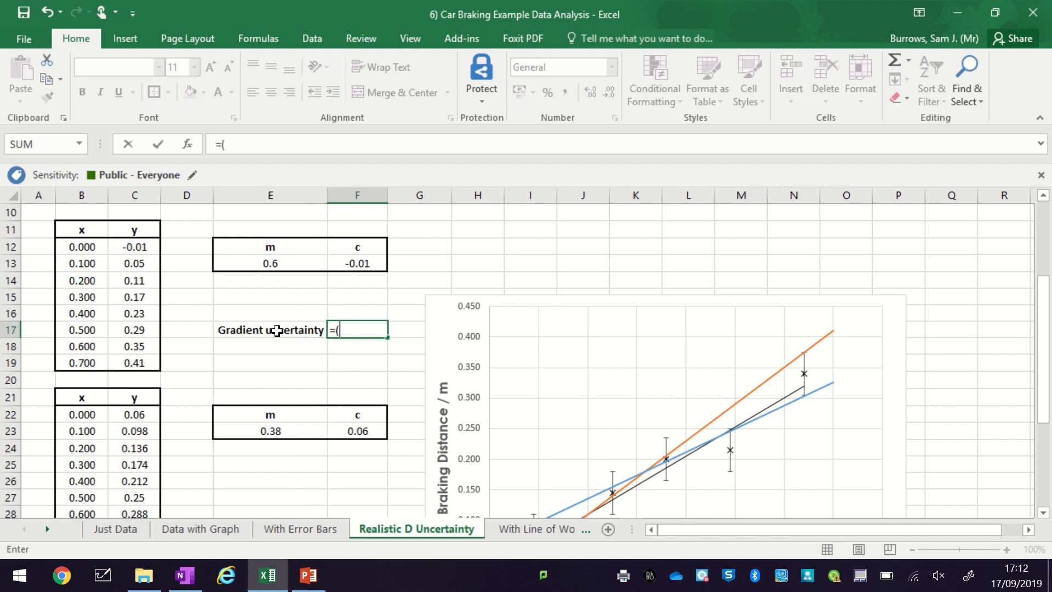
- Compute =(E13-E23)/2 in F17 giving 0.11 and centre the result
click(270, 263)
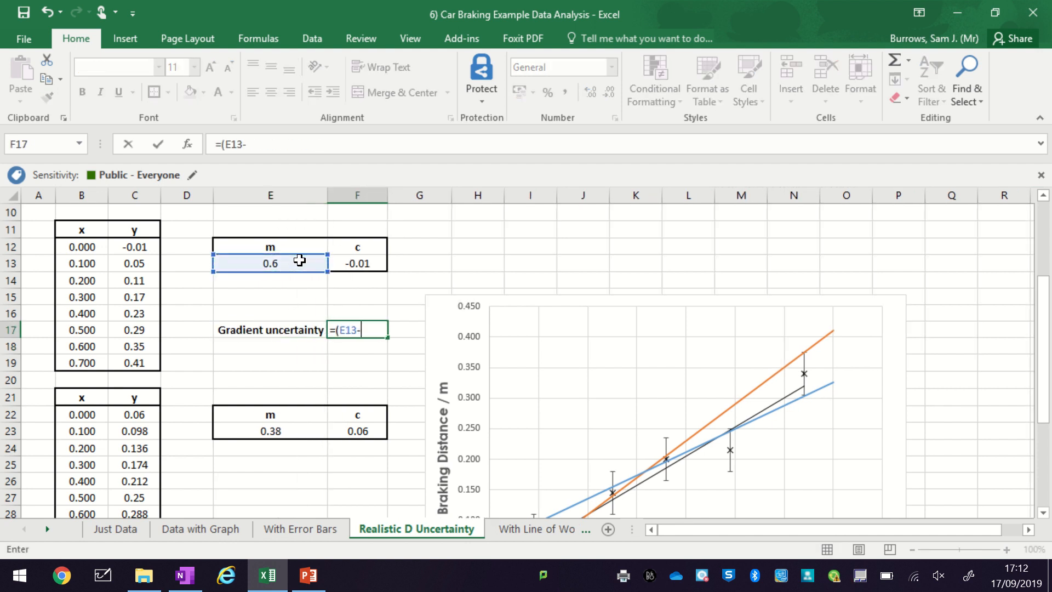
click(269, 432)
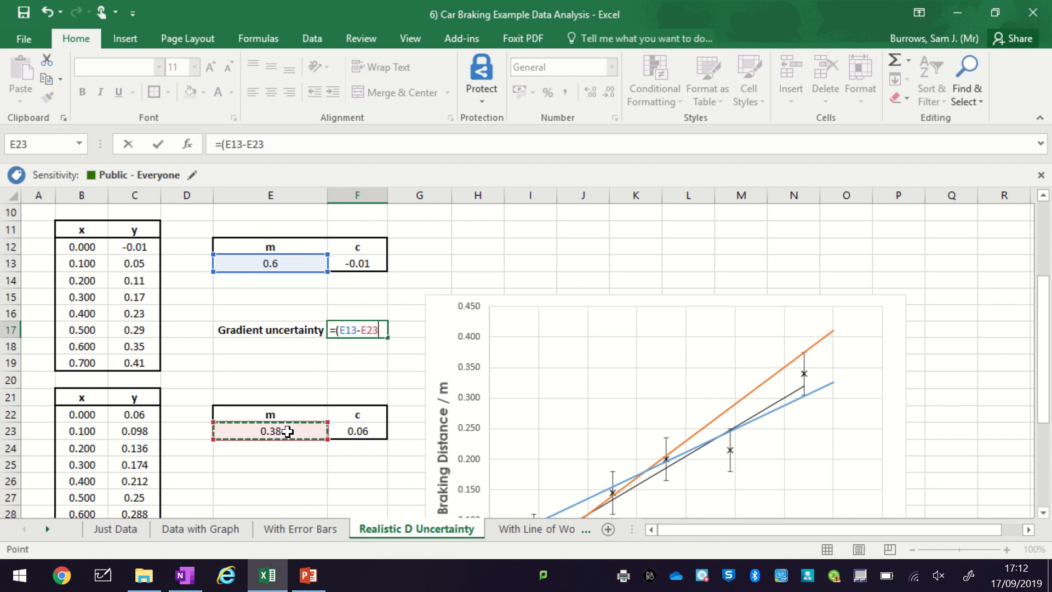
key(Enter)
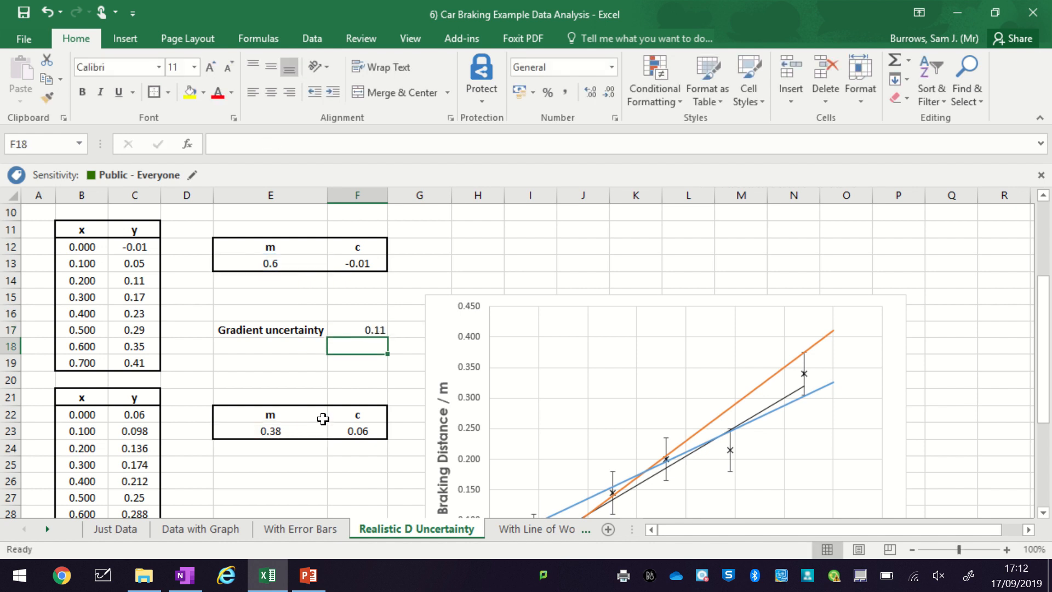
click(357, 330)
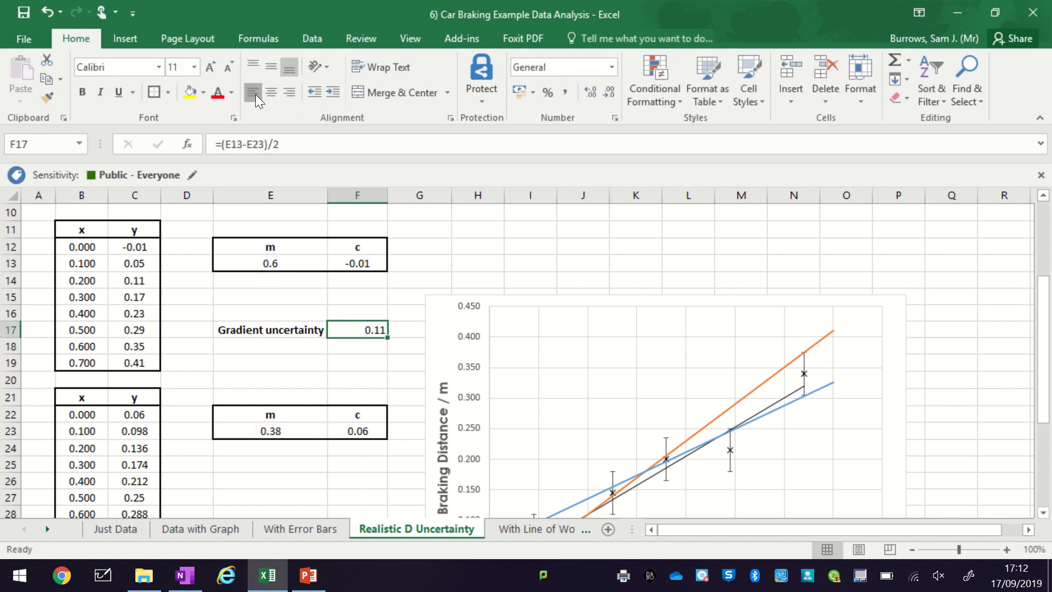
click(358, 380)
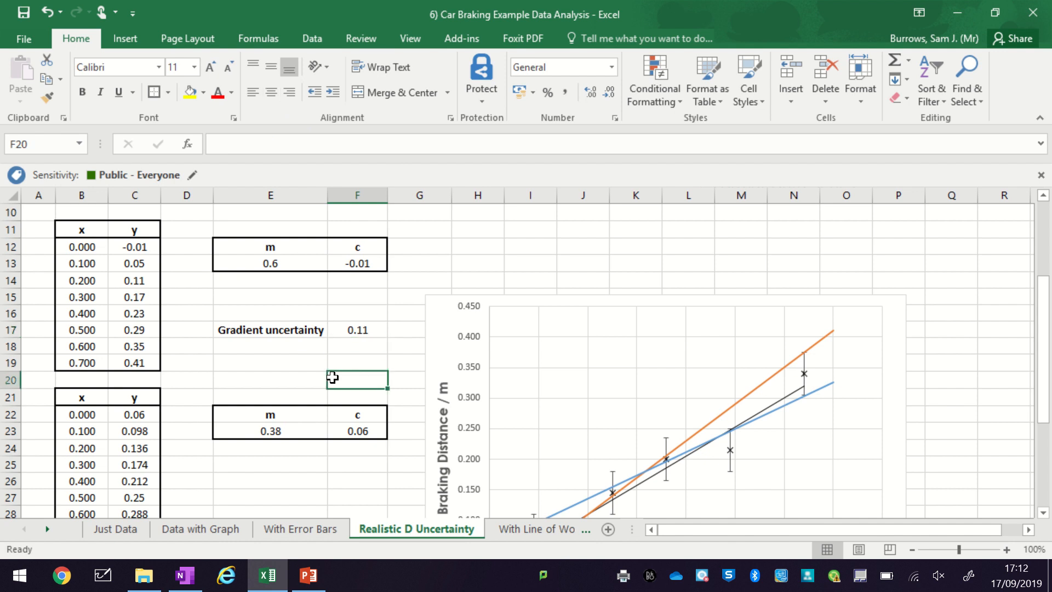
scroll(down, 3)
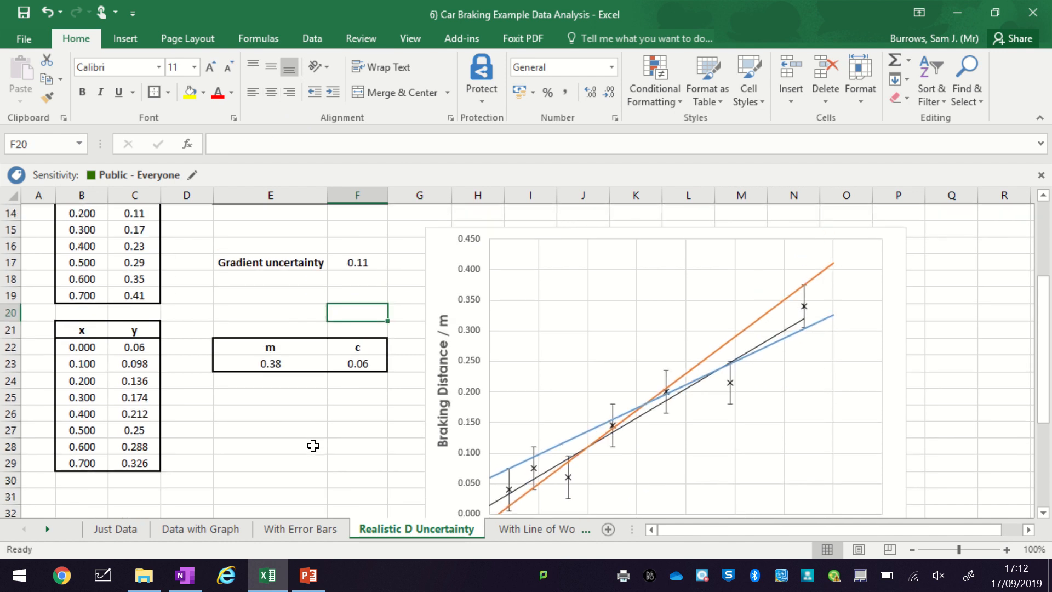
scroll(down, 3)
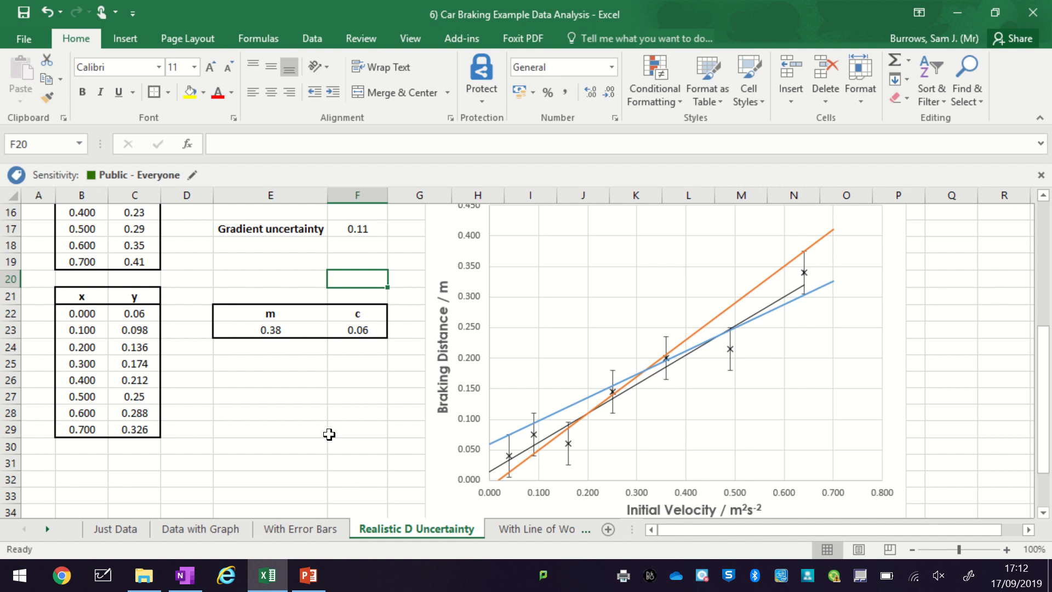
scroll(down, 3)
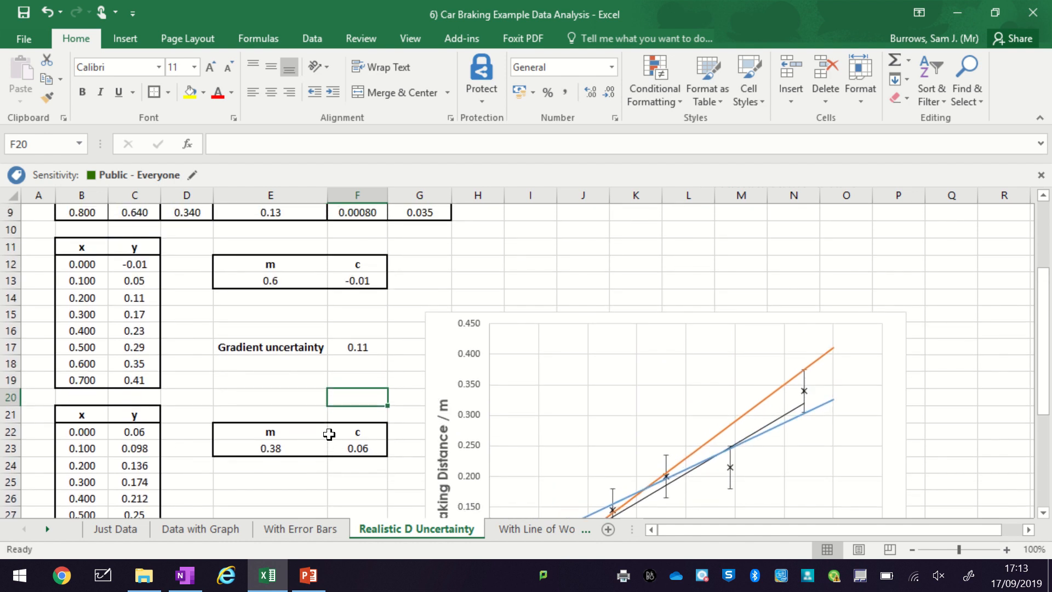
scroll(down, 3)
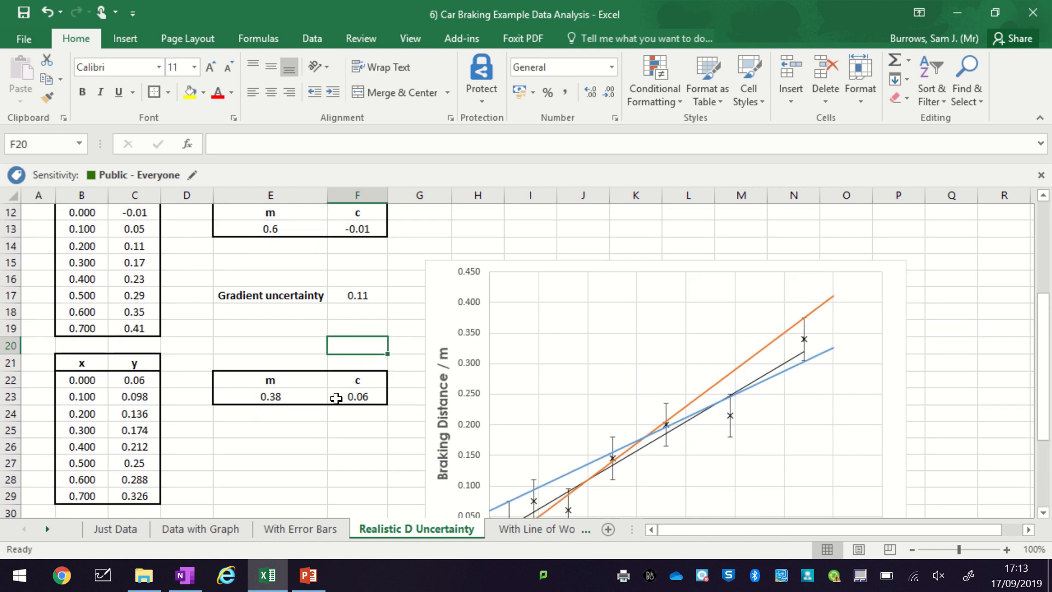